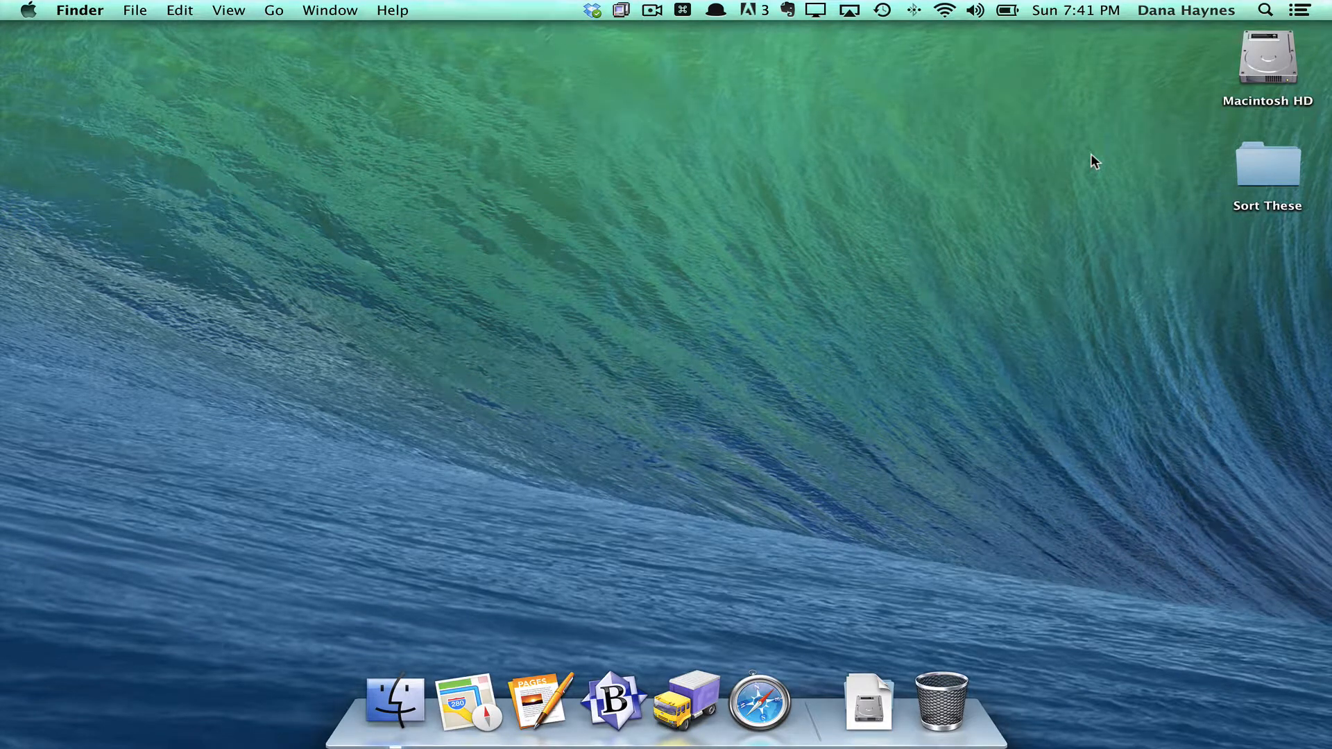
mouse_move(541, 6)
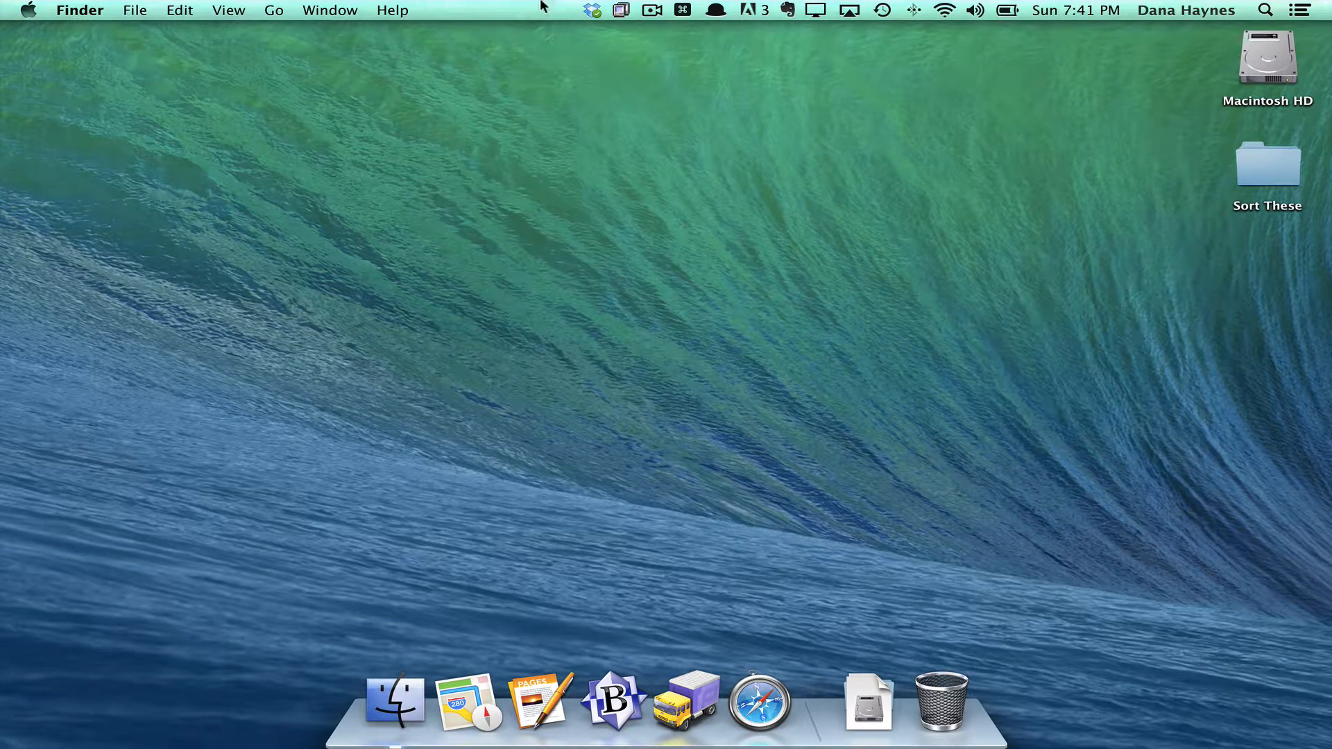
mouse_move(430, 199)
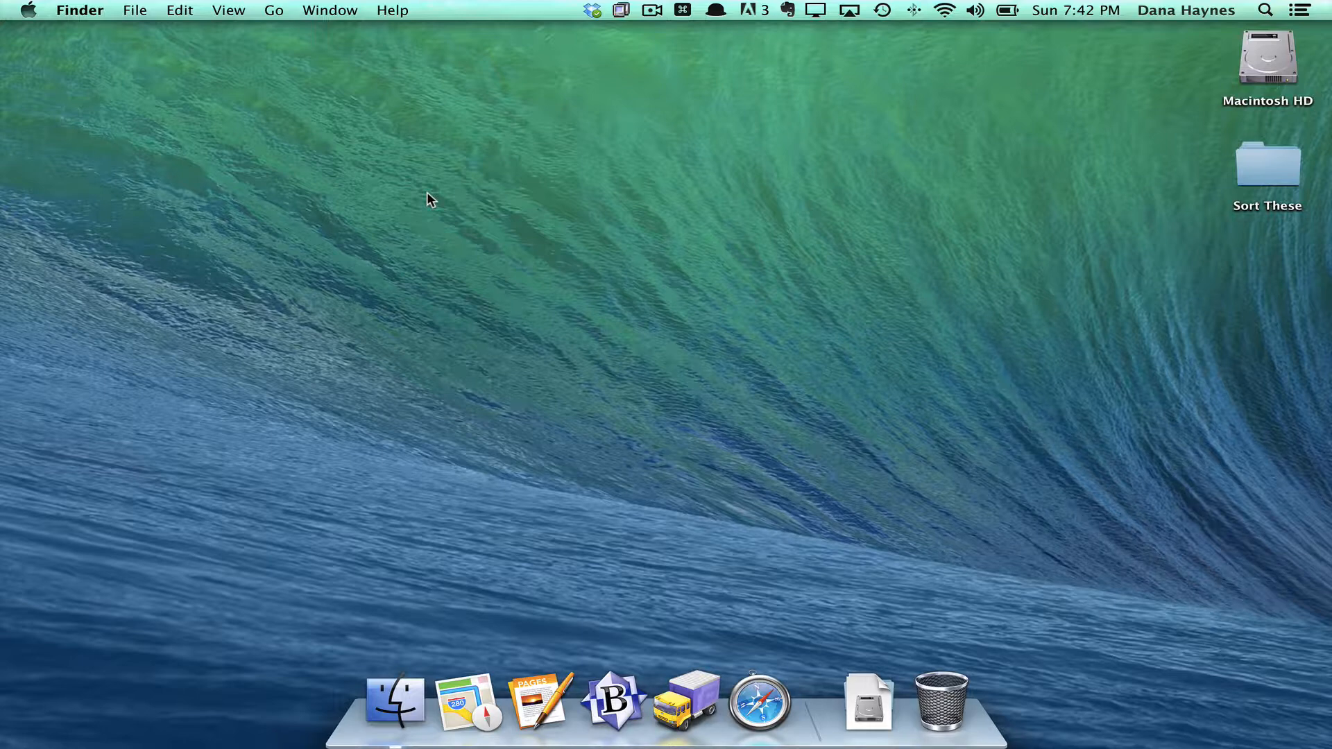
- Launch SimpleMind Free by searching 'sim' in the app launcher
key("cmd+space")
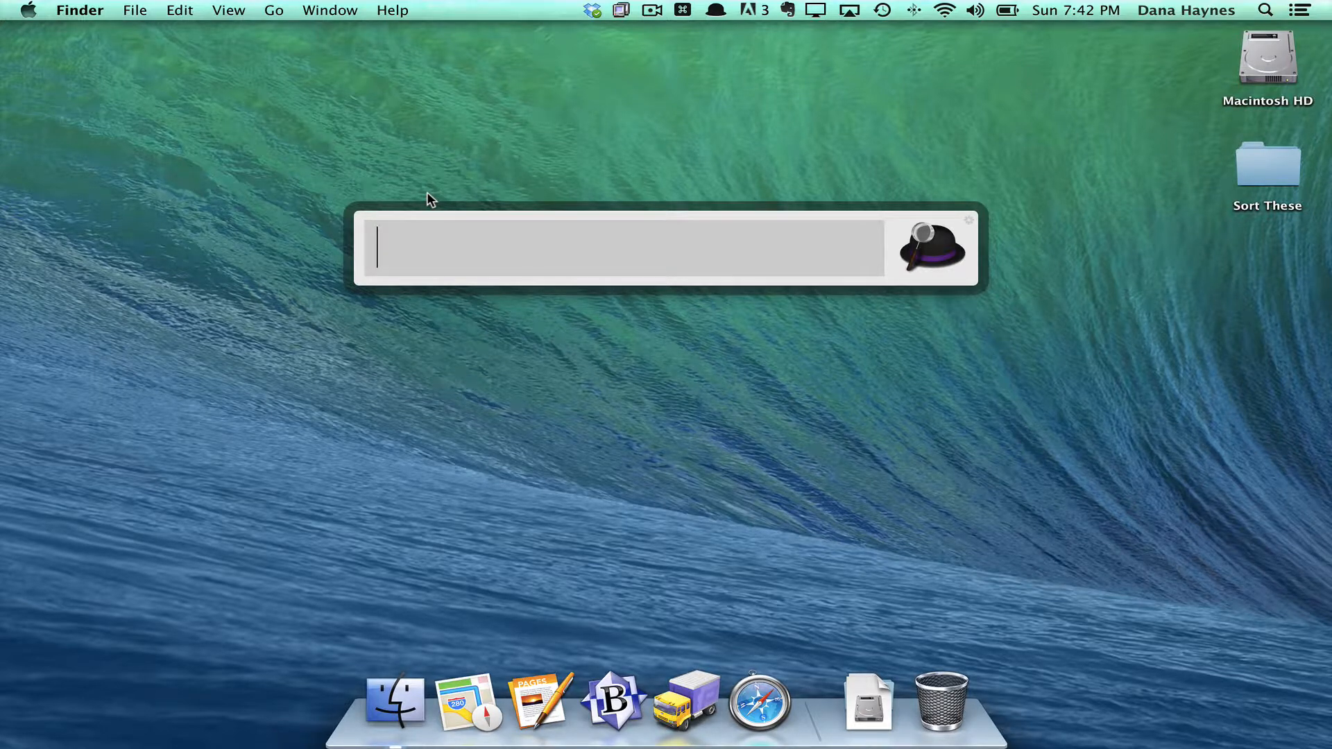
type("sim")
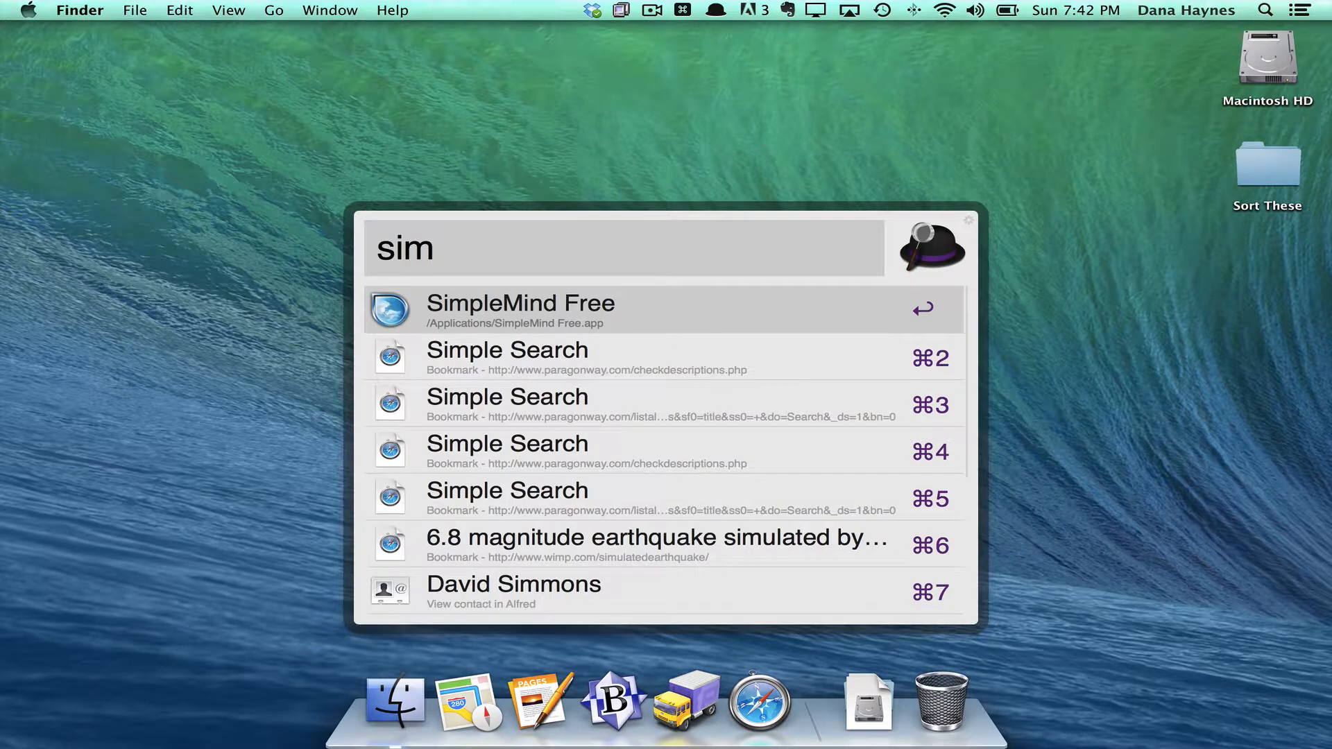
key("escape")
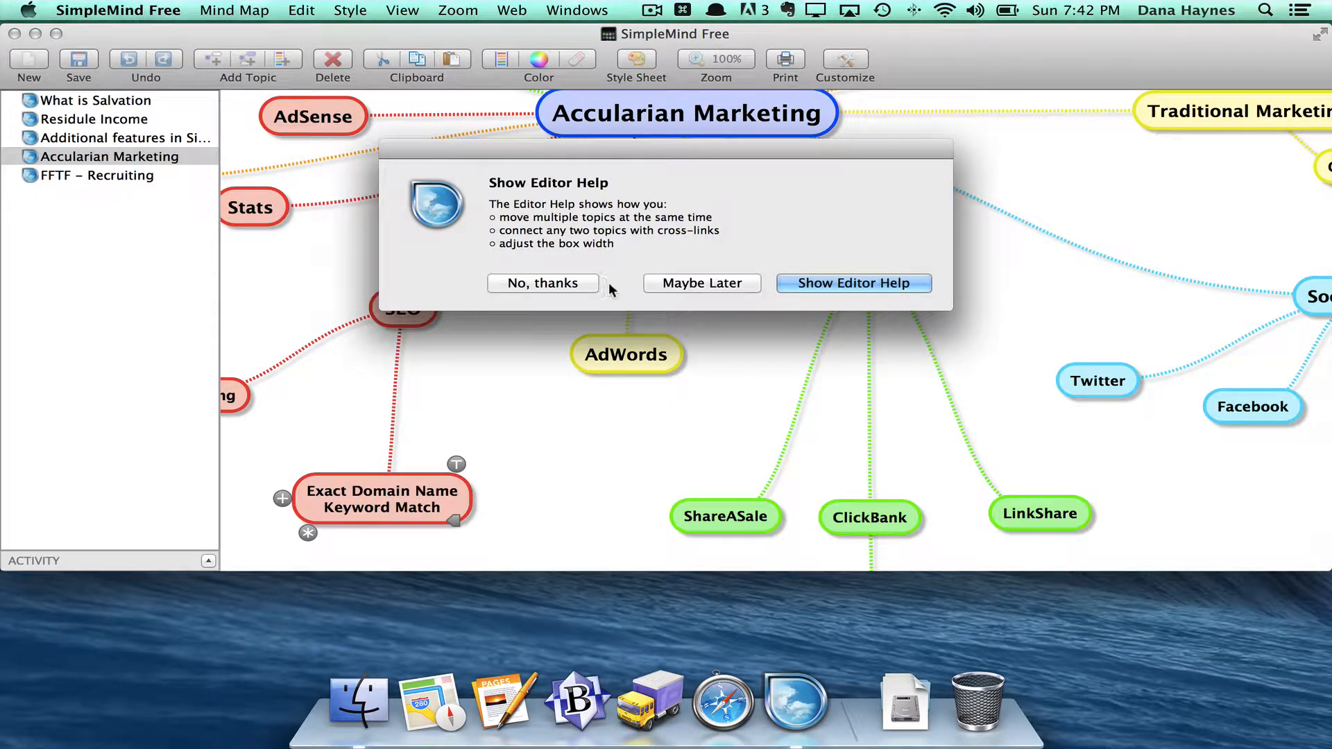
- Dismiss the Editor Help offer and zoom so the Accularian Marketing map fits the window
left_click(541, 283)
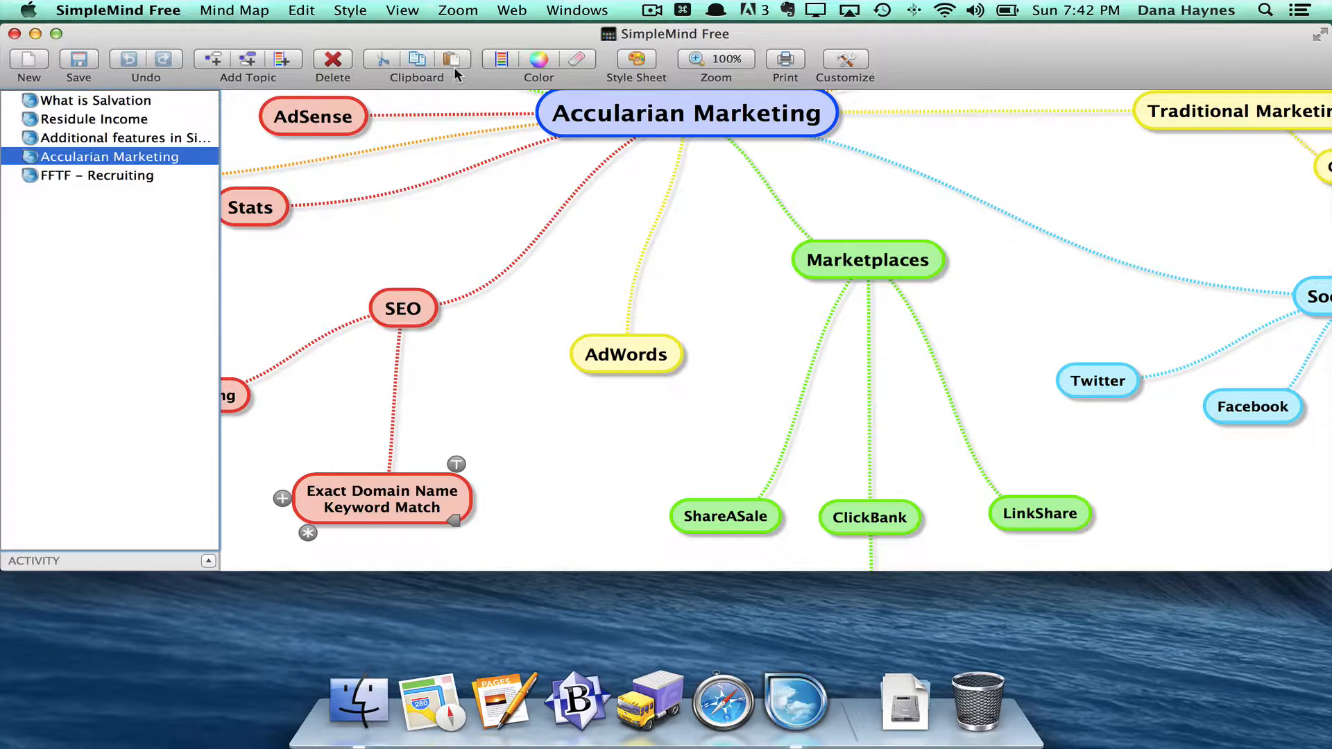
mouse_move(1321, 553)
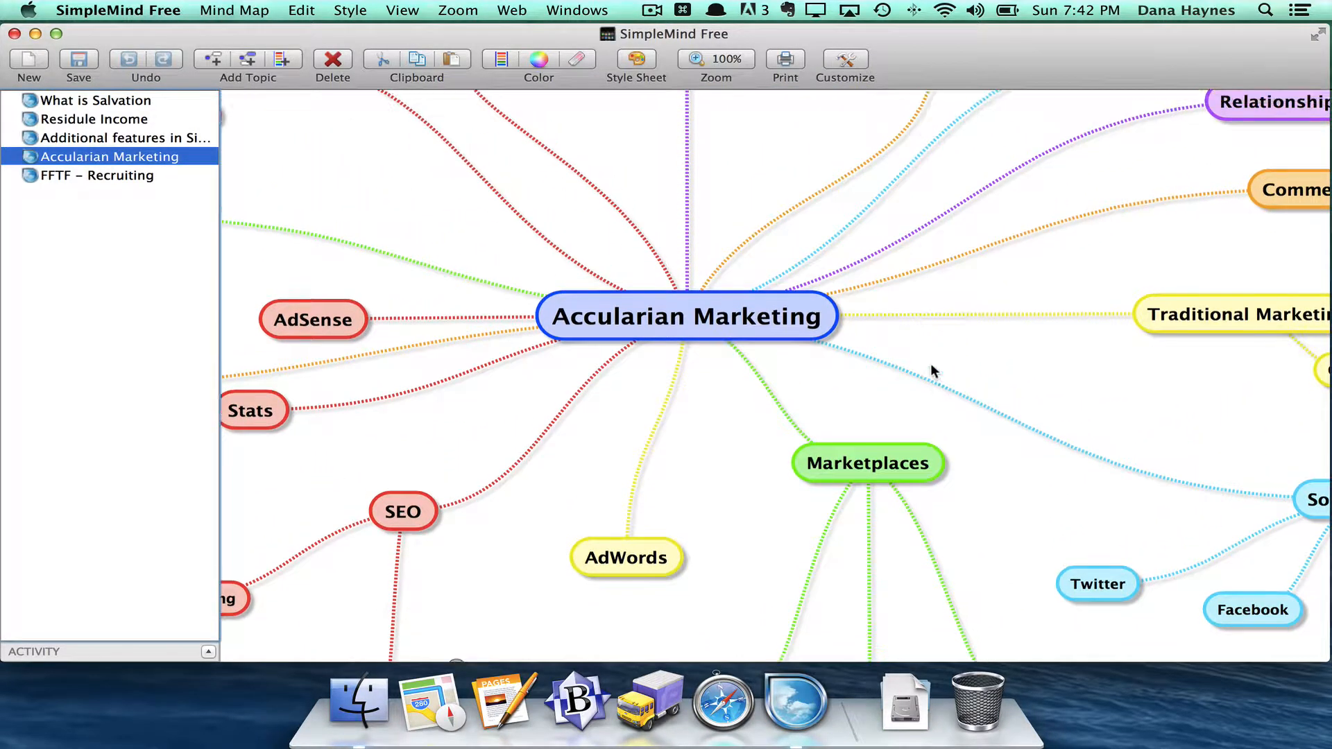
left_click(715, 60)
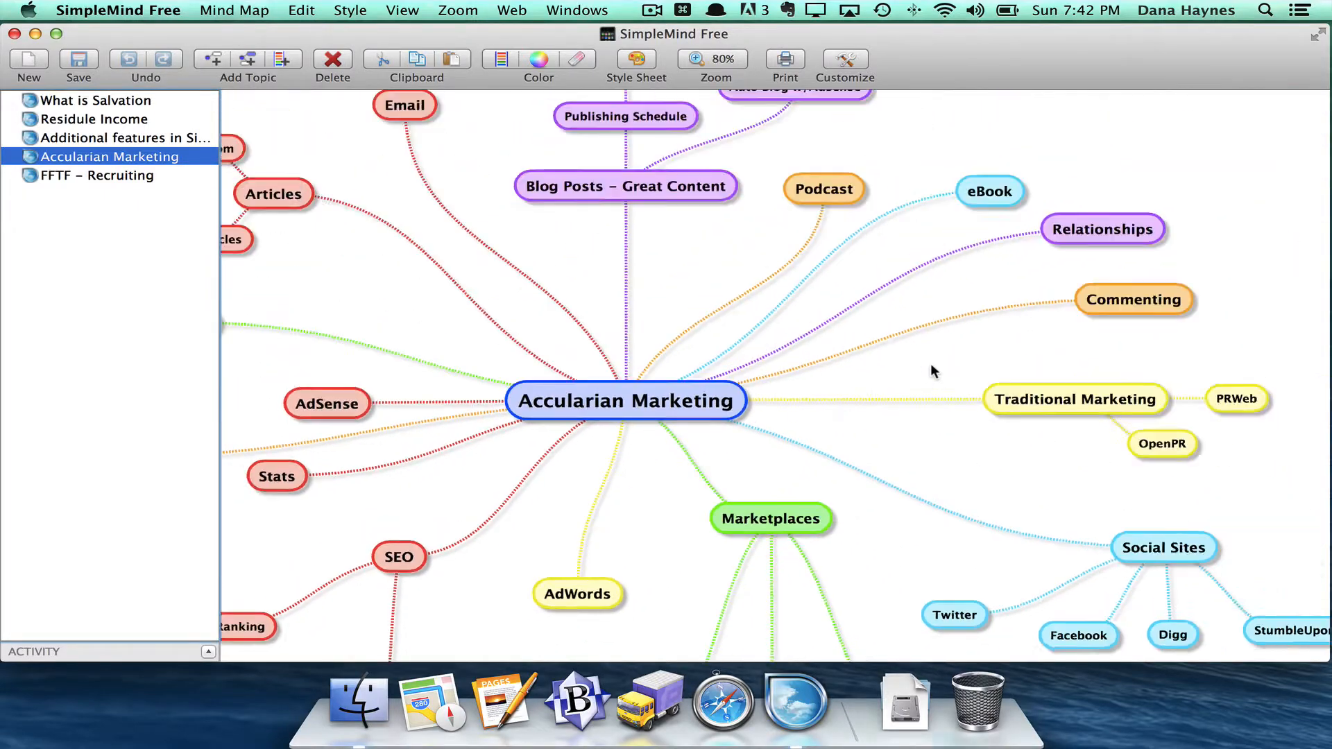
left_click(695, 60)
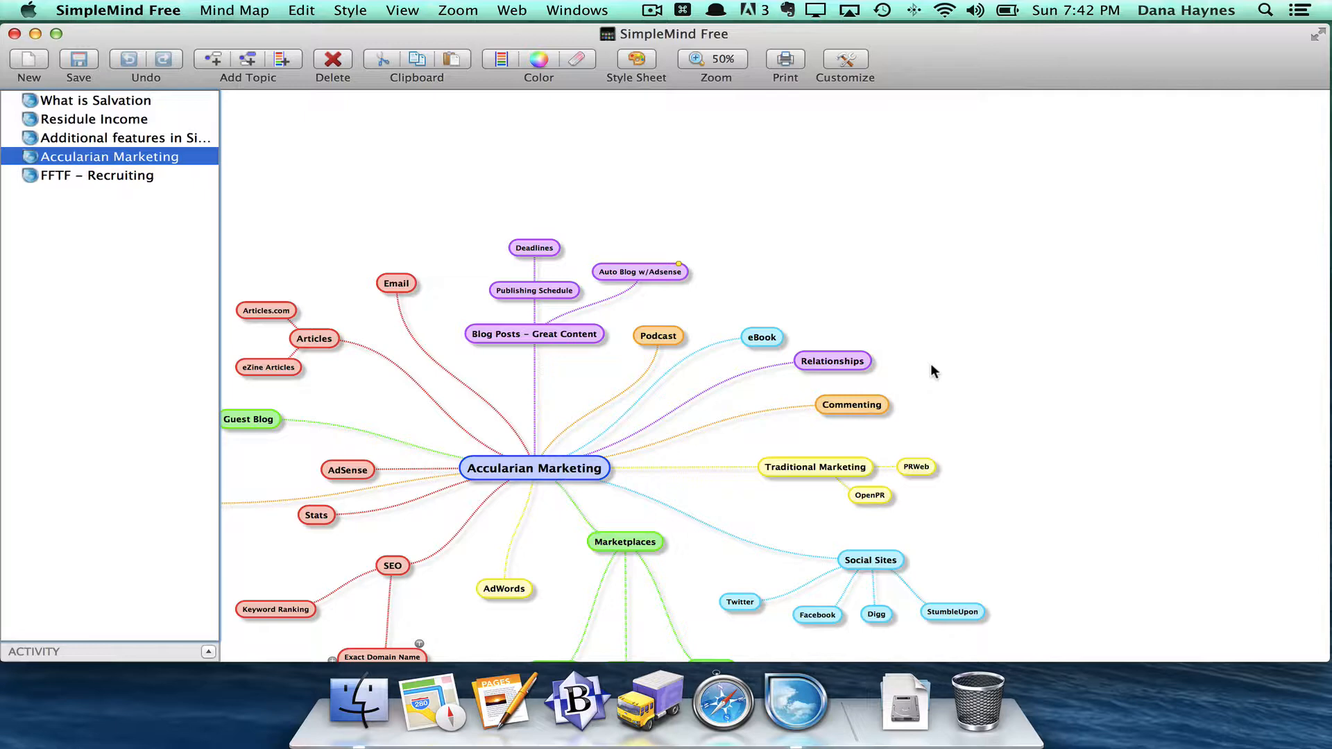
mouse_move(919, 434)
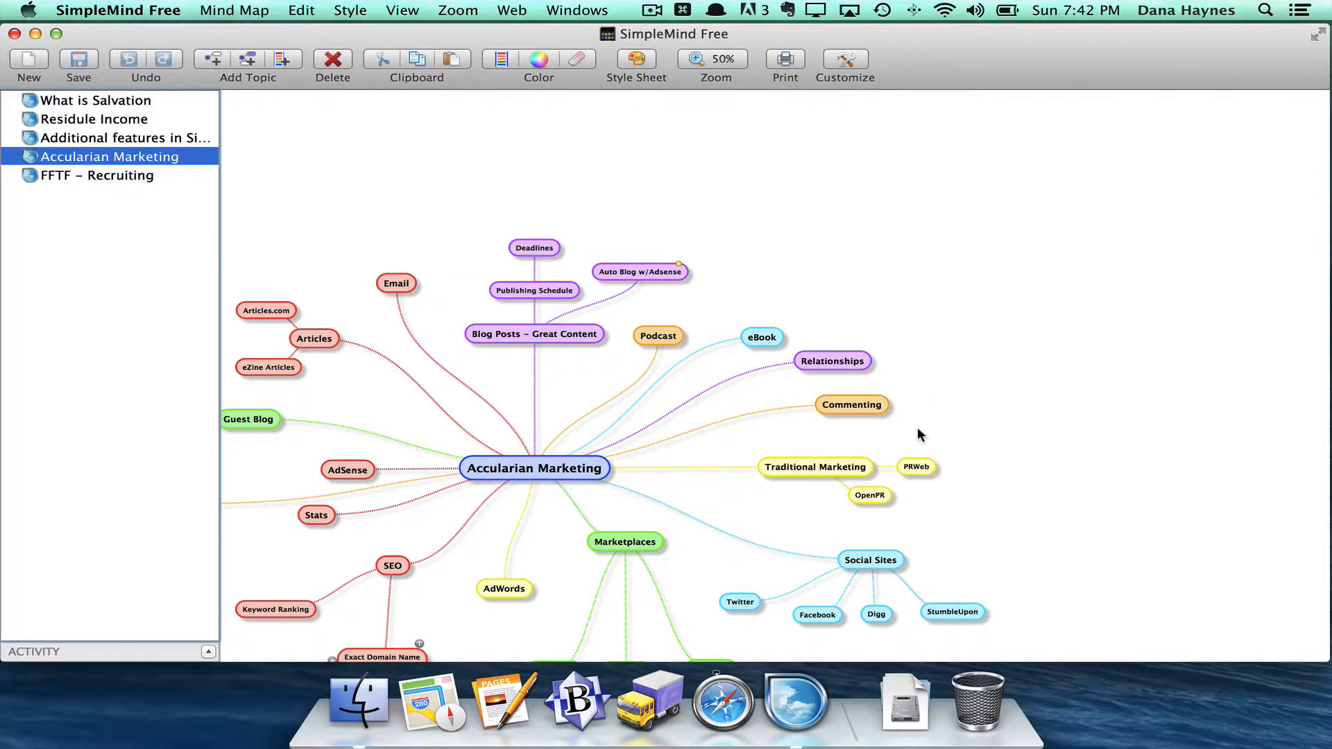
left_click(694, 60)
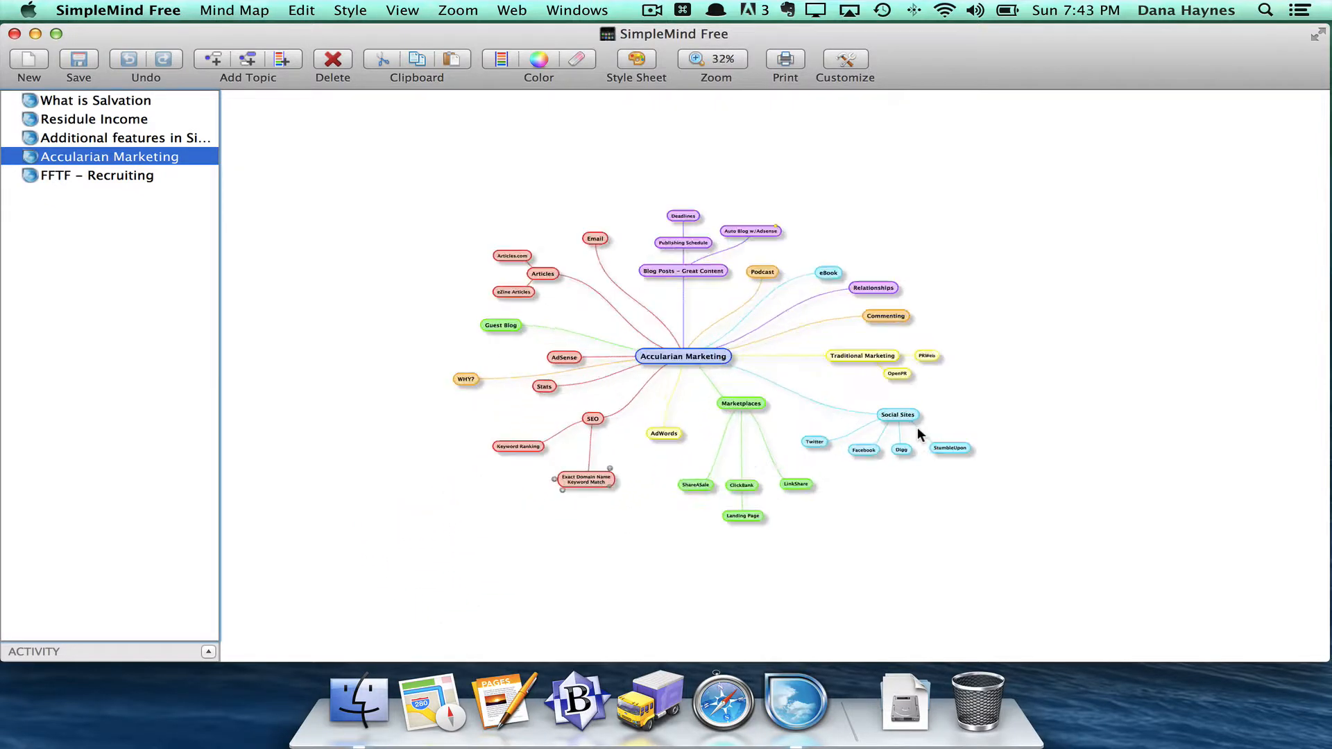
left_click(695, 60)
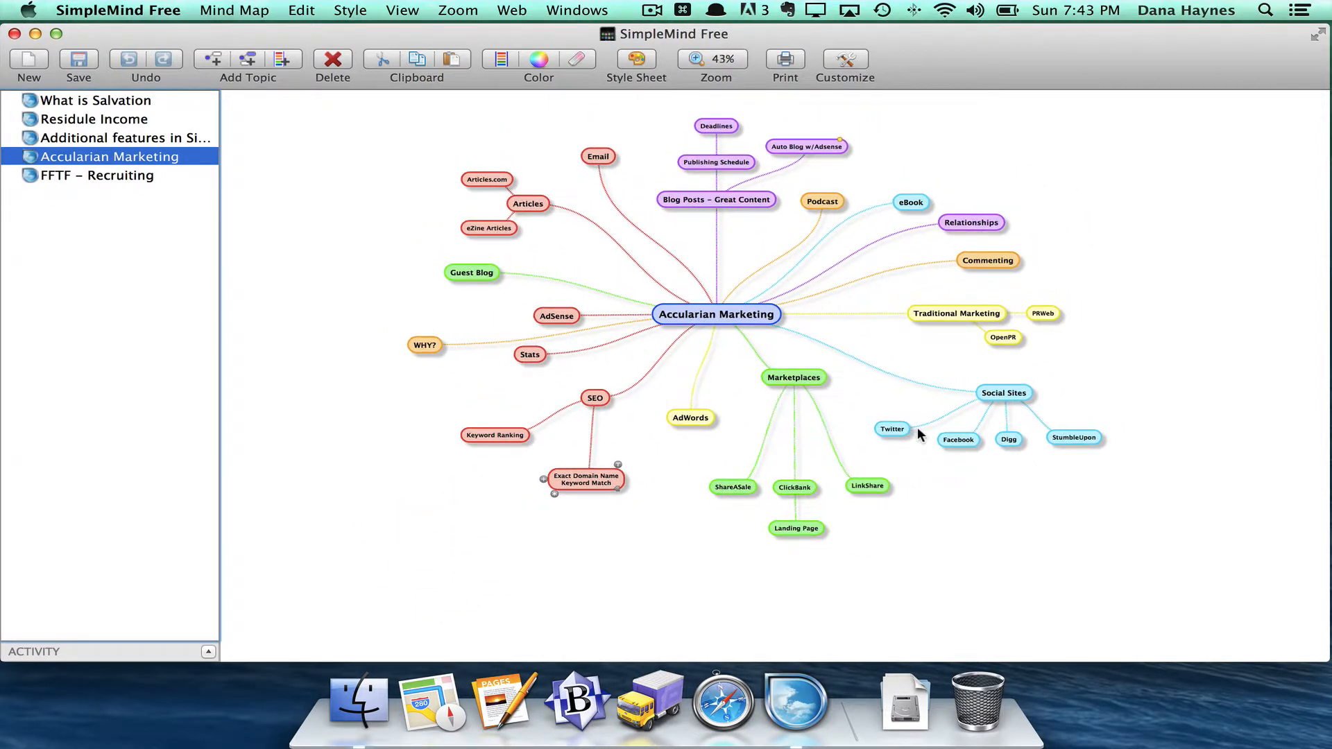
left_click(695, 60)
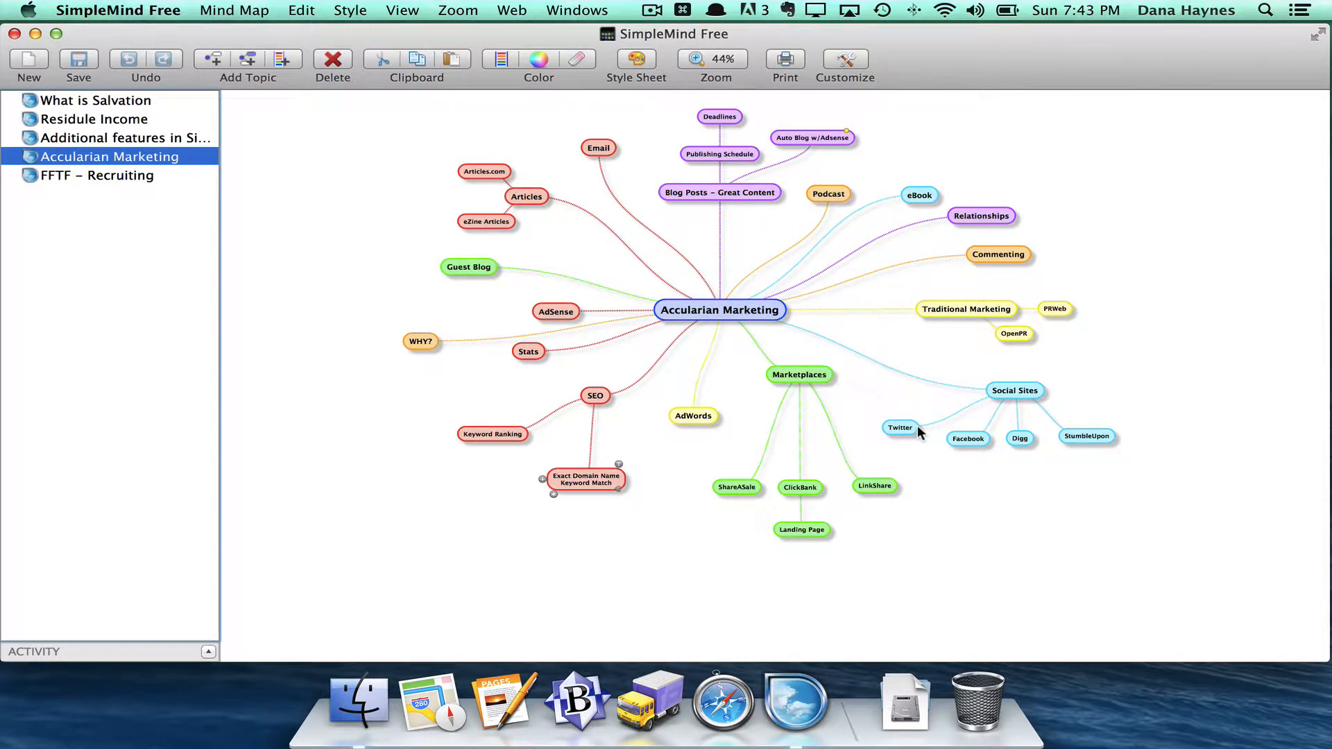
mouse_move(726, 522)
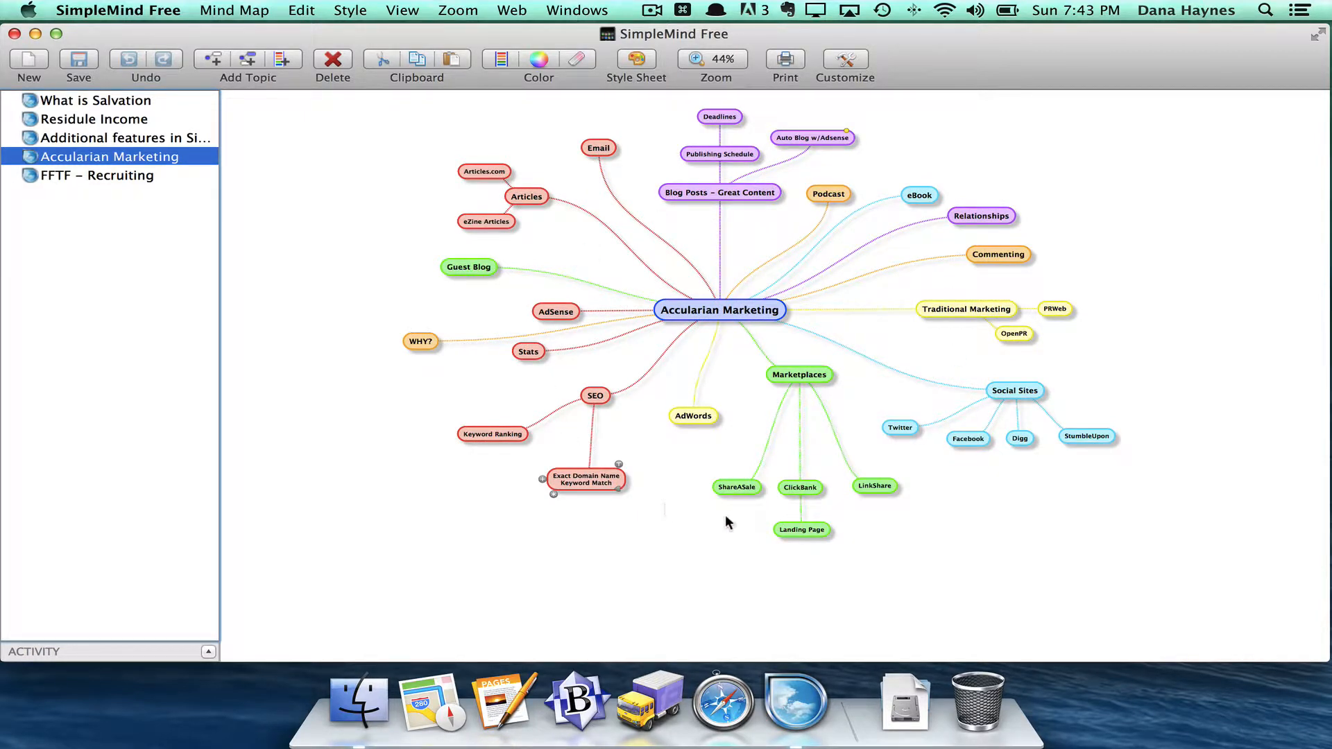
mouse_move(926, 479)
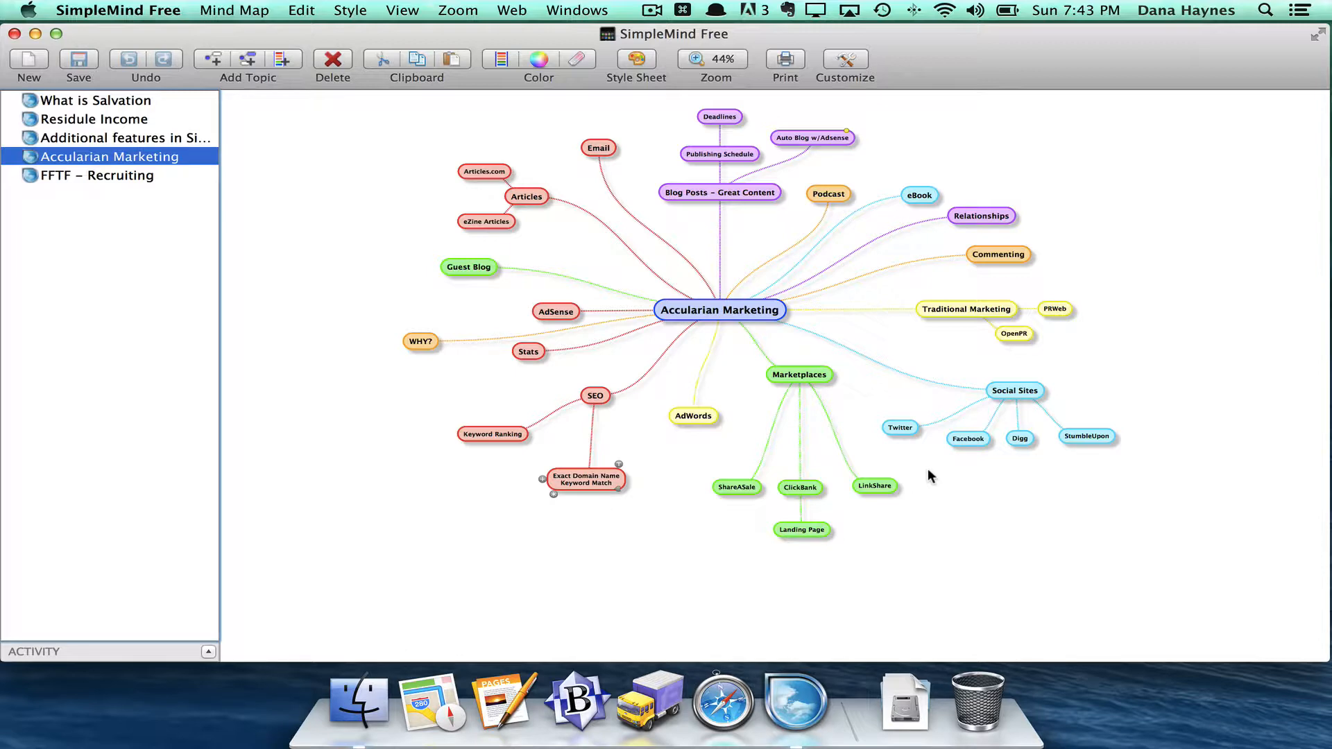
mouse_move(934, 474)
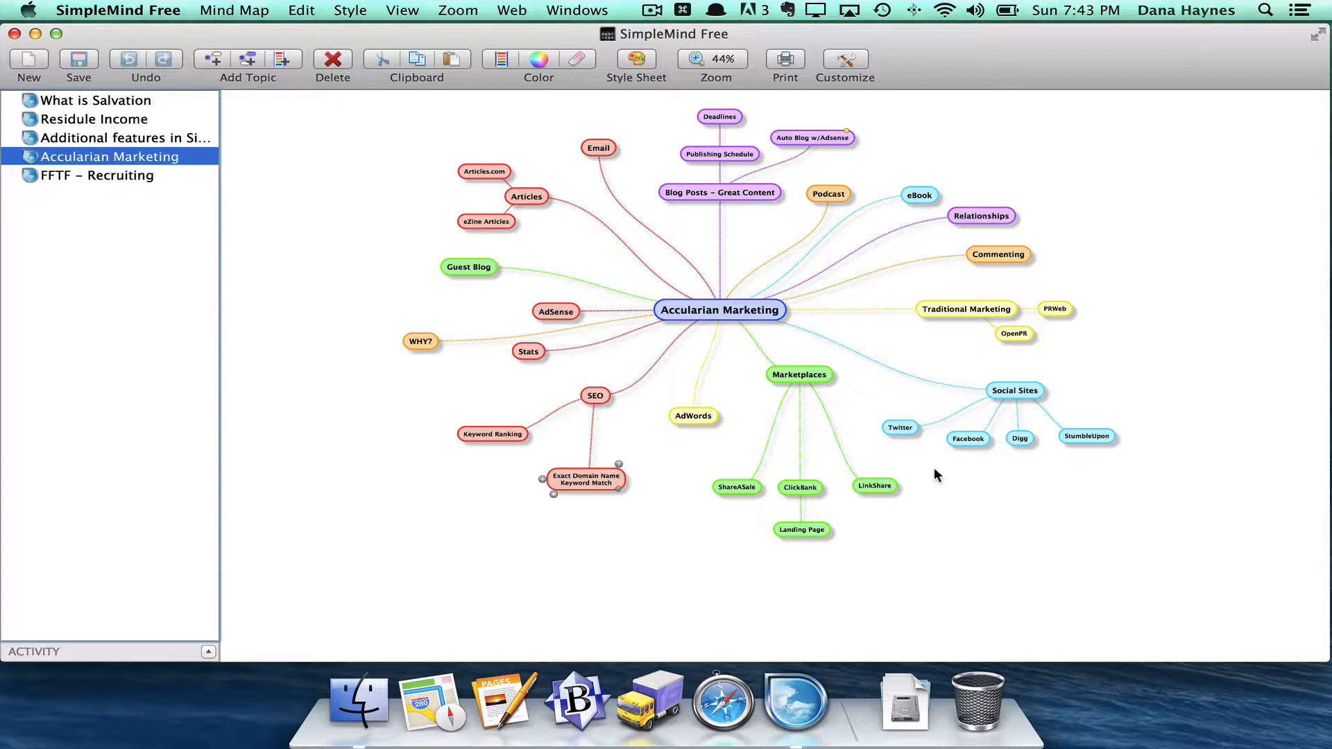
mouse_move(235, 9)
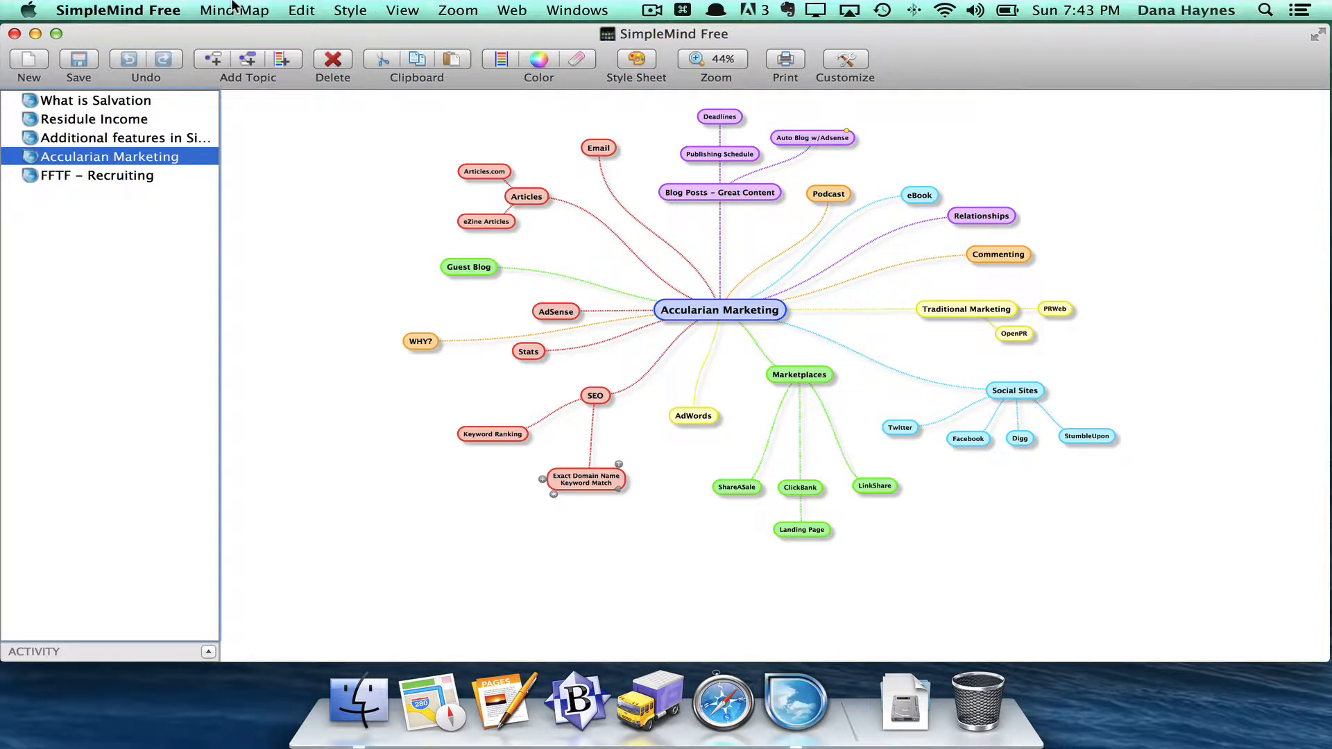
- Create a new mind map whose central topic reads 'Responsibilities for All Websites'
left_click(234, 11)
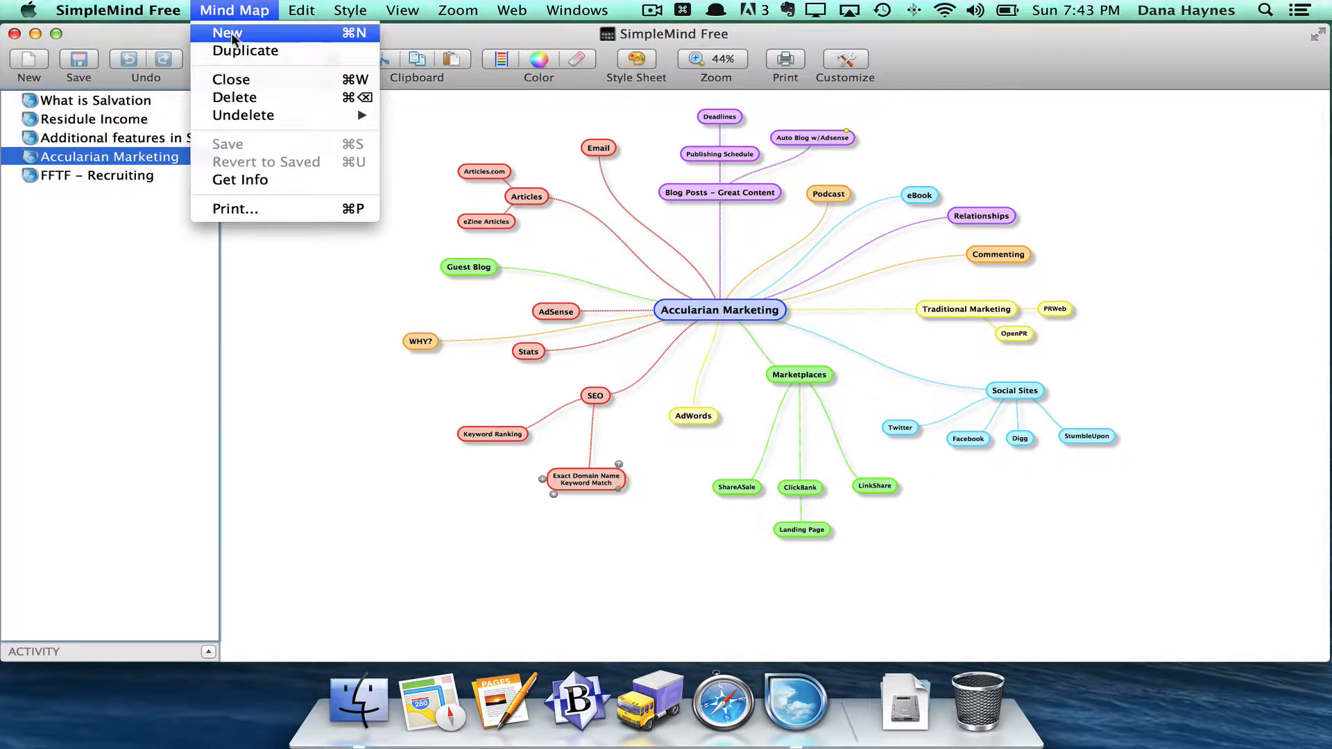
left_click(226, 34)
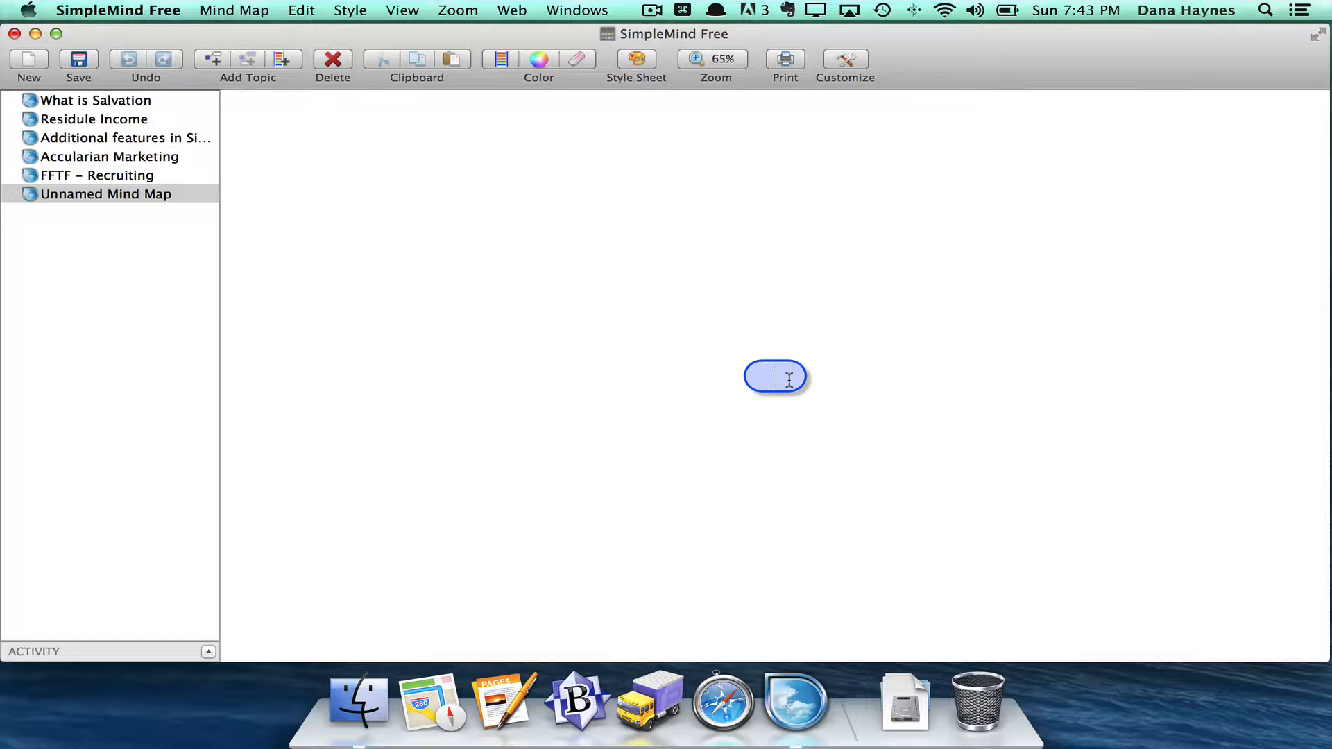
type("Responsibi")
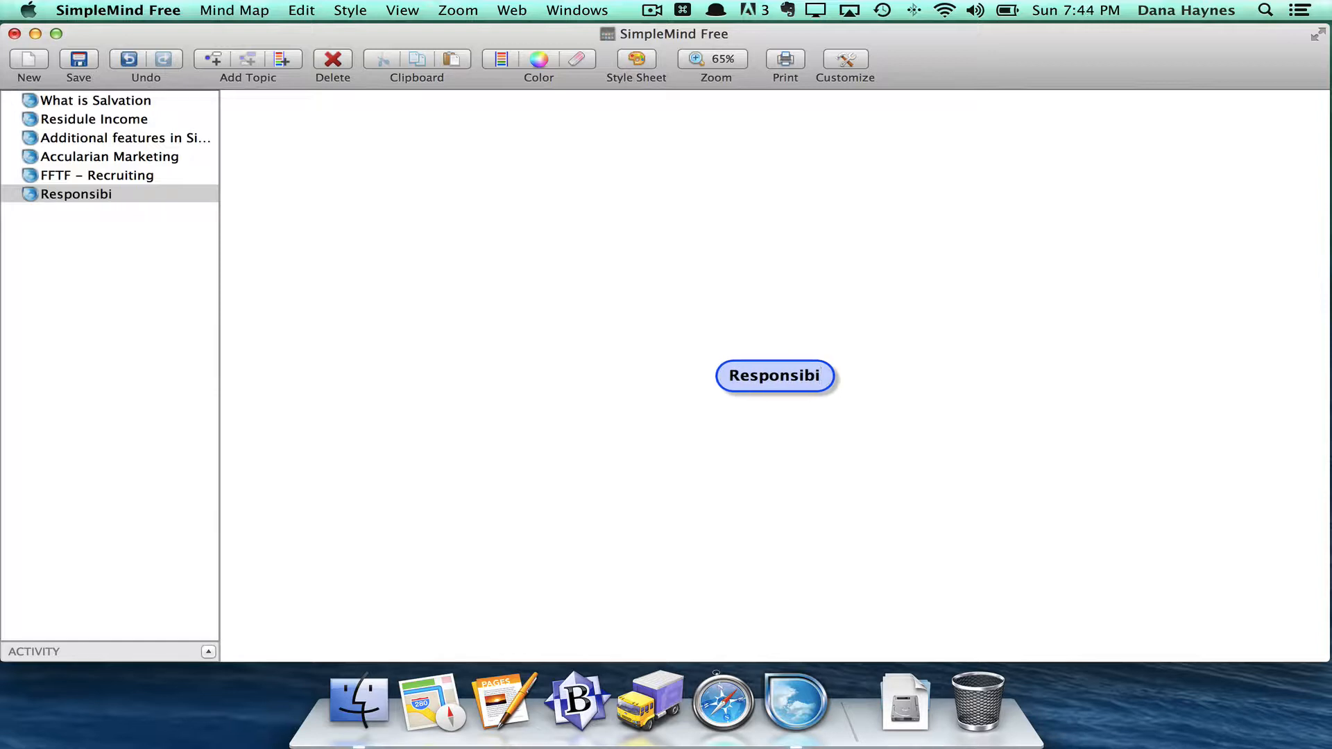
type("lities for")
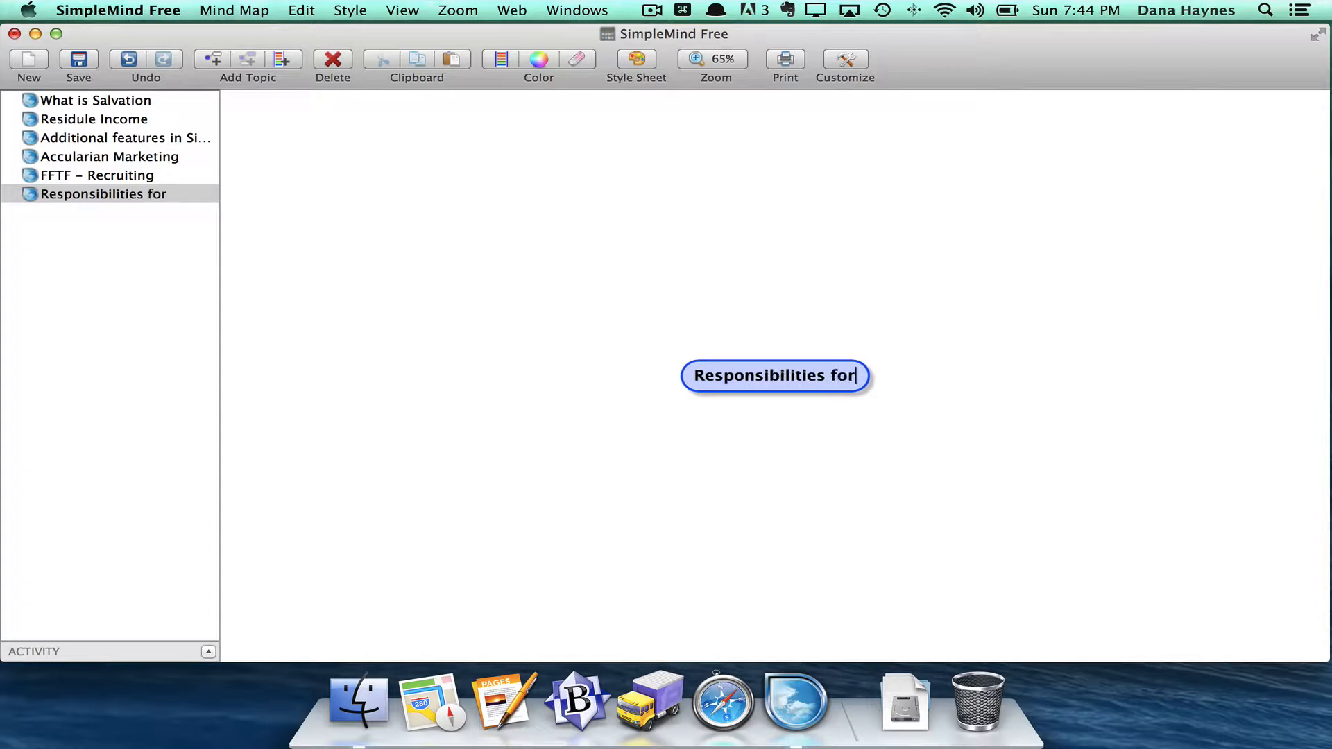
type("All Web")
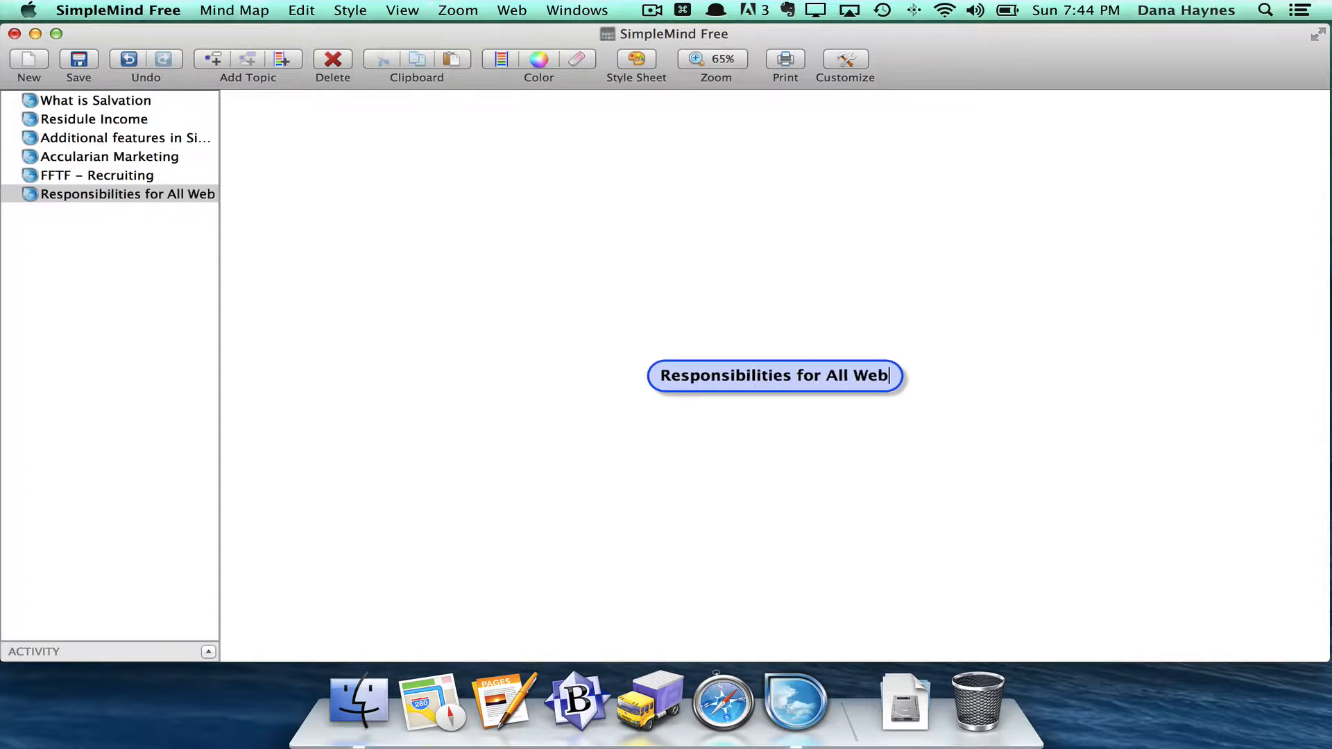
type("sites")
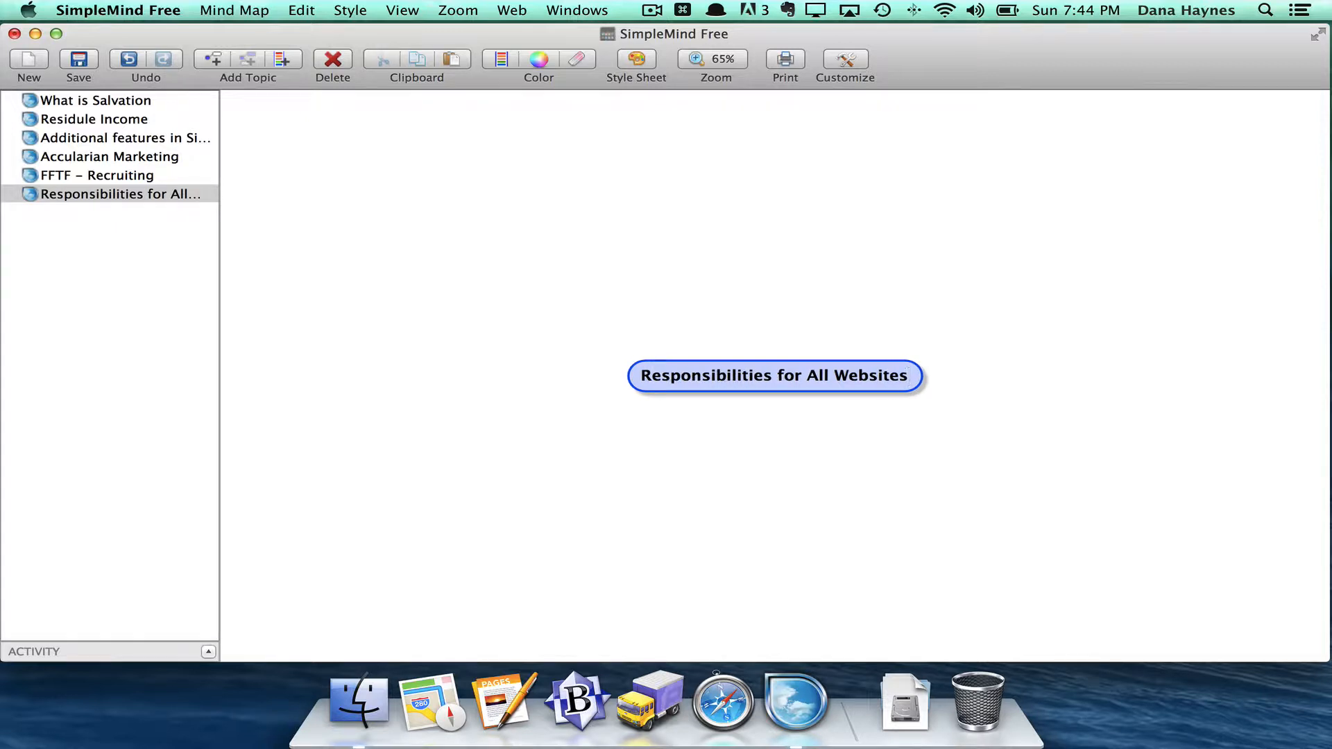
double_click(774, 375)
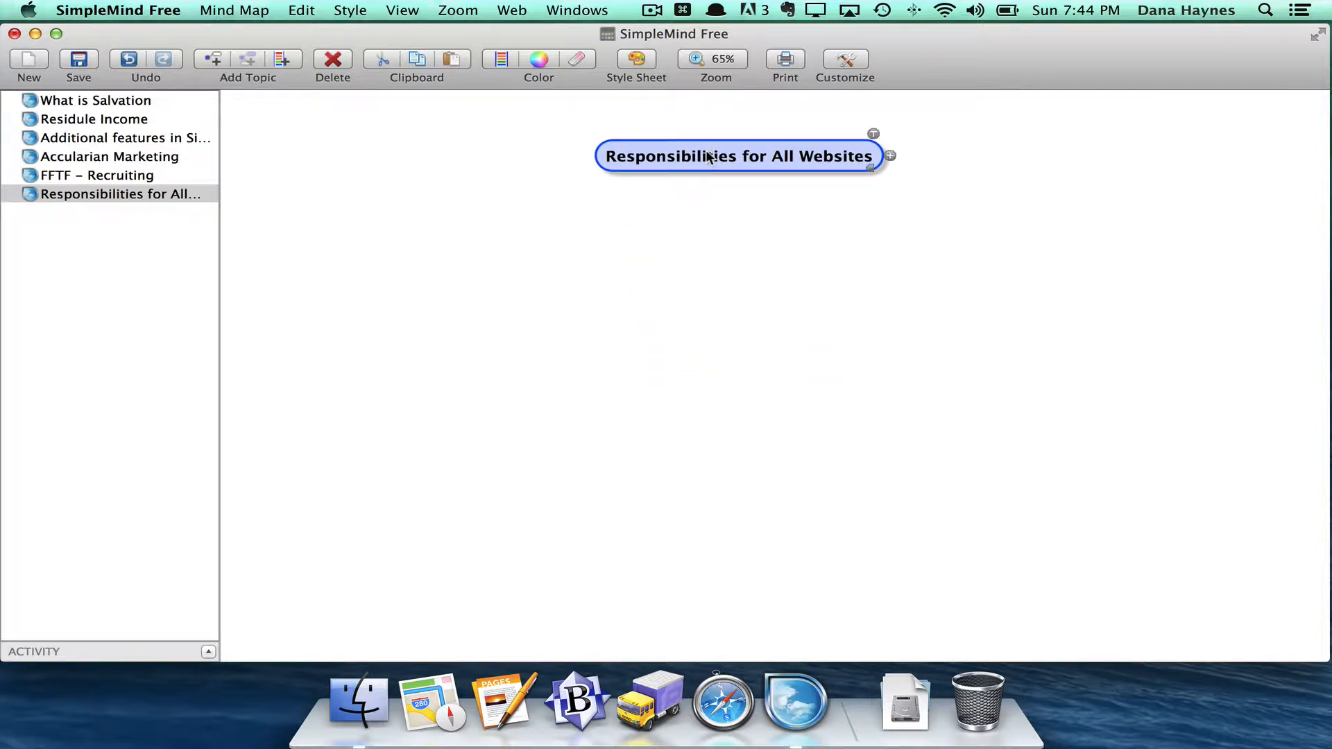
mouse_move(868, 161)
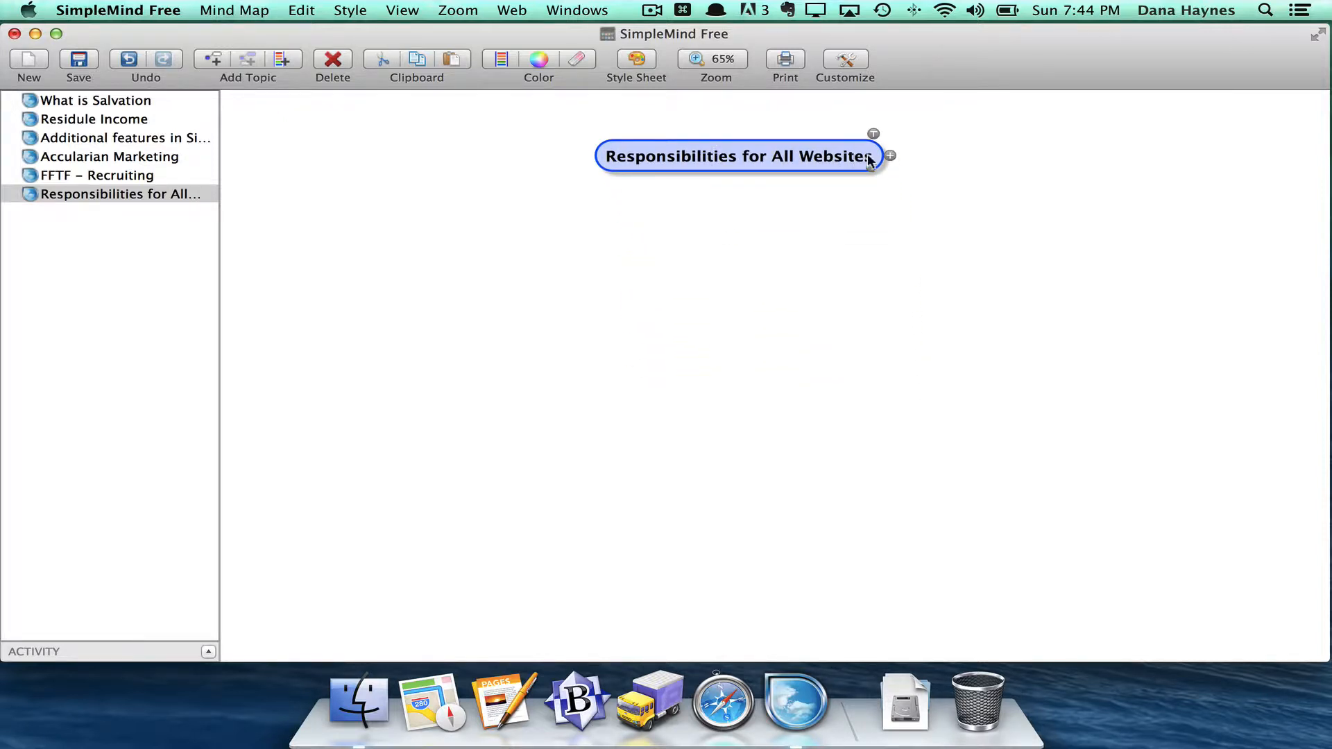
- Add an 'Accularian' branch and place it left of the central topic
left_click(889, 155)
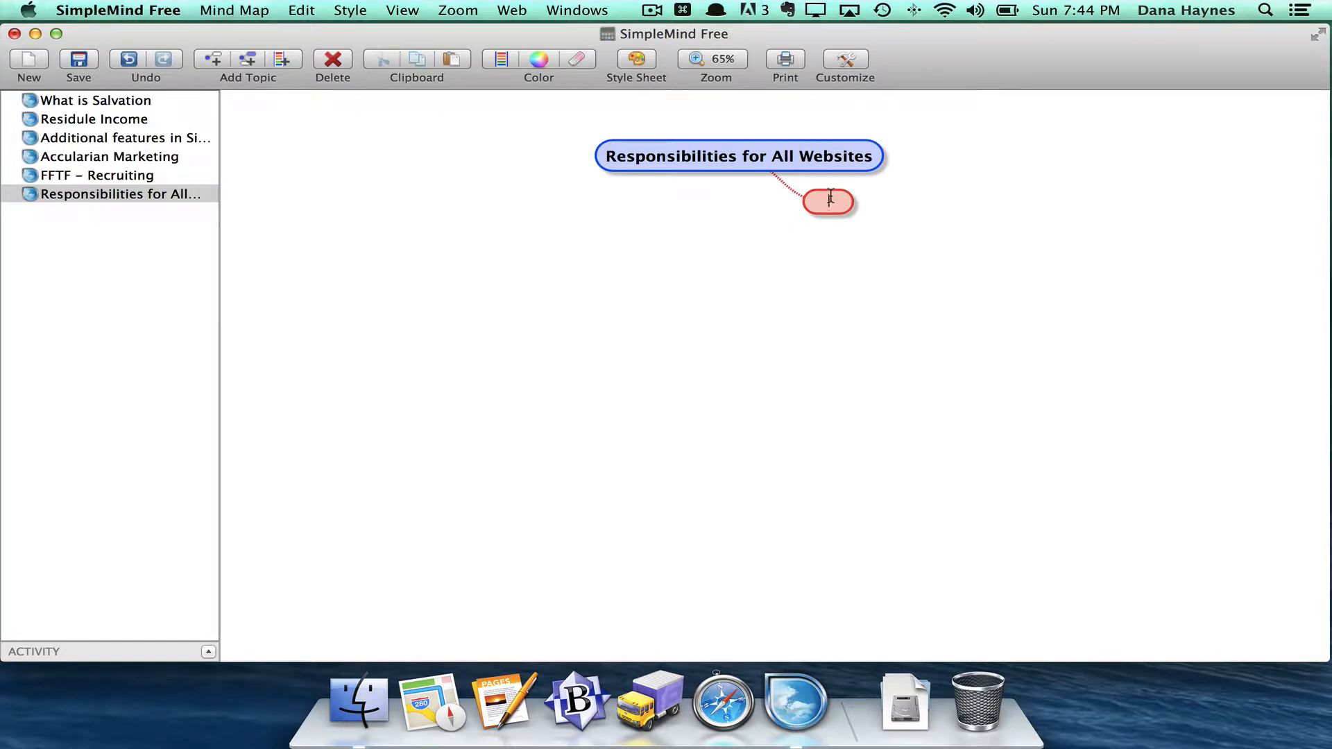
type("Accularian")
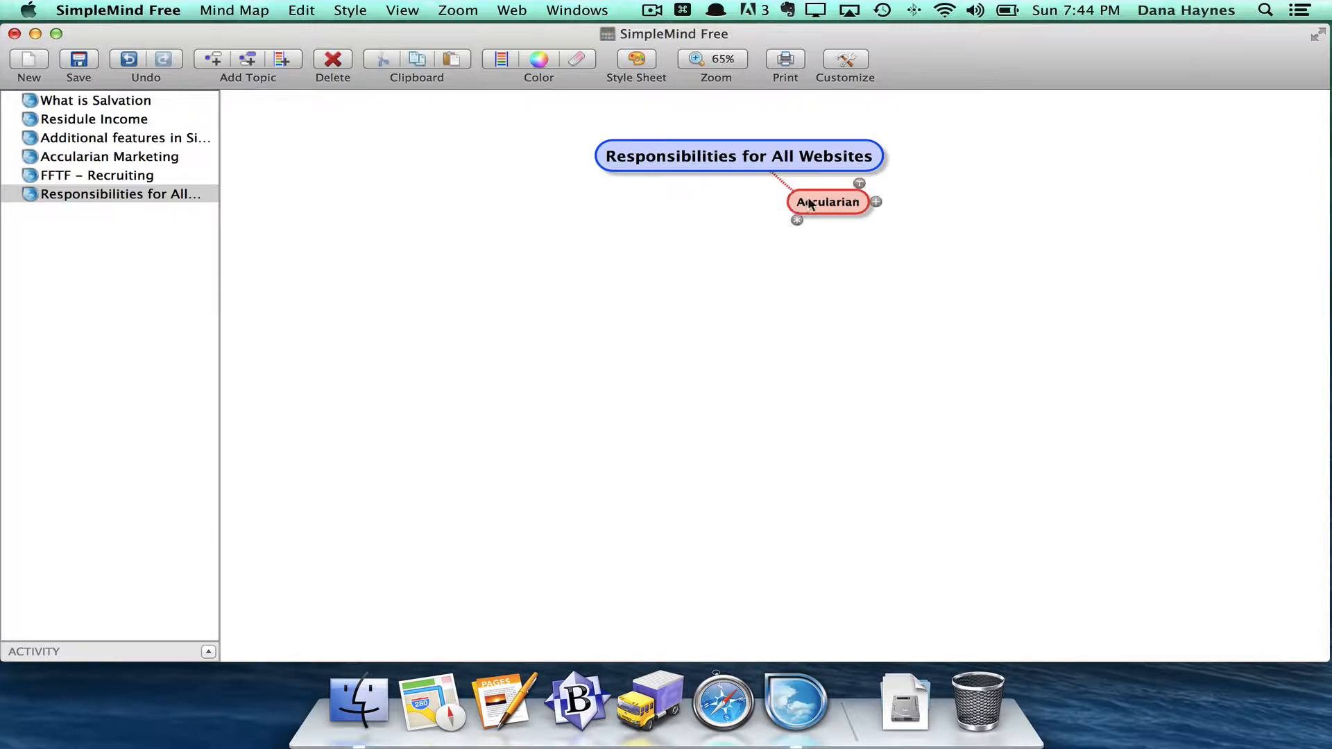
left_click_drag(828, 202, 406, 205)
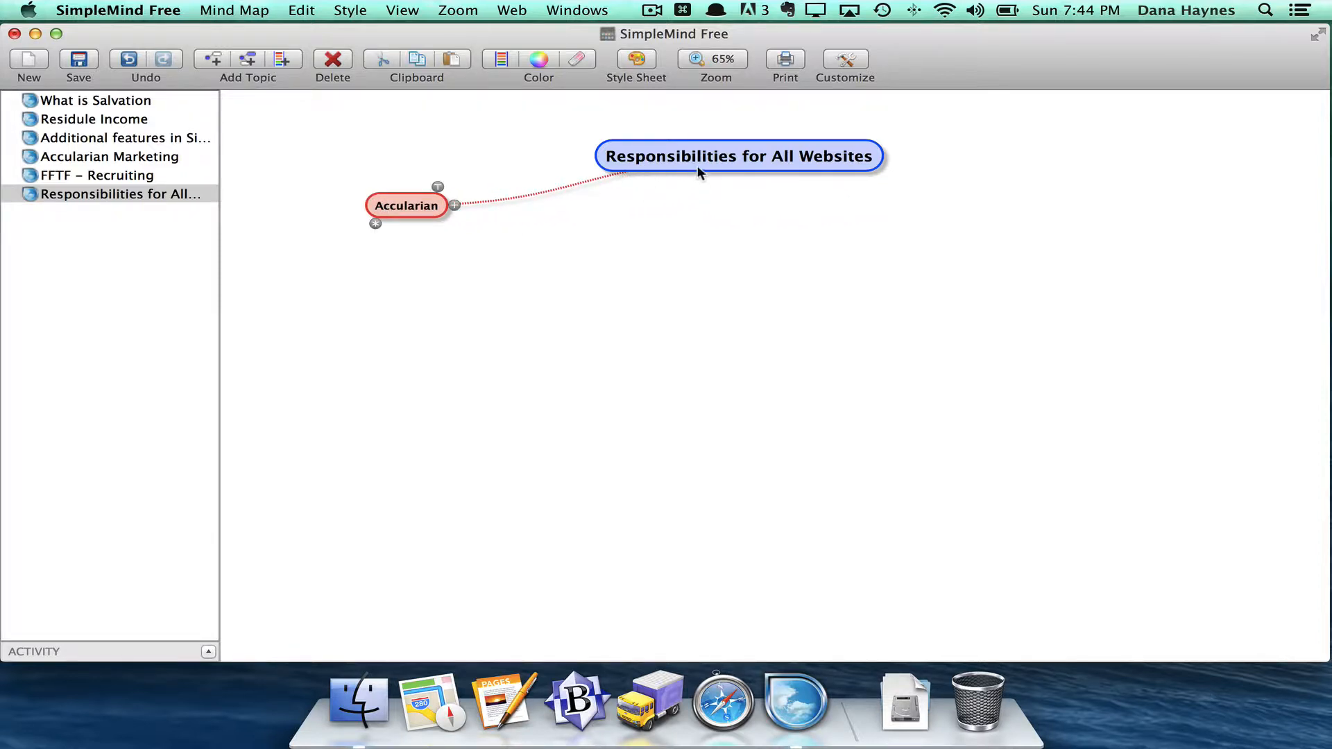
left_click(737, 156)
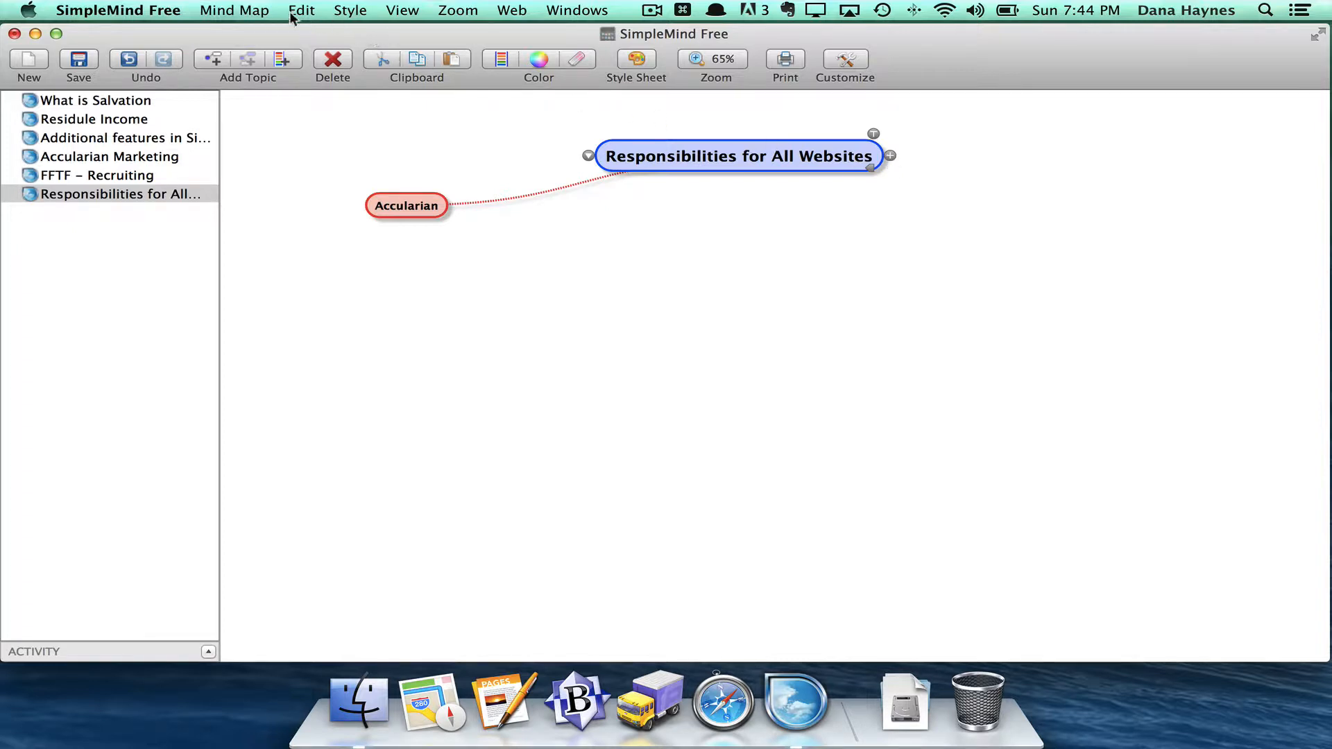
- Add a 'Freedom for the Family' branch positioned beside Accularian
left_click(234, 10)
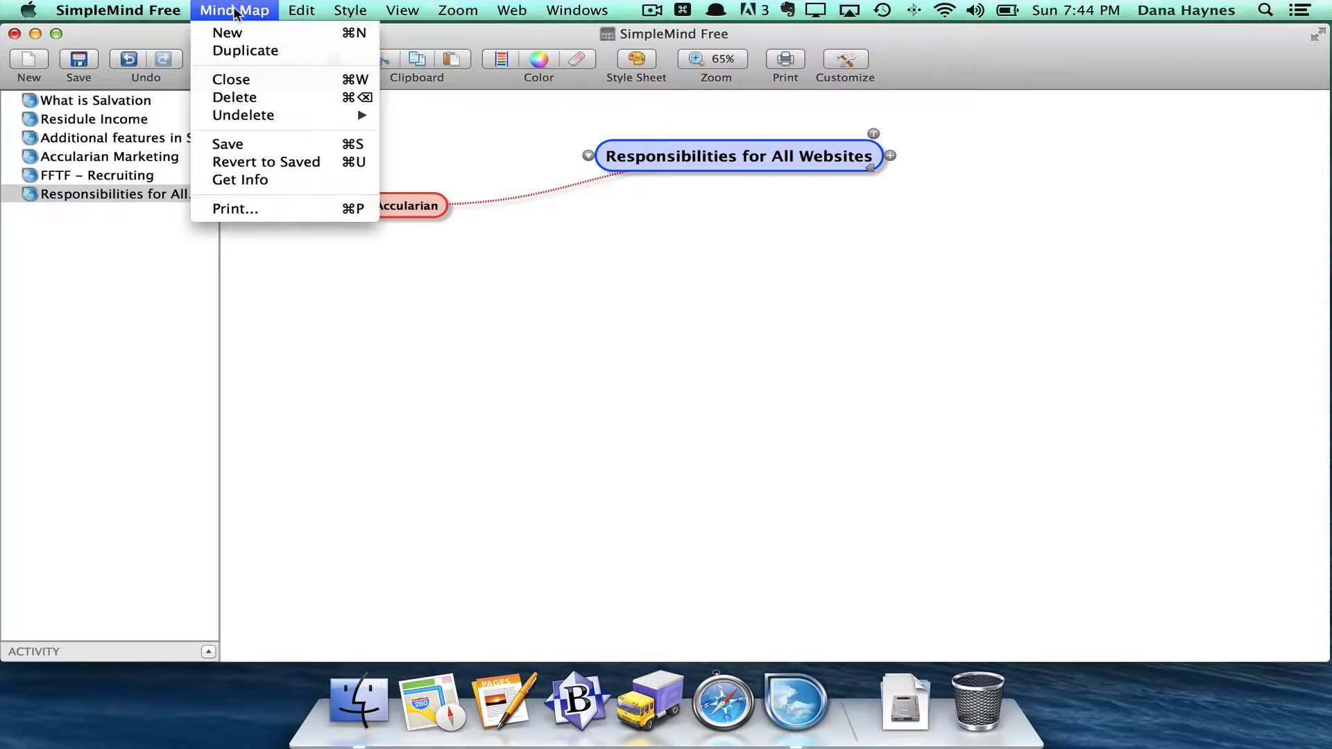
left_click(300, 10)
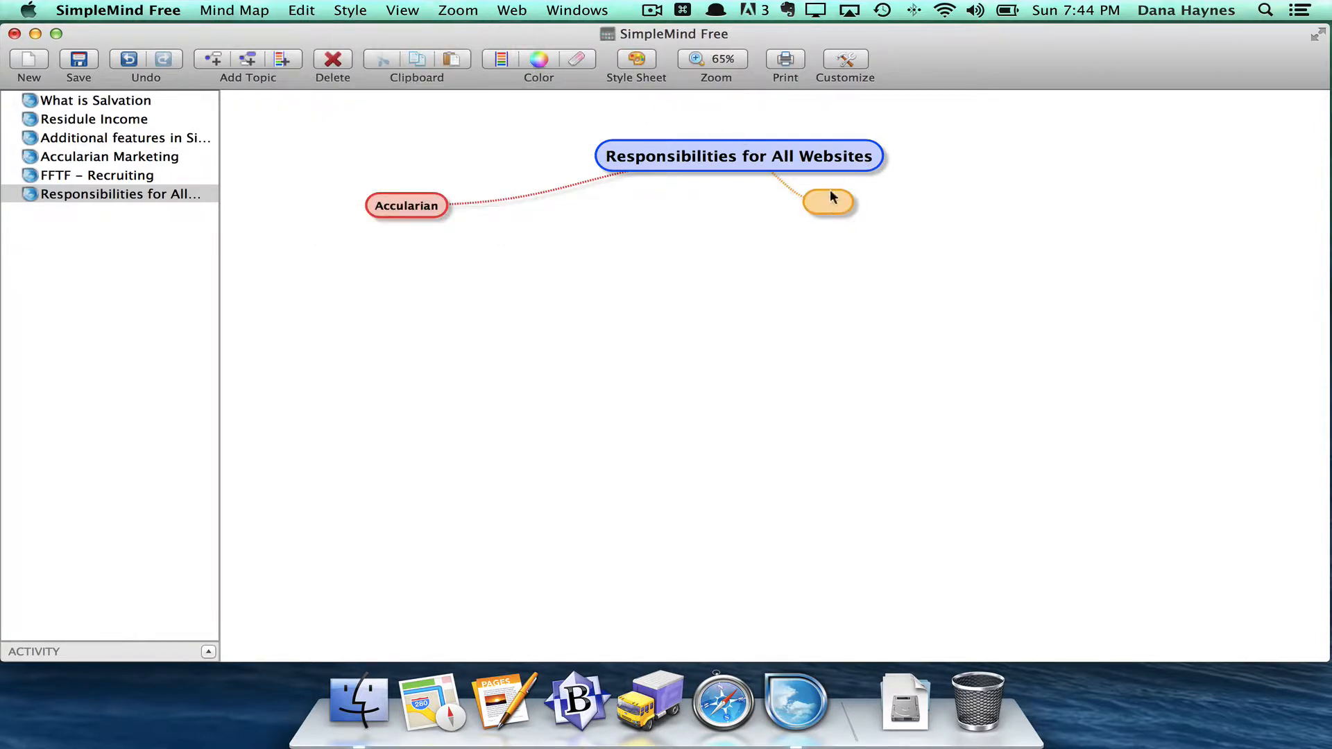
type("Freedom for the Family")
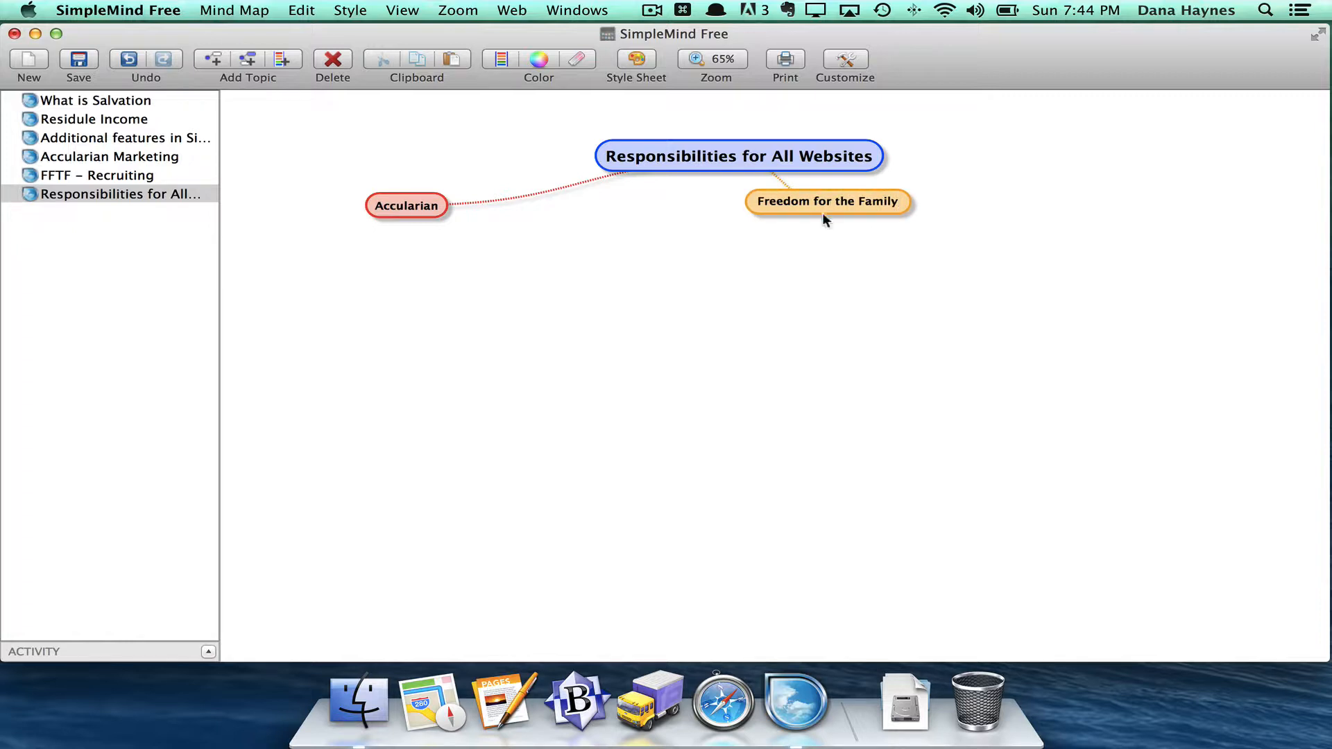
left_click_drag(828, 201, 580, 224)
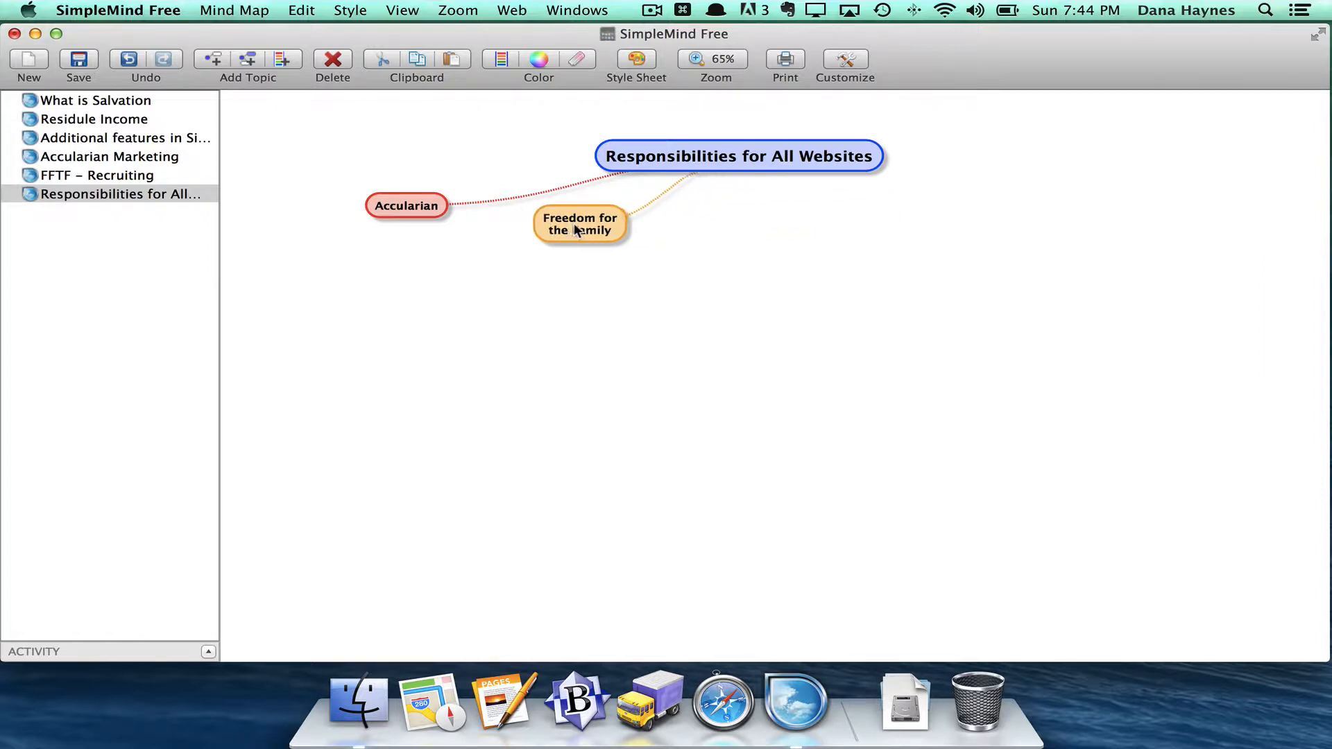
left_click(737, 156)
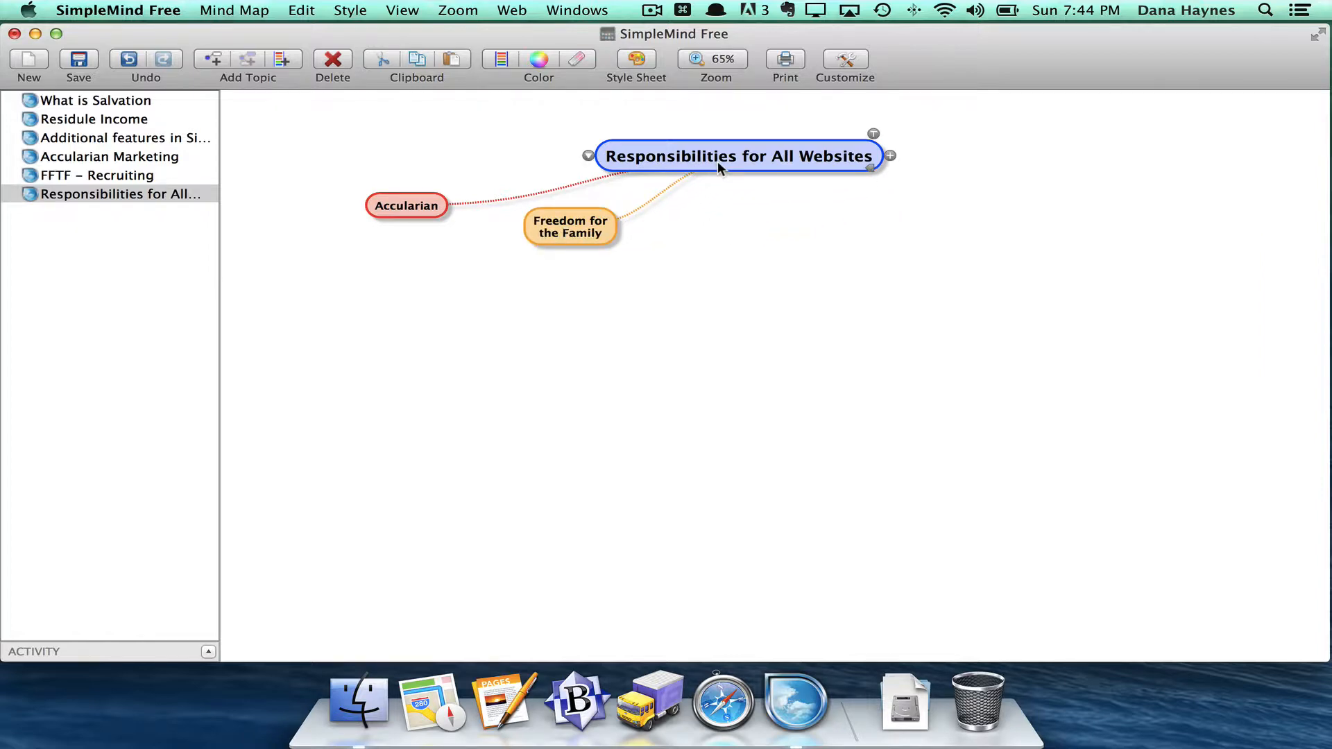
- Add a 'LookAtMyMac.com' branch next to Freedom for the Family
left_click(890, 156)
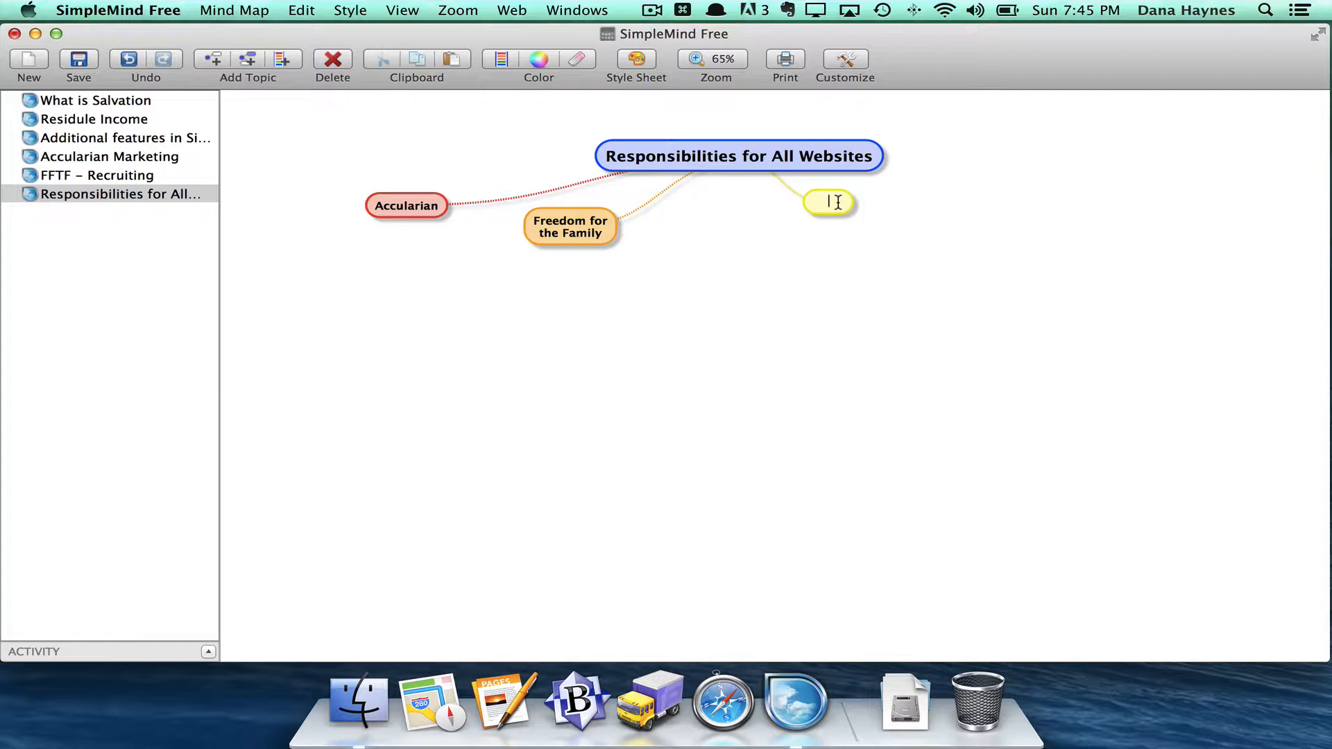
type("LookAt")
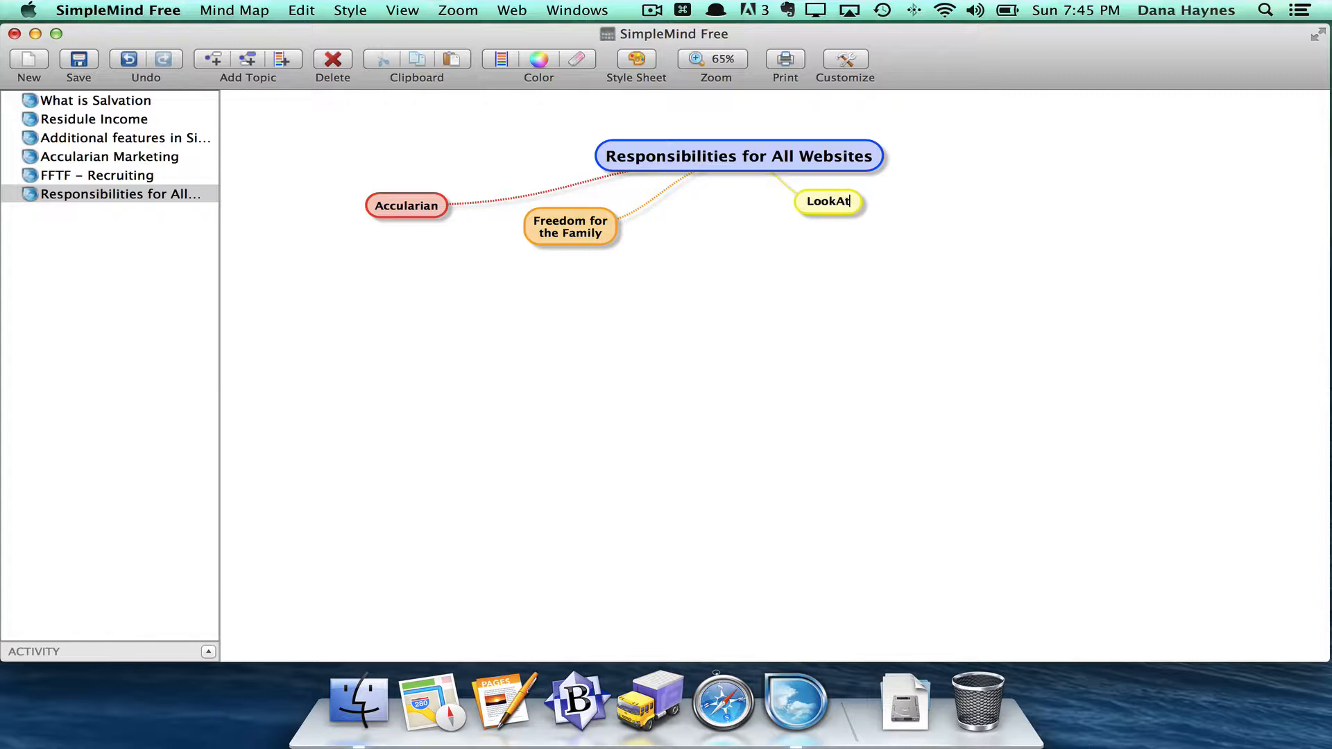
type("MyMac.com")
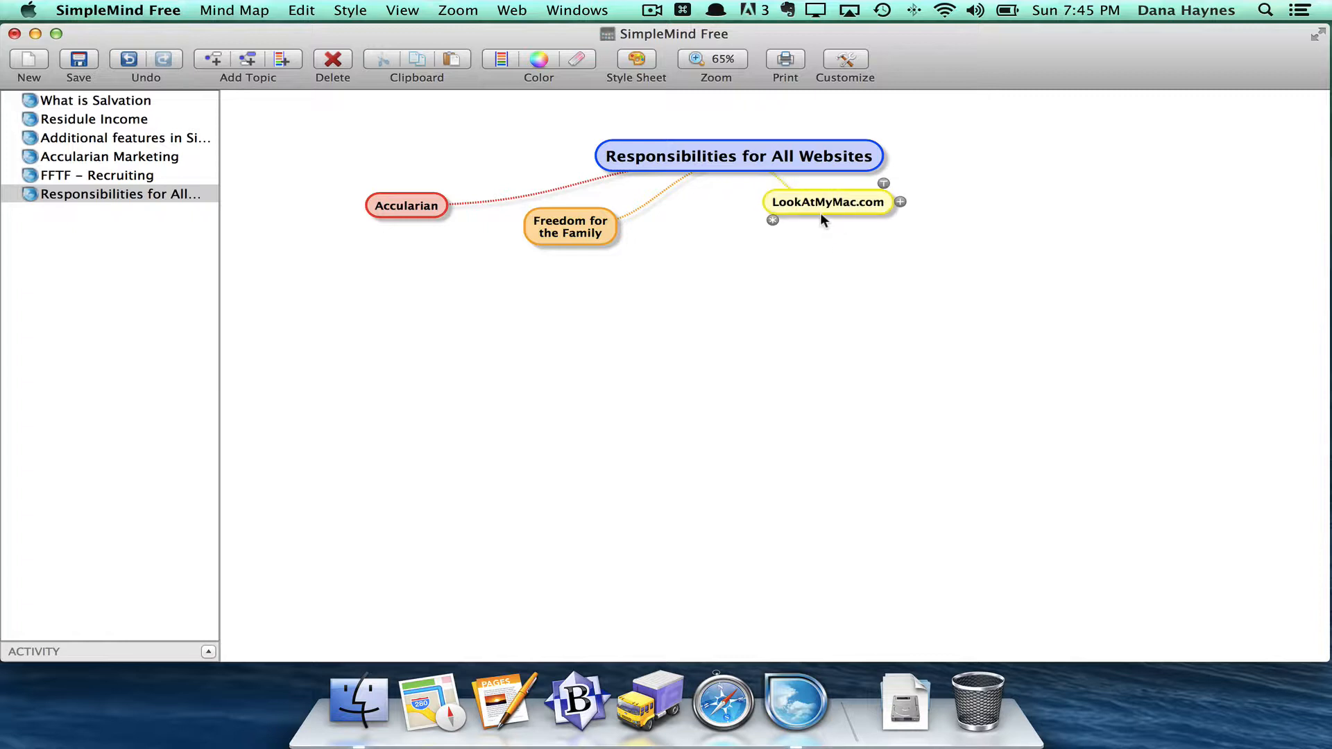
left_click_drag(828, 202, 714, 237)
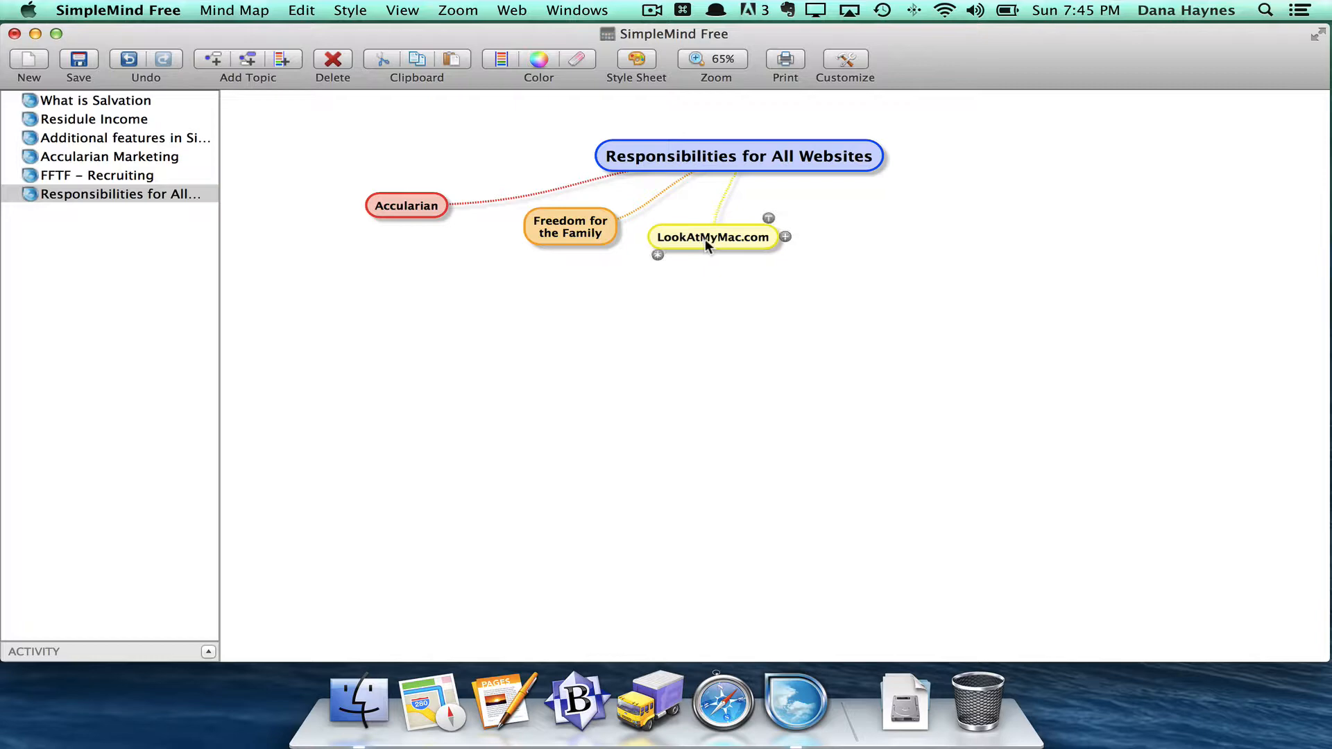
left_click(786, 237)
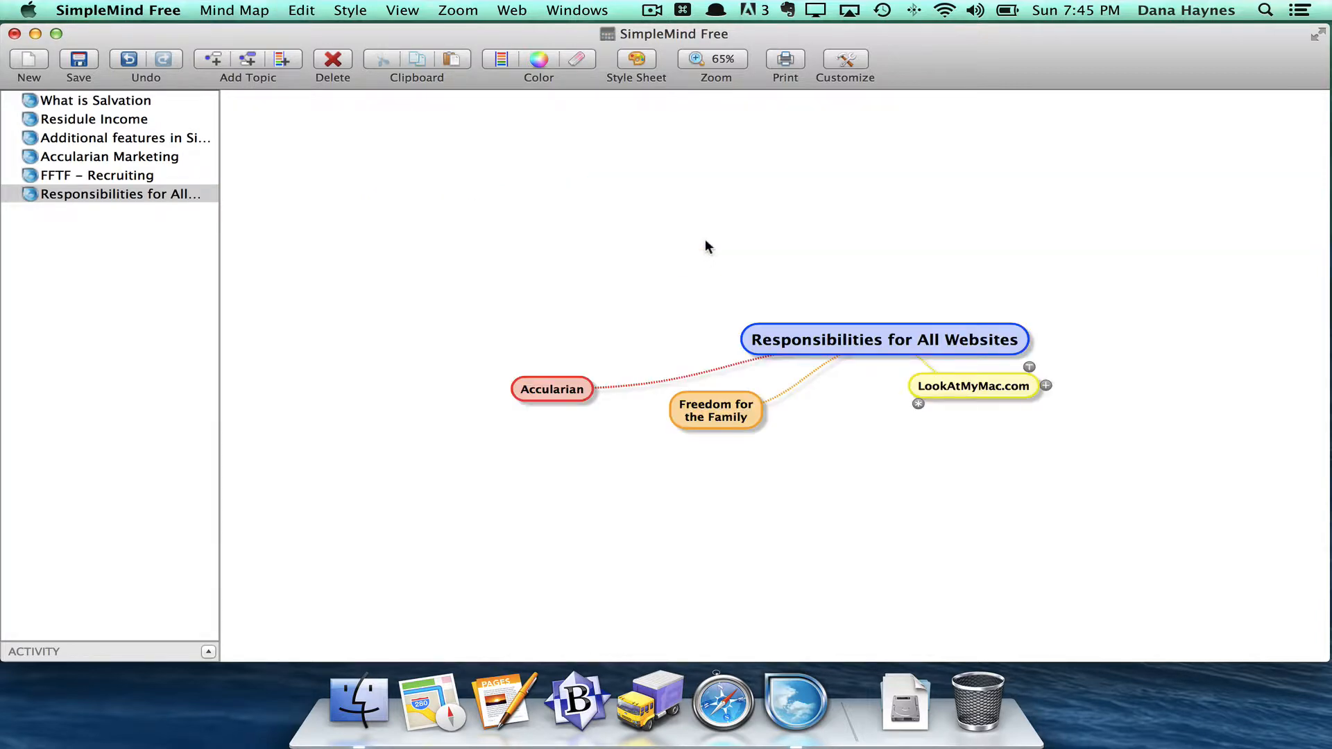
- Add a 'Mac Help Global' branch lined up with the website row
left_click(883, 340)
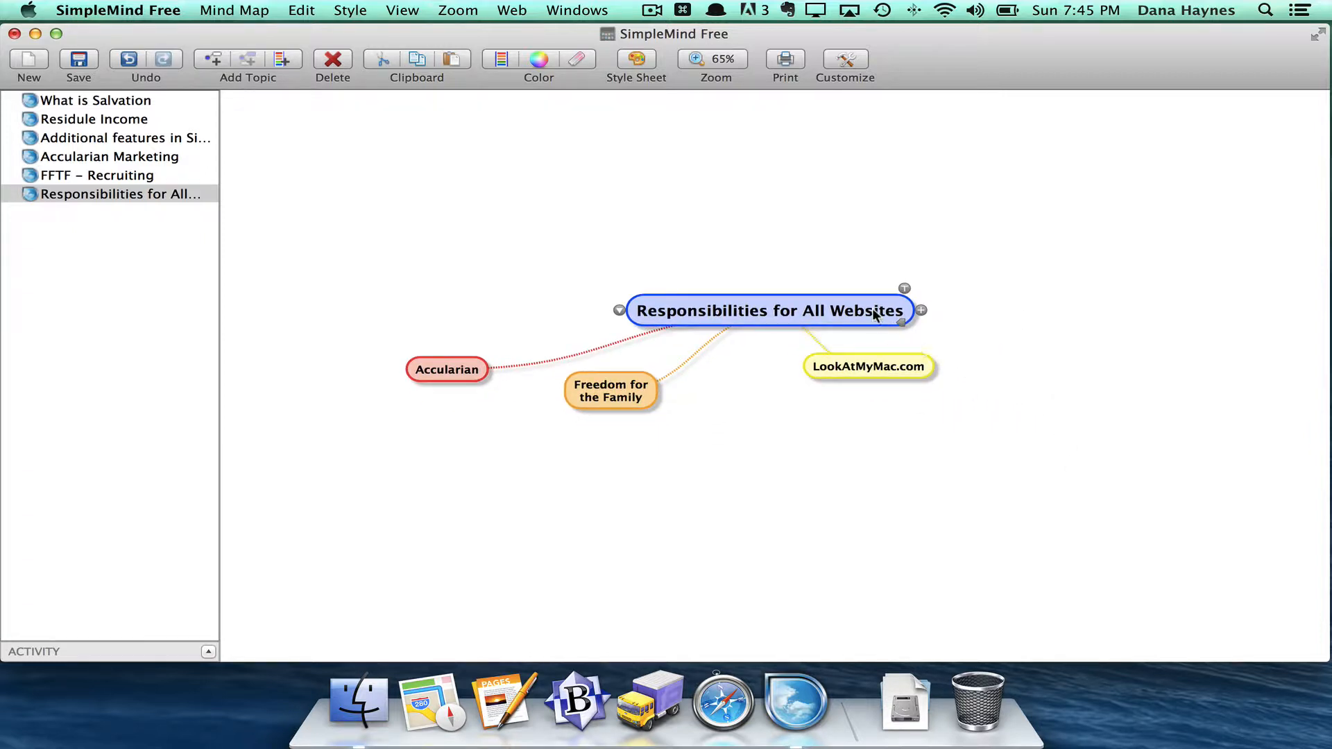
left_click(922, 310)
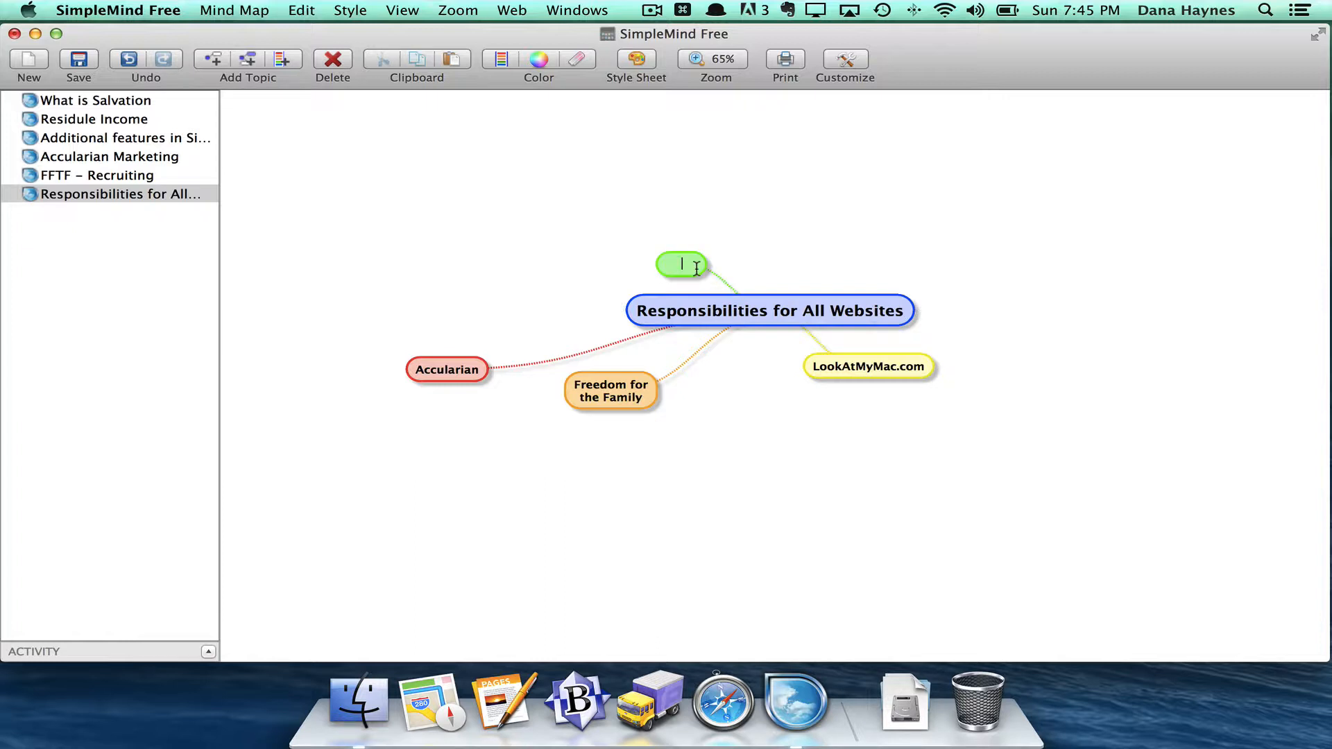
type("Mac HelpGlobal")
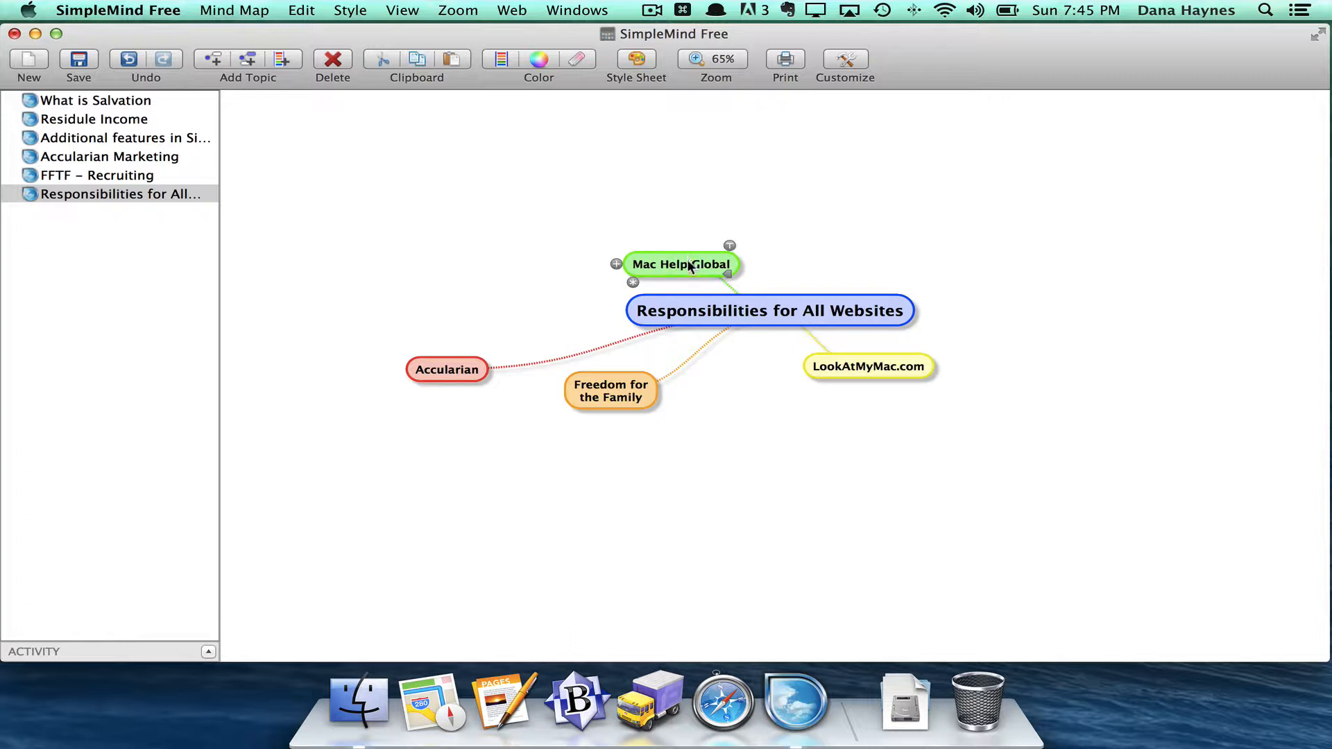
left_click_drag(681, 265, 1089, 394)
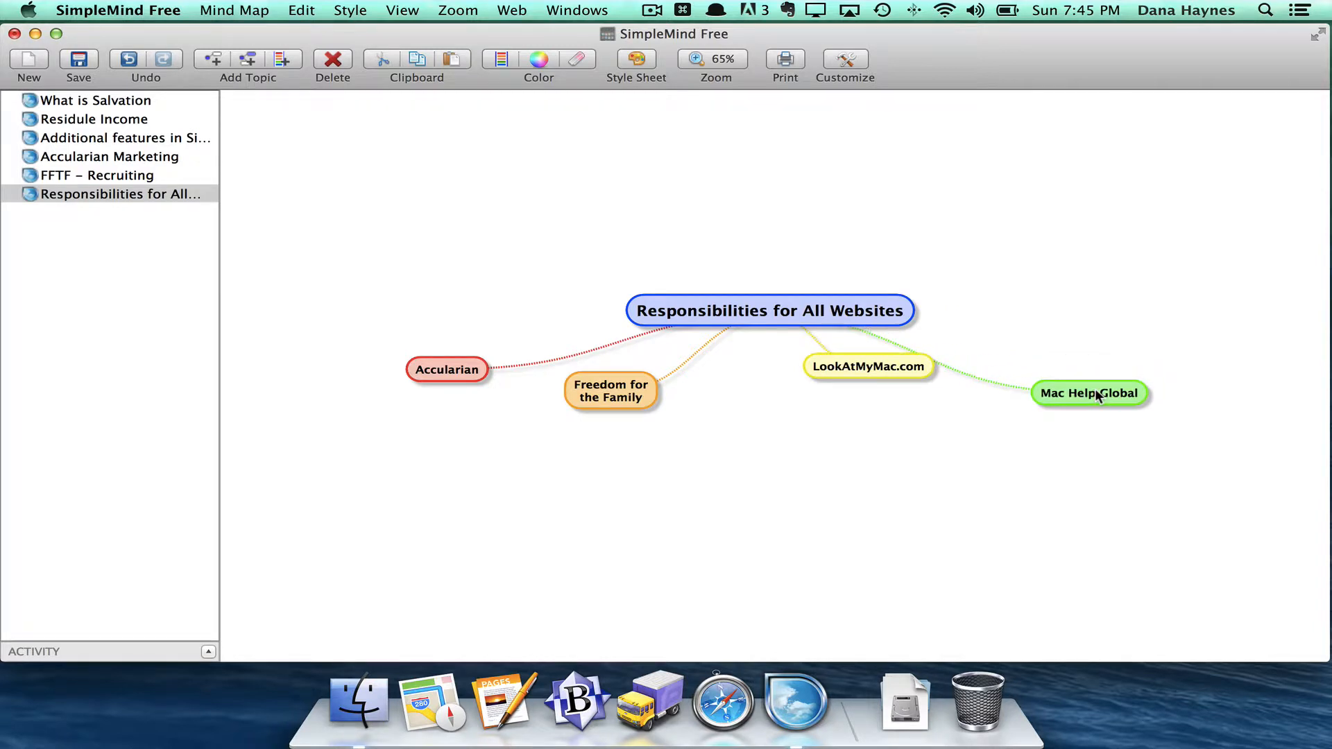
left_click_drag(867, 367, 772, 390)
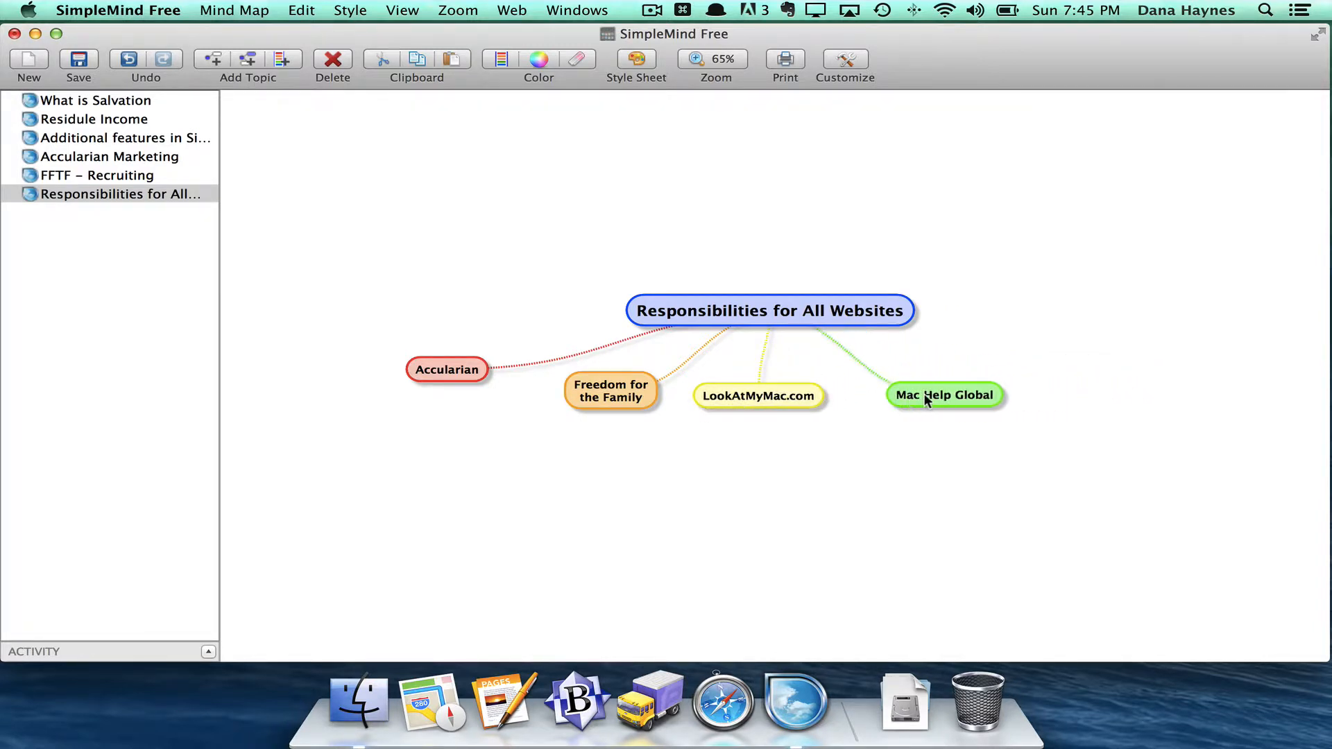
- Start a fifth branch from the central topic named 'Private Site'
left_click(768, 310)
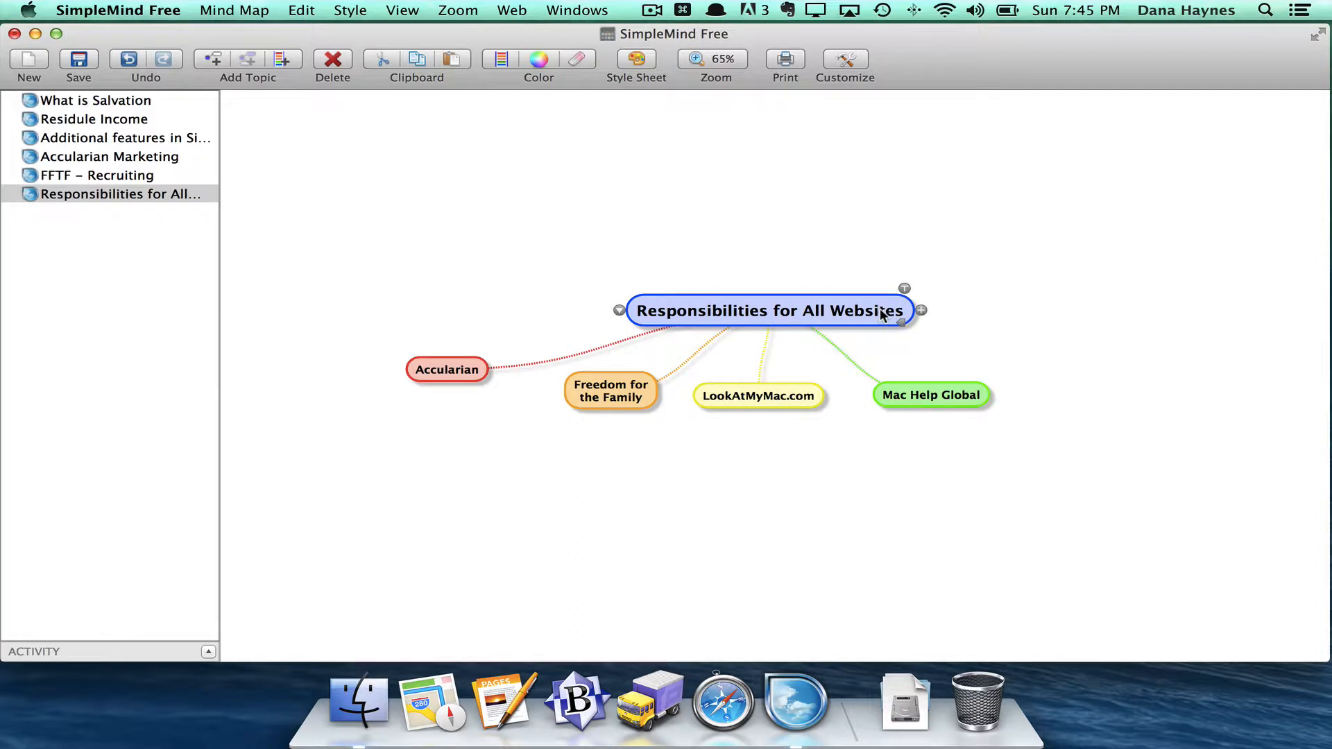
left_click(920, 310)
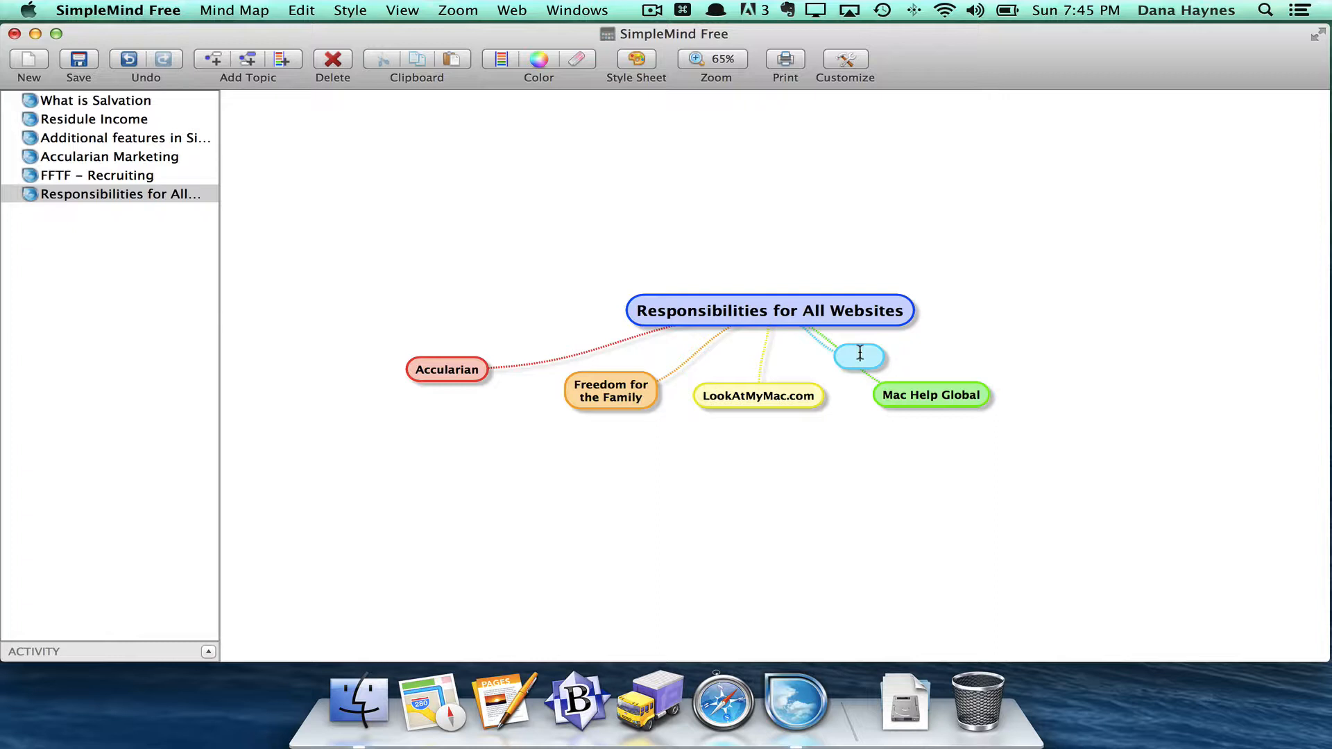
type("Private Site")
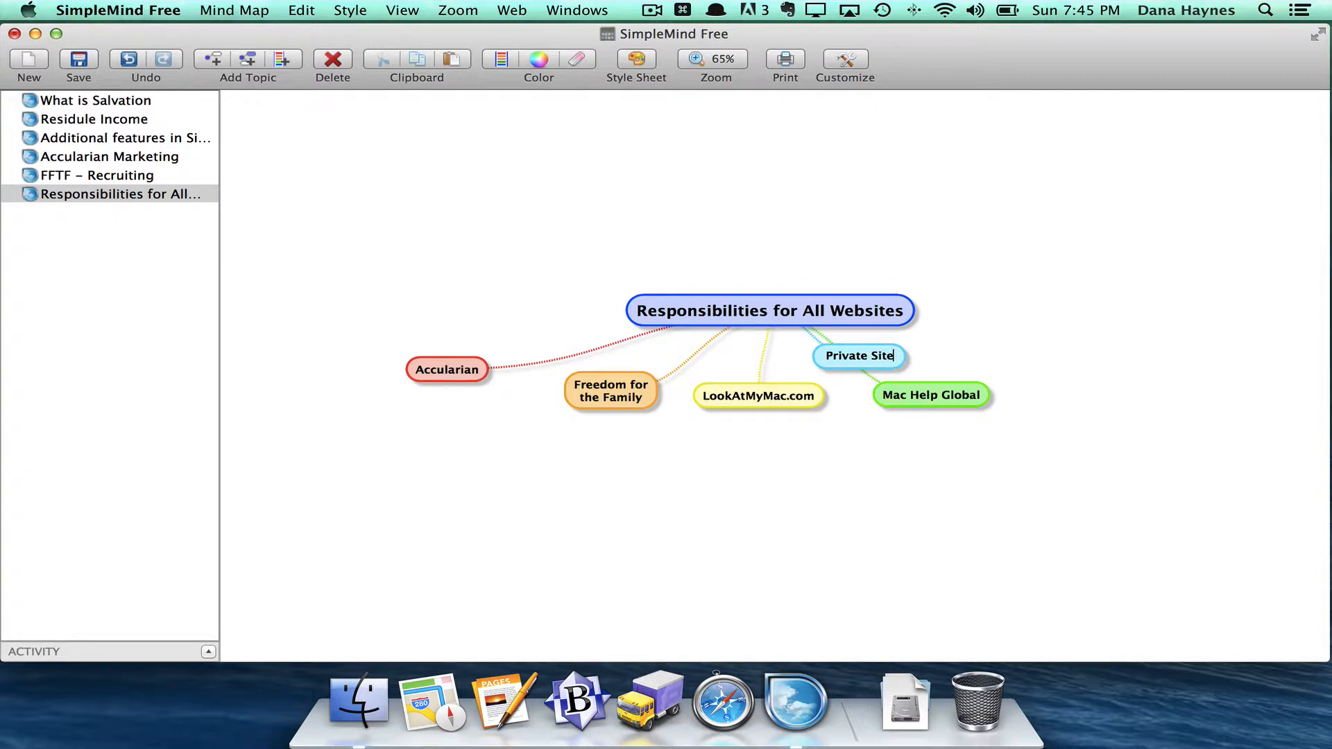
- Move Private Site to the right end of the row and add another branch
left_click_drag(860, 356, 957, 356)
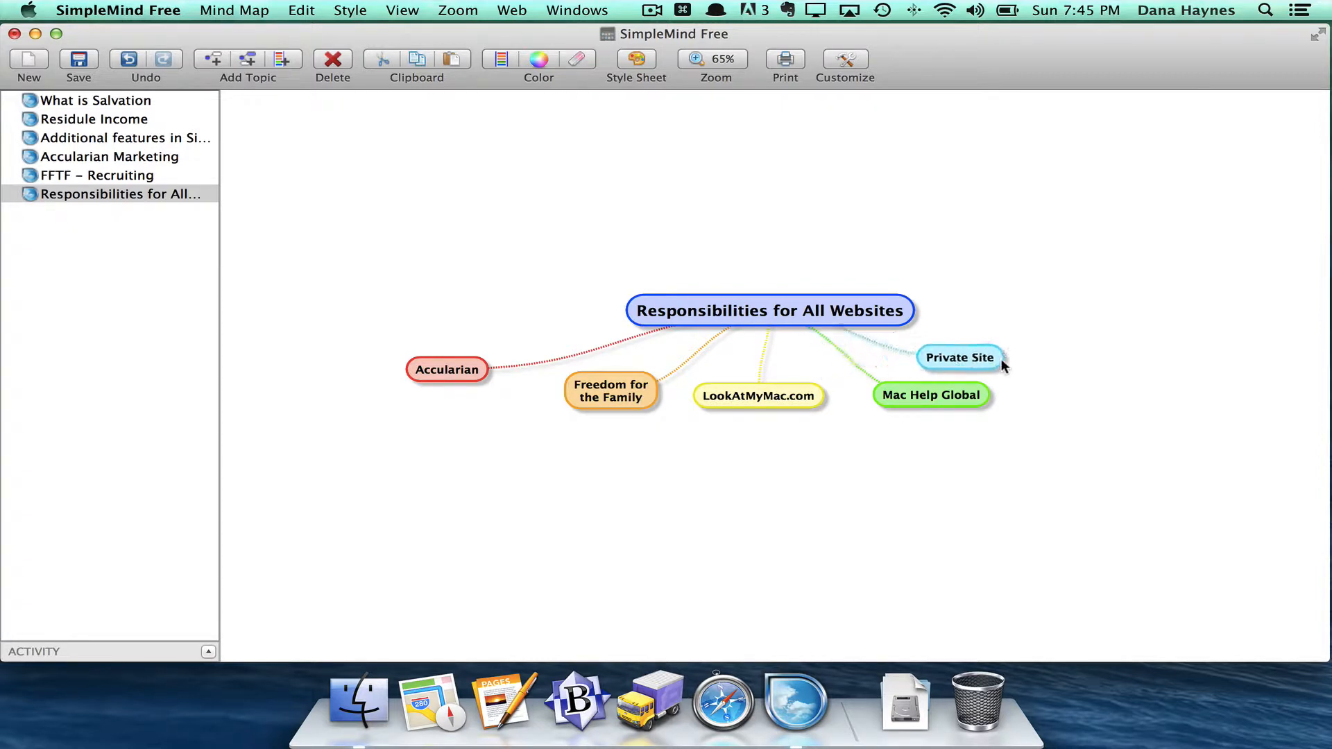
left_click_drag(959, 358, 1147, 394)
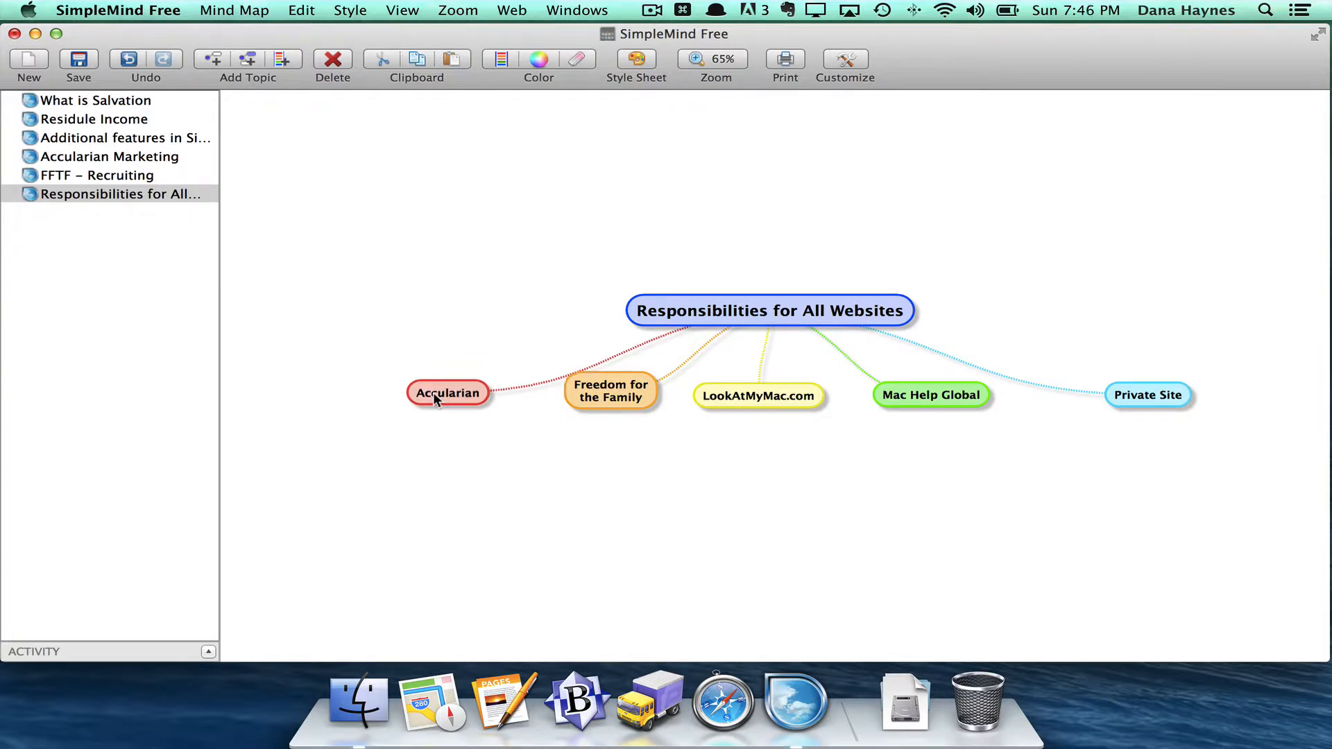
left_click(769, 310)
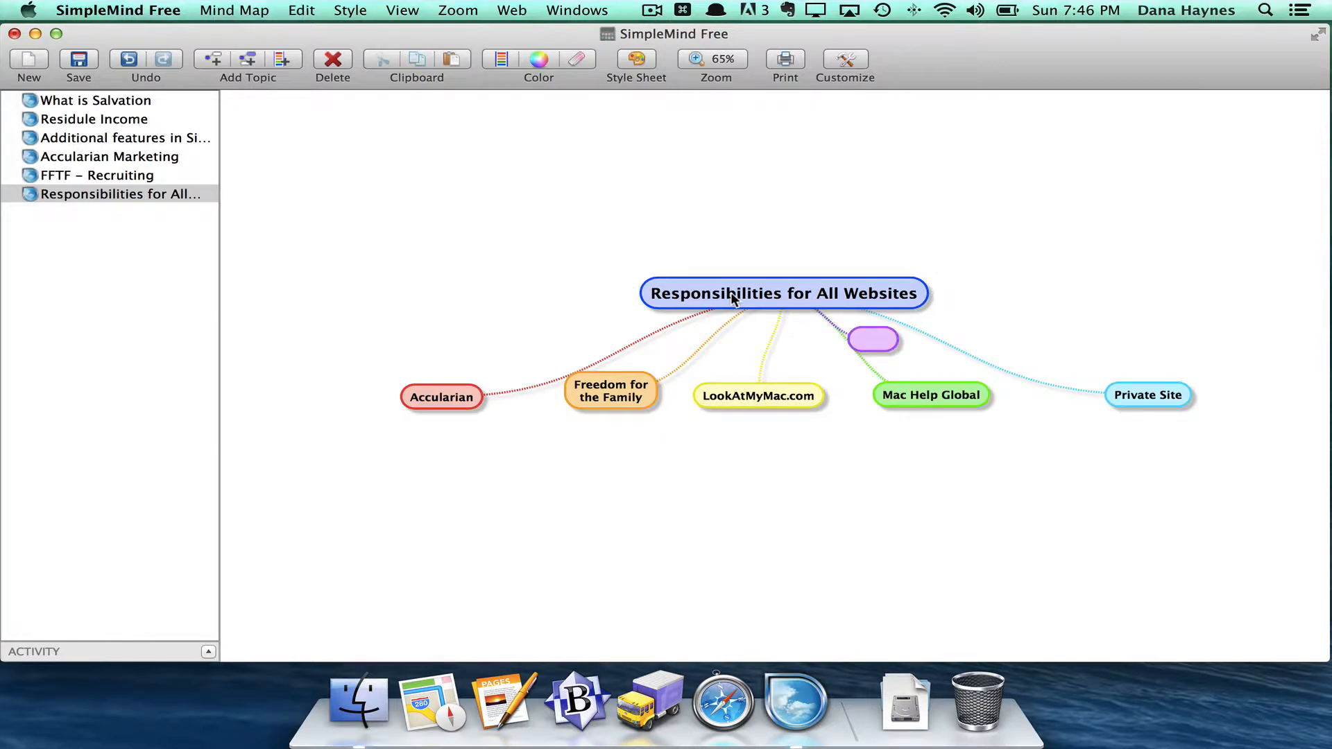
type("Macin")
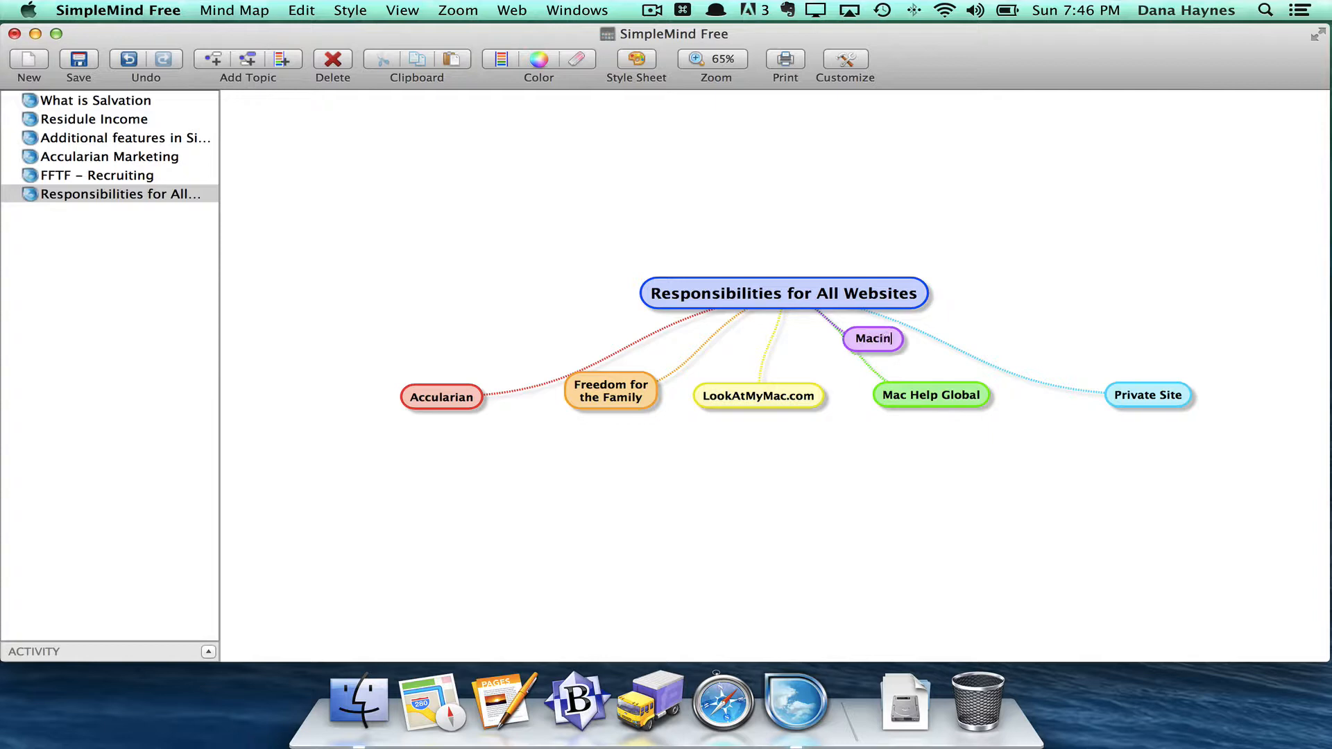
type("toshLessons.Co")
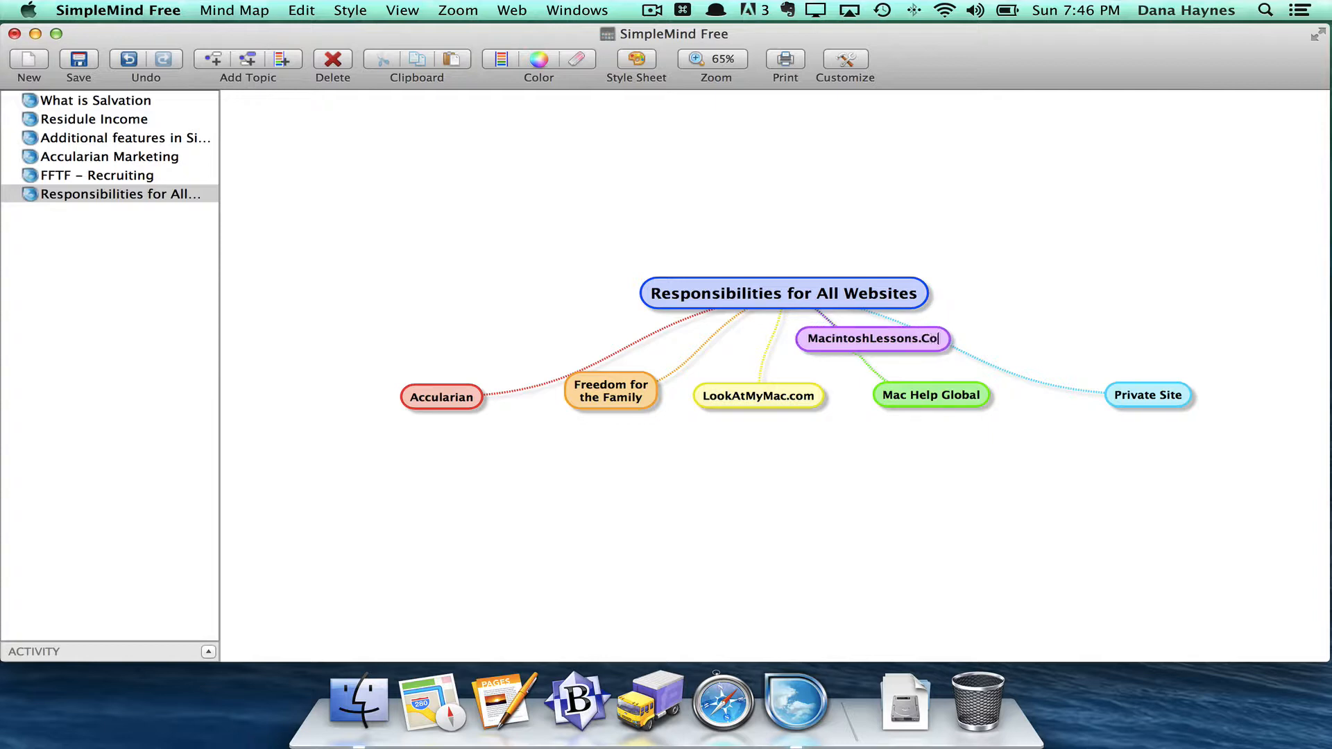
key("Backspace")
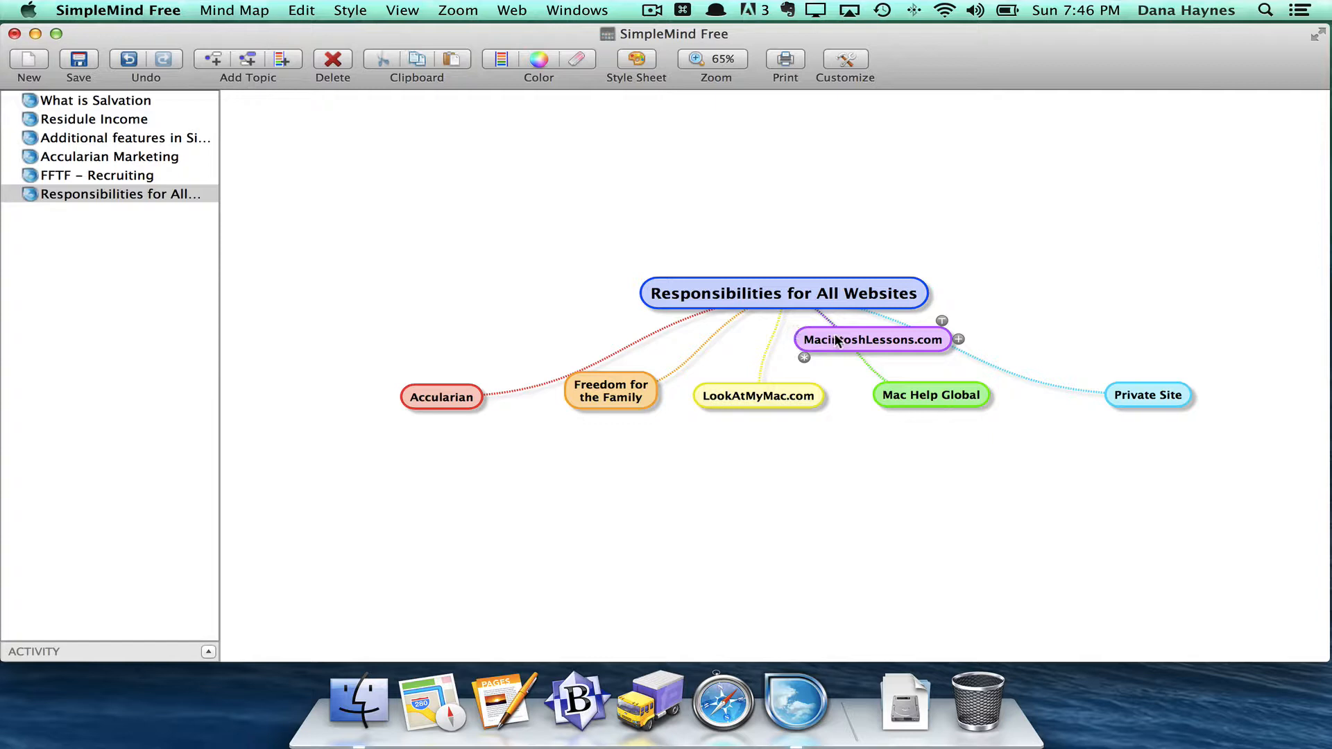
left_click_drag(870, 340, 367, 343)
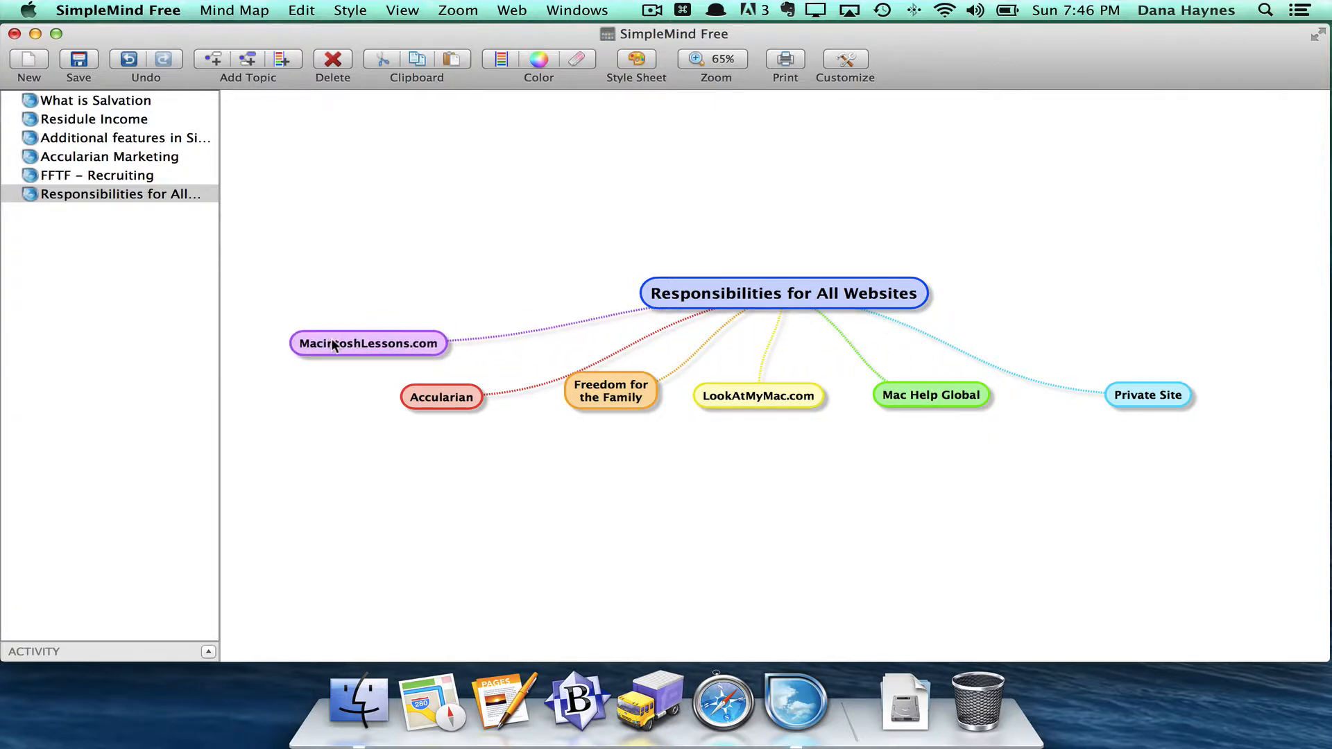
left_click_drag(368, 344, 302, 394)
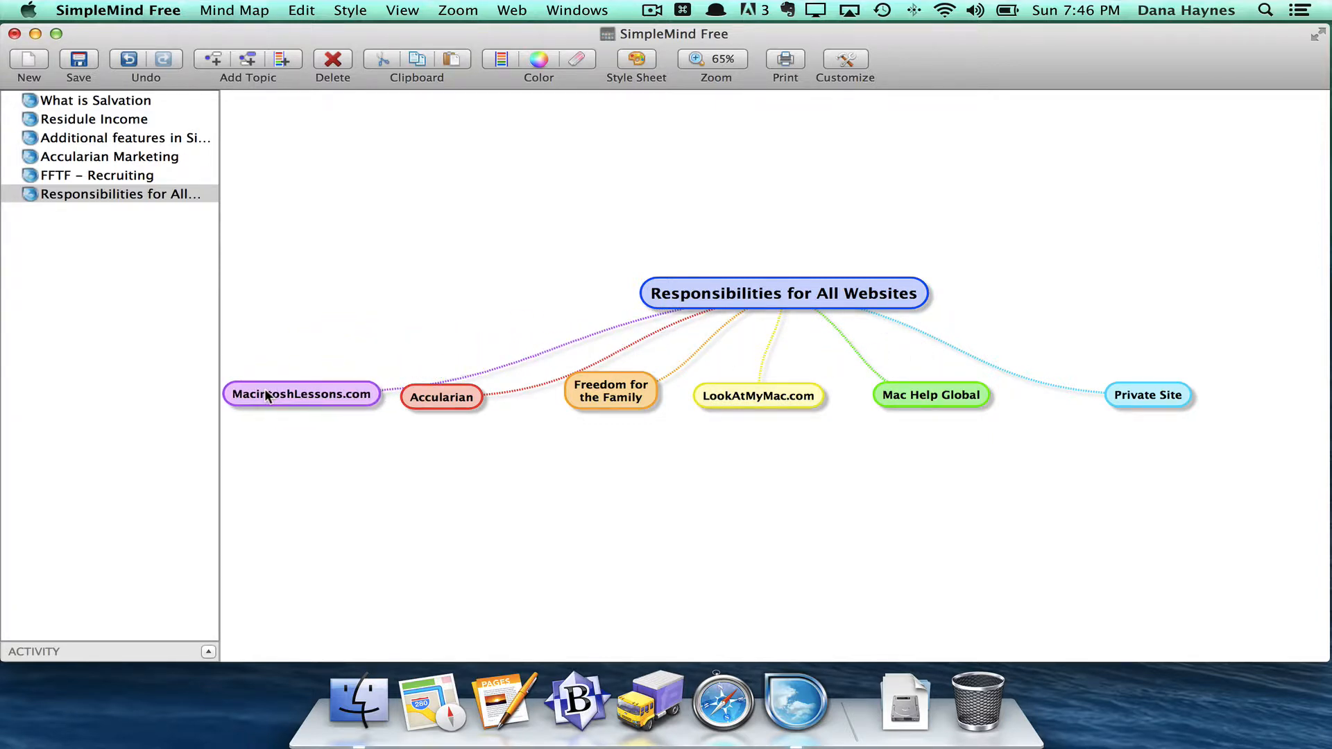
left_click(302, 395)
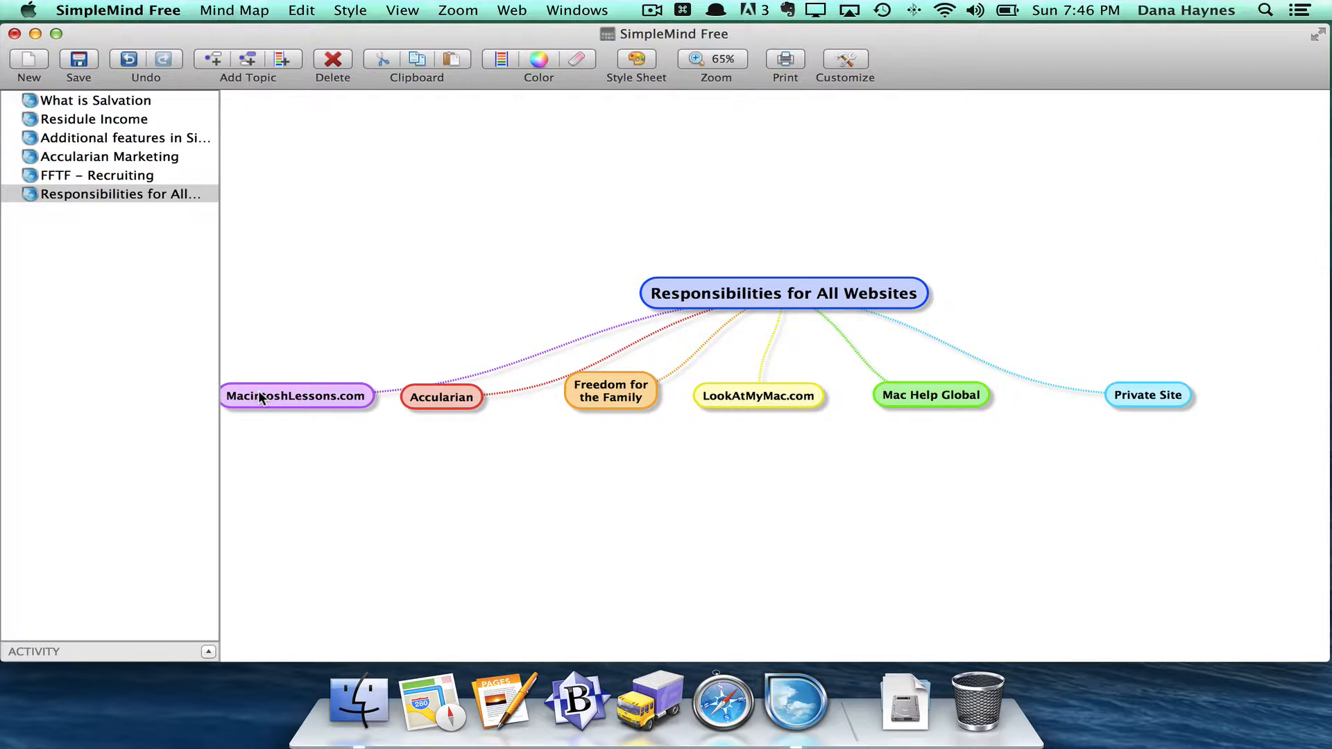
left_click(295, 396)
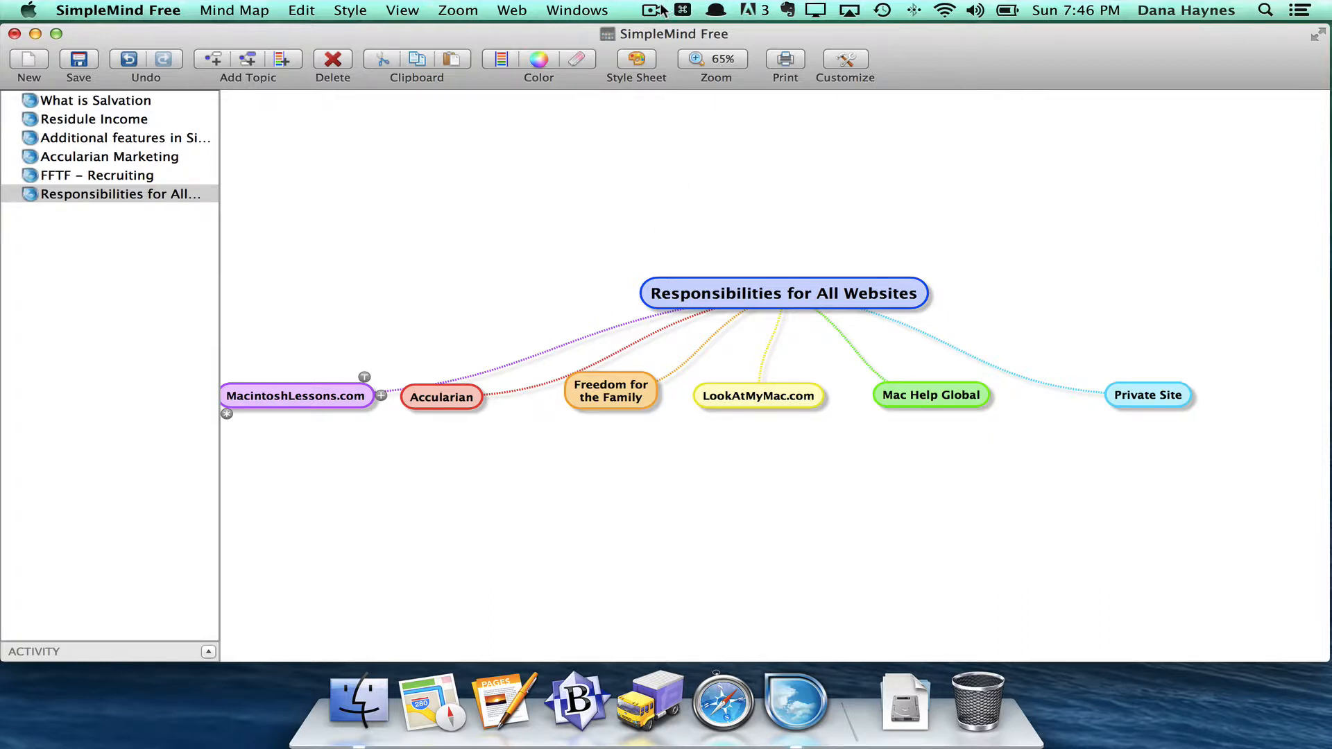
left_click(652, 10)
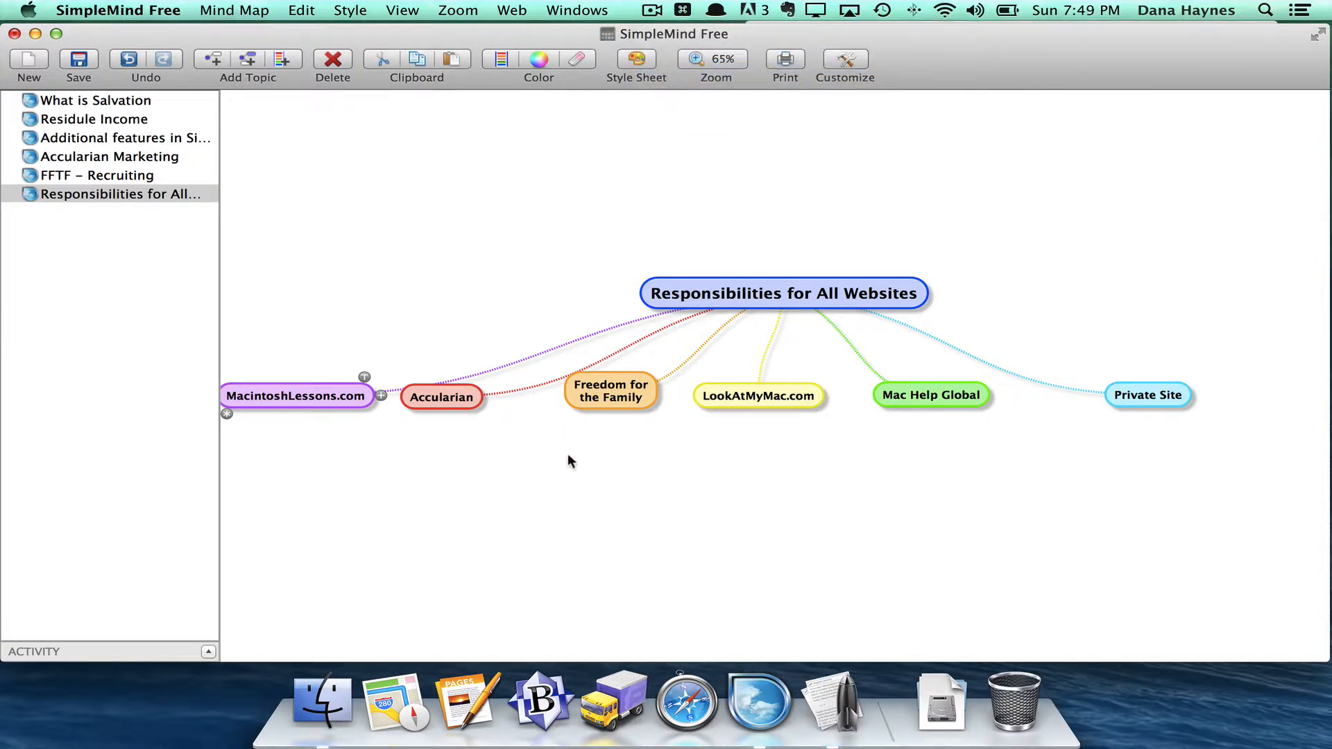
mouse_move(651, 477)
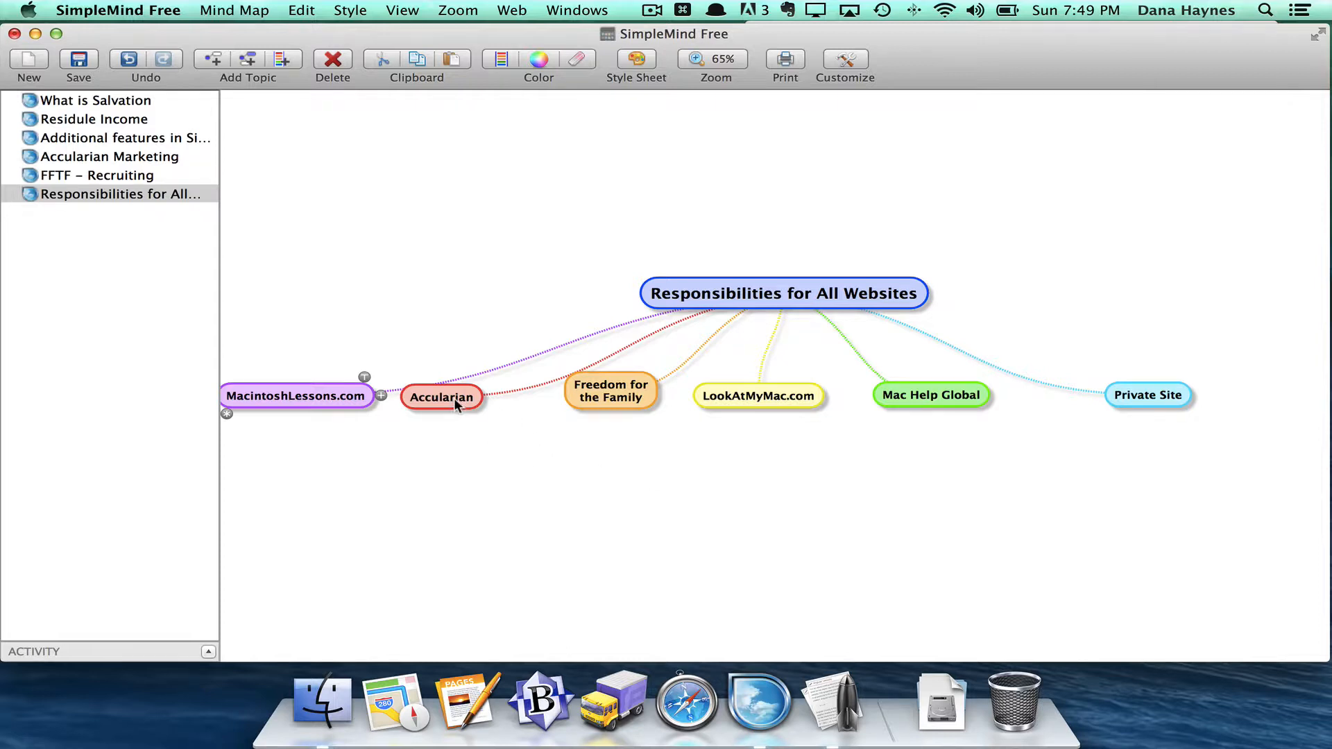
- Drop Accularian below the row and give it Posting, Advertising and a blank subtopic
left_click_drag(441, 397, 425, 489)
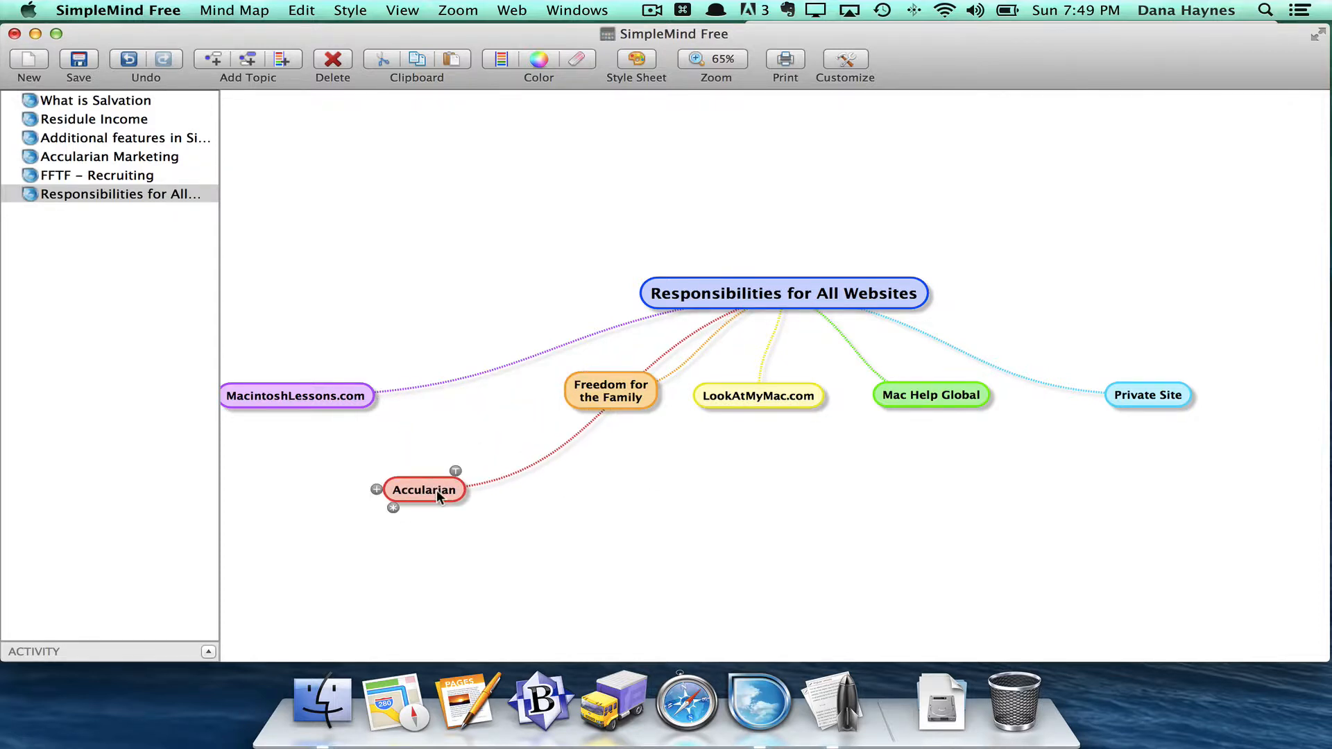
left_click(376, 489)
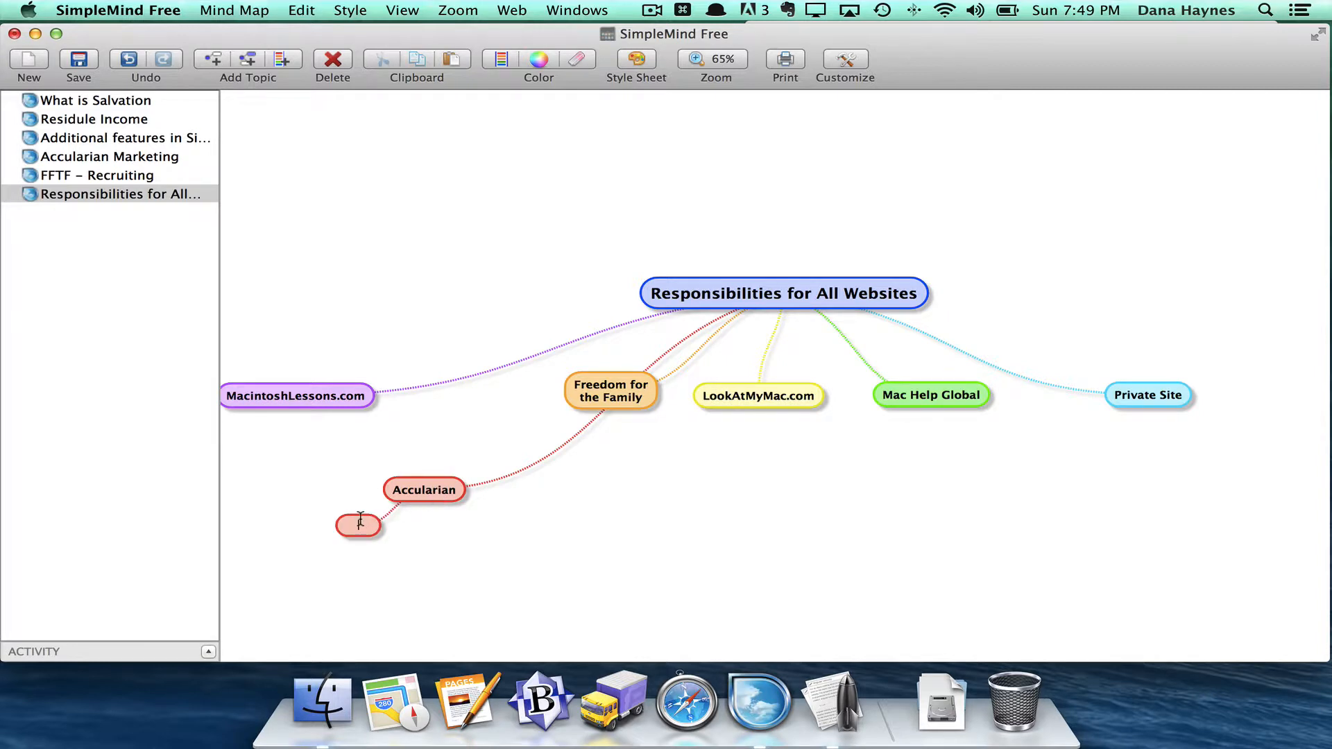
type("Posting")
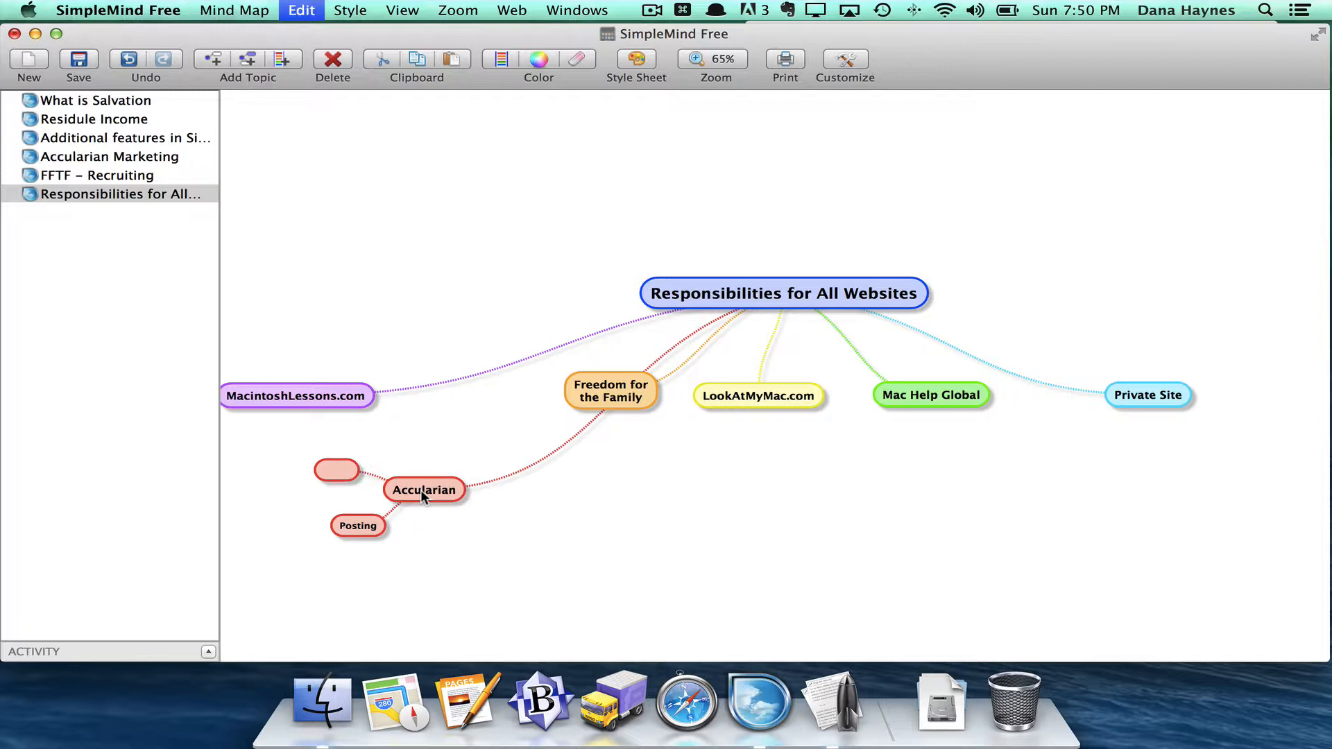
mouse_move(365, 475)
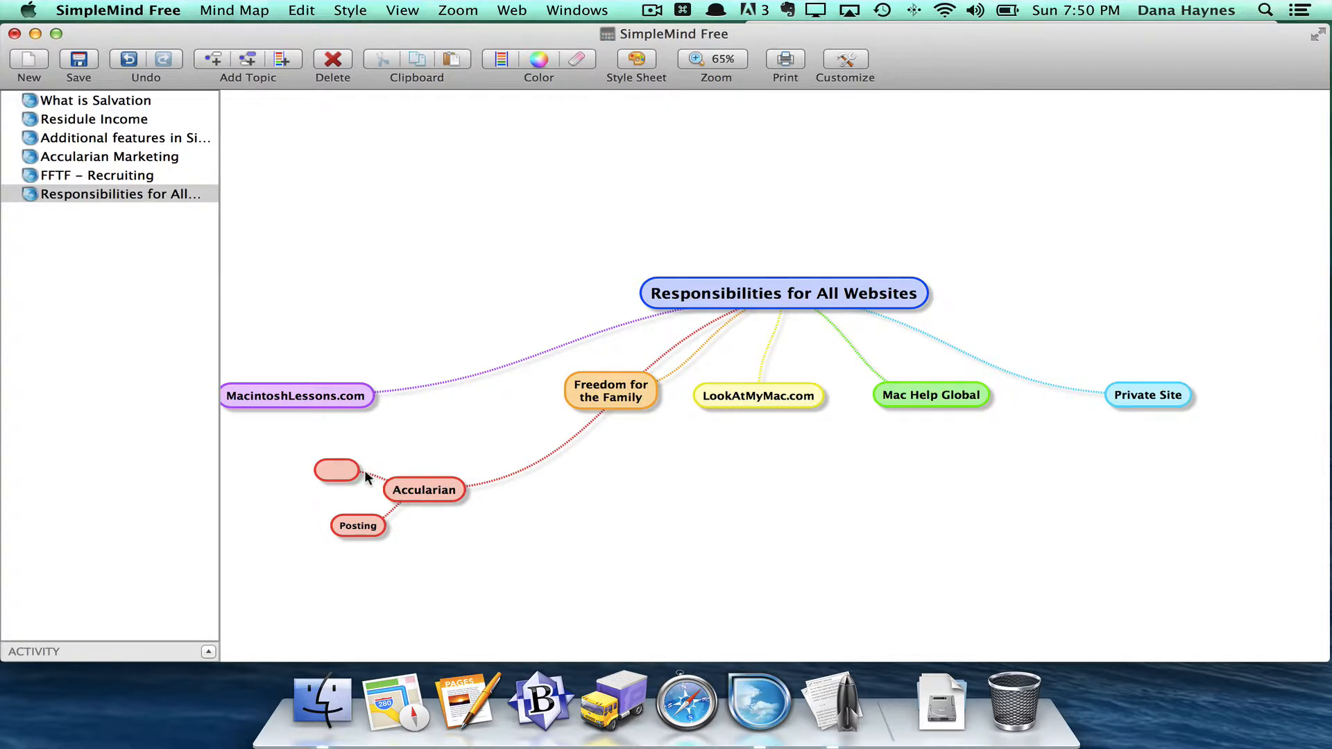
type("A")
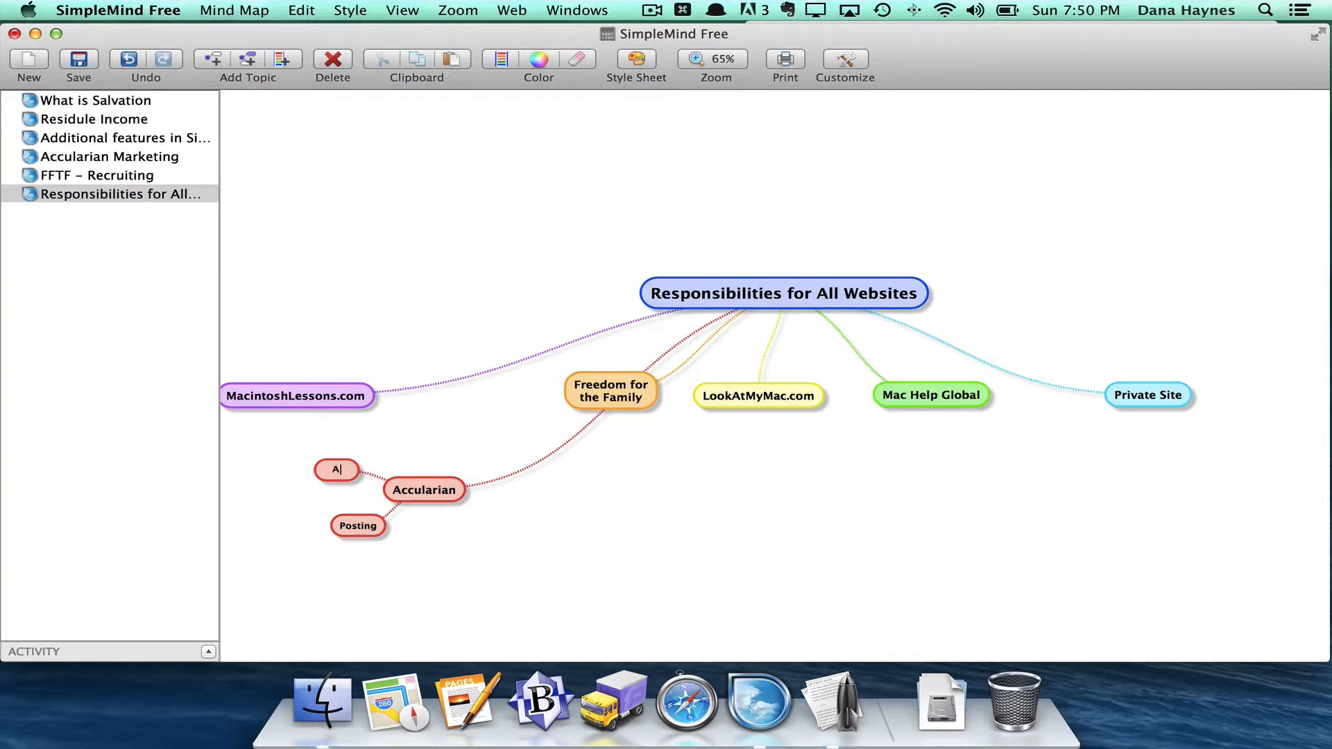
type("Advertising")
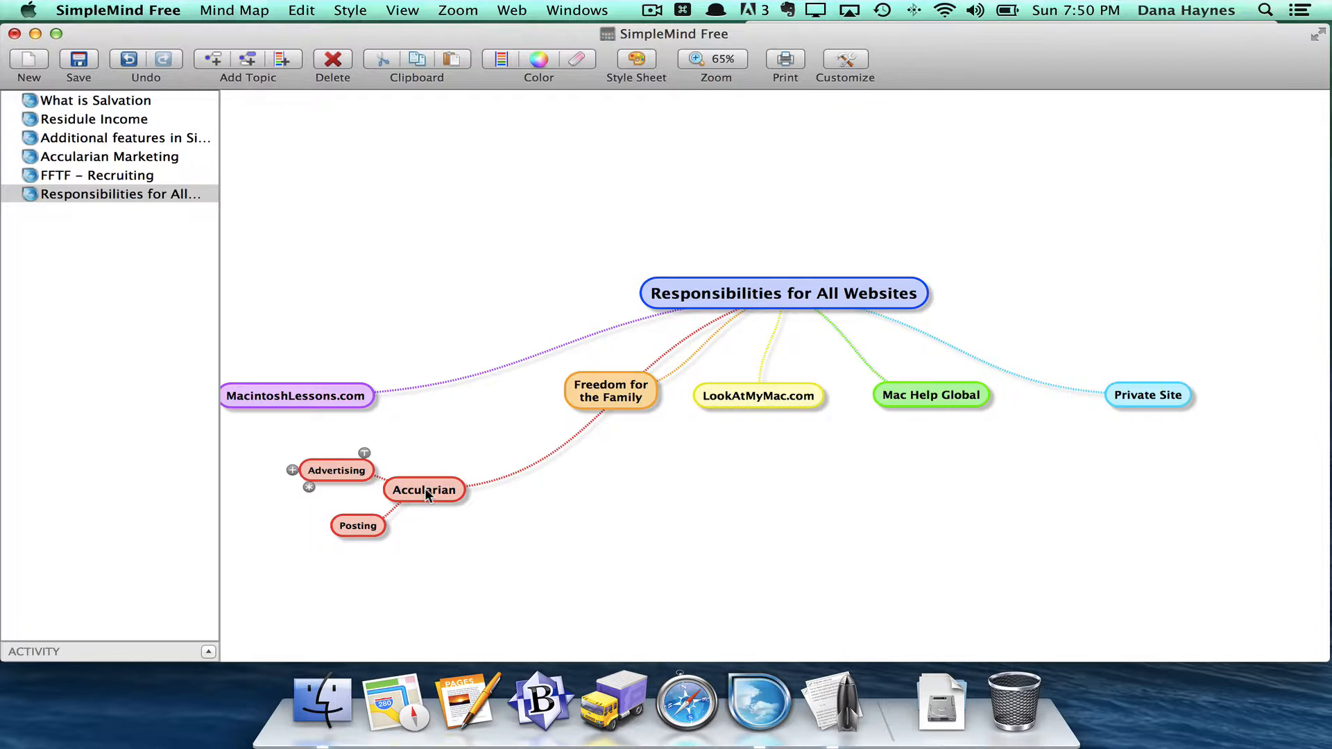
left_click(423, 491)
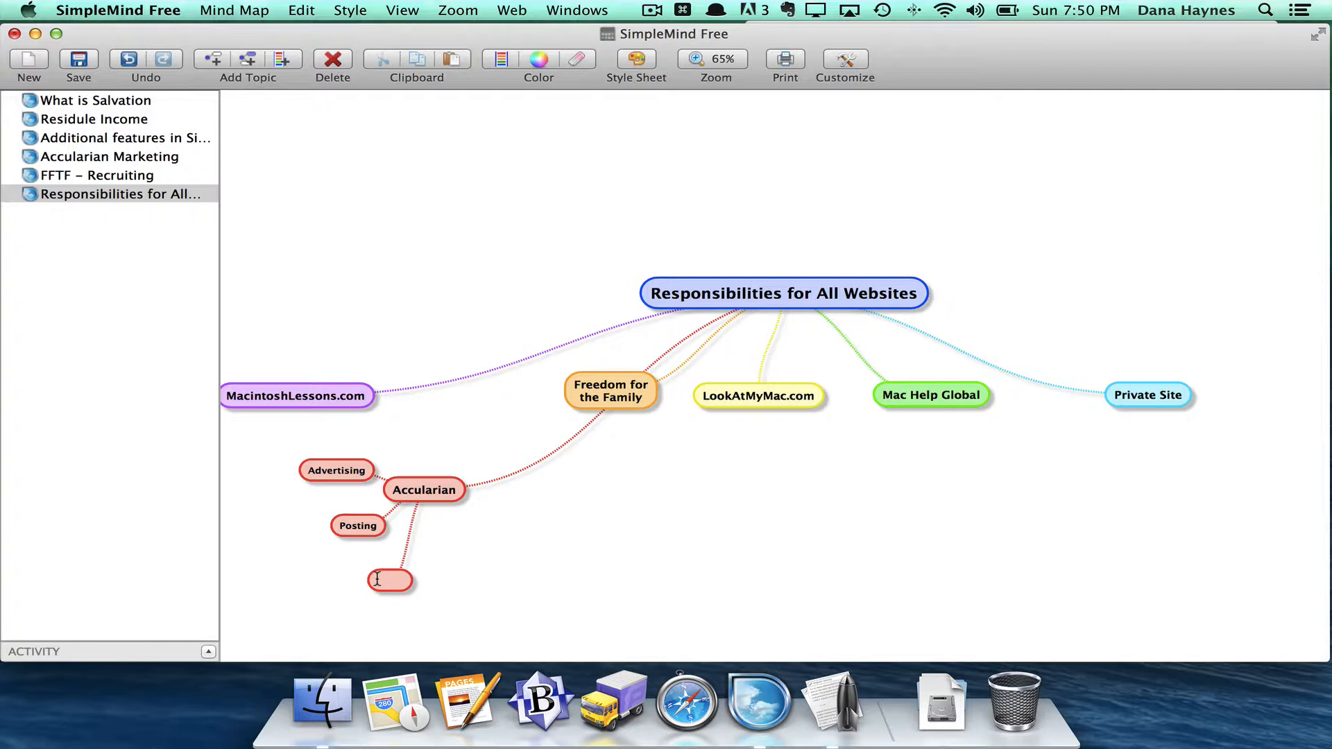
- Add Stats, Marketing and Social subtopics under Accularian, plus one blank subtopic
type("Stats")
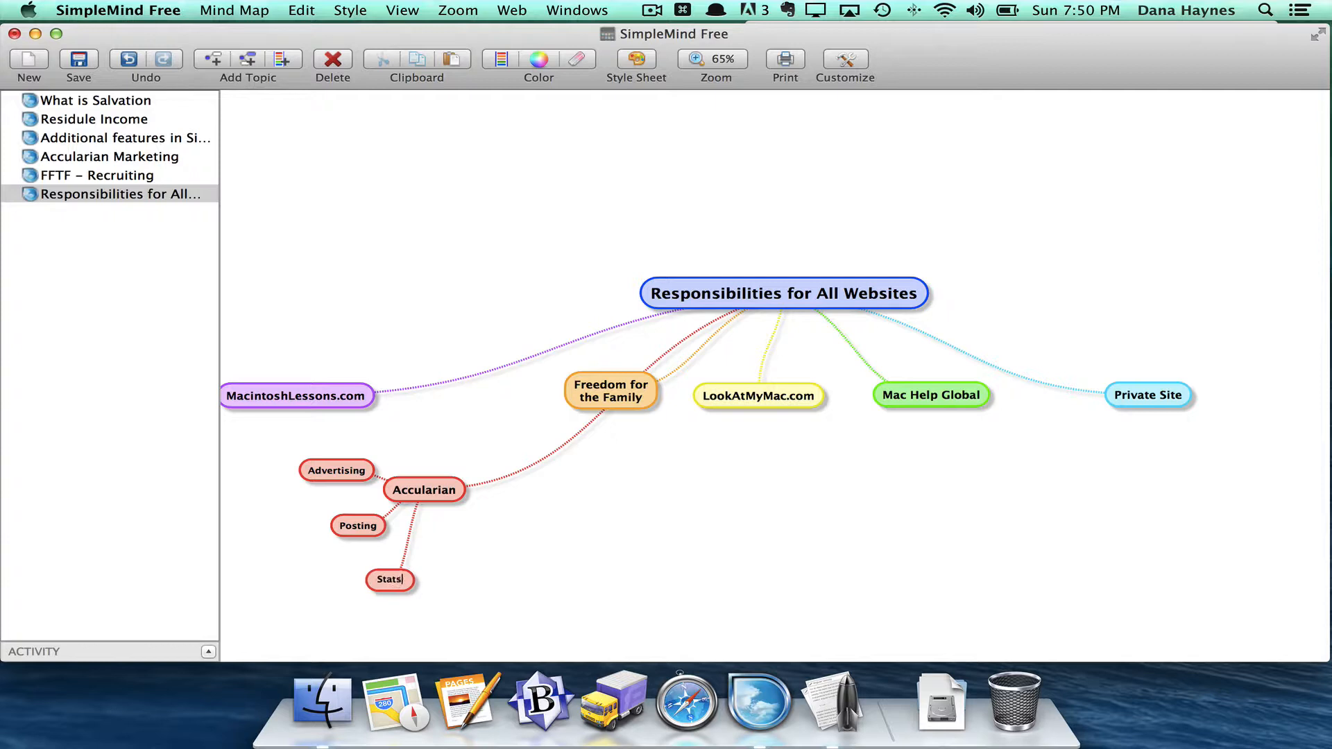
left_click(389, 579)
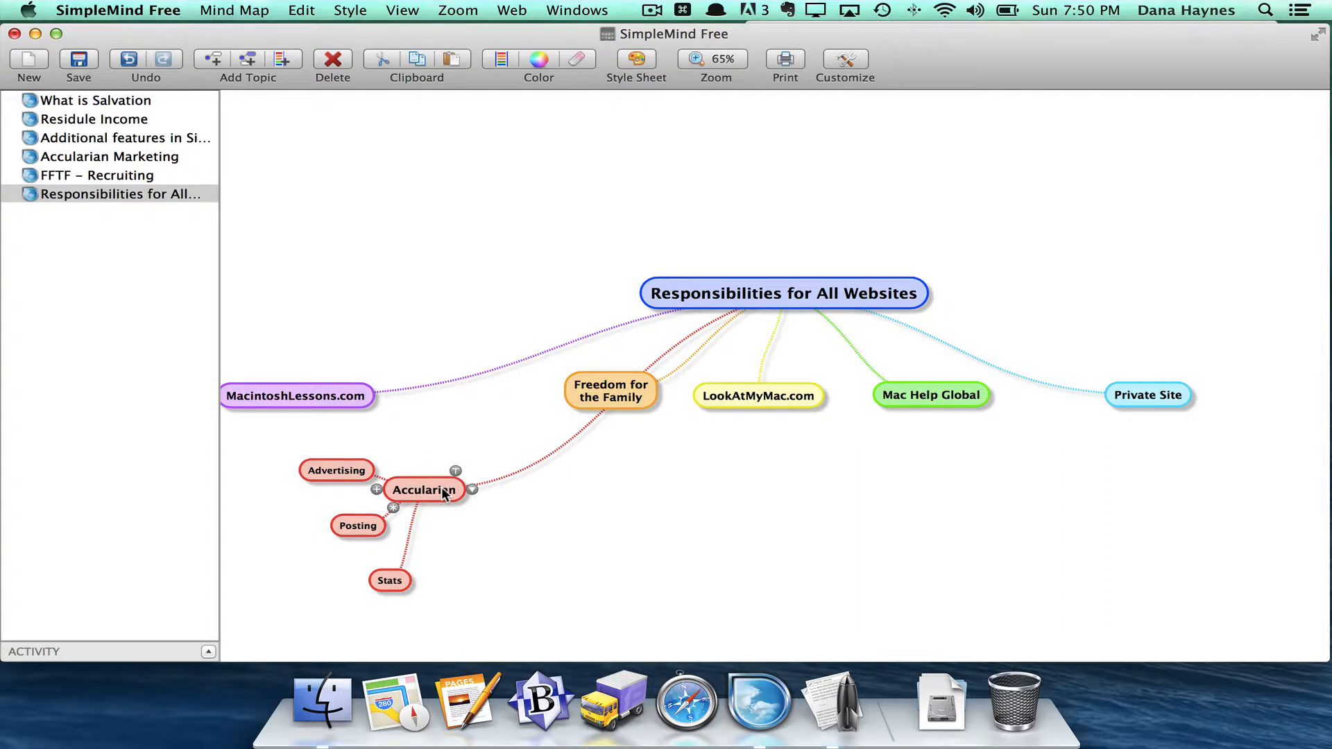
left_click(376, 490)
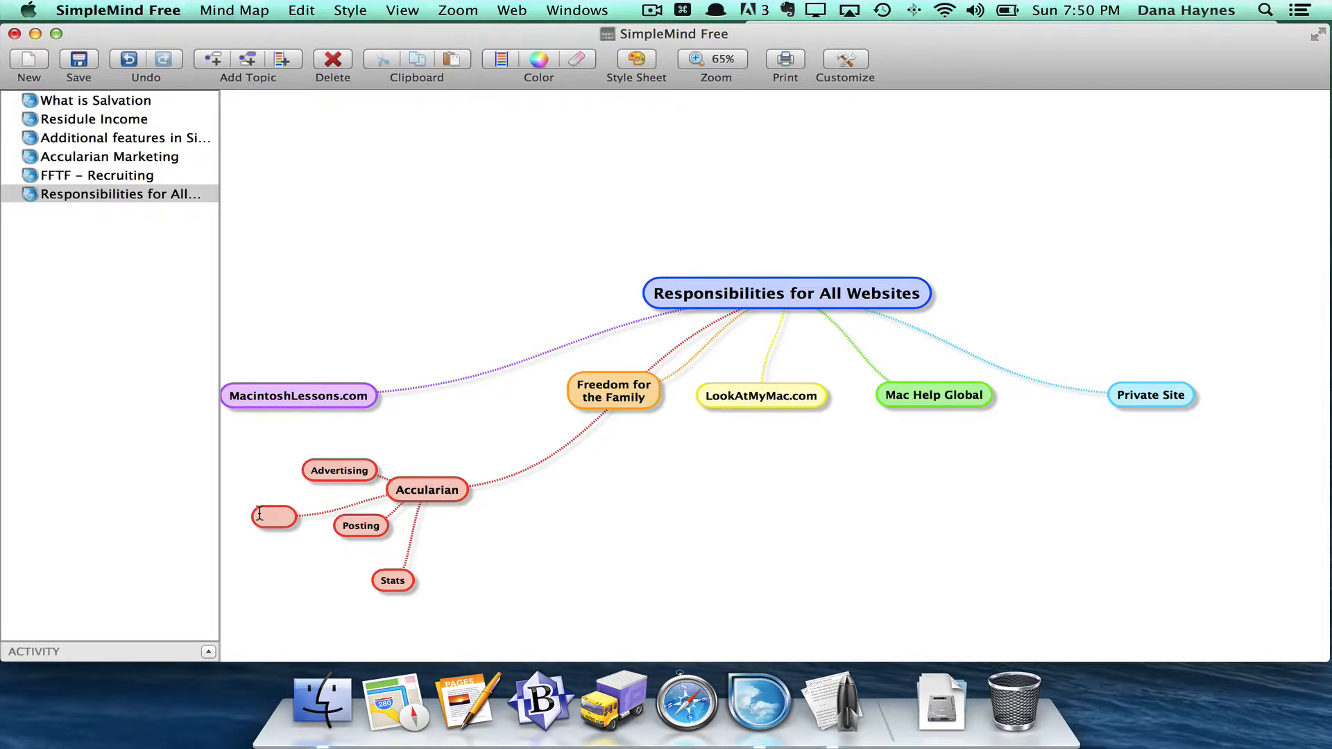
type("Marketing")
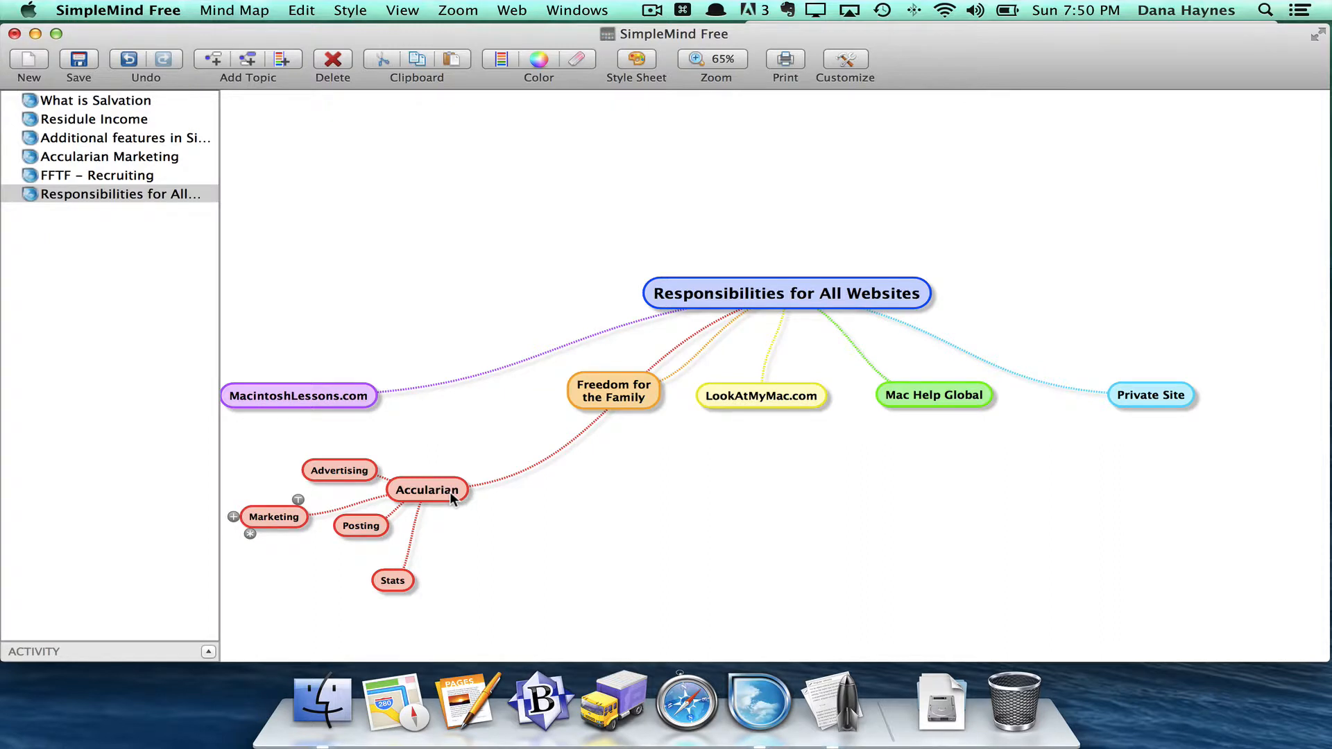
type("S")
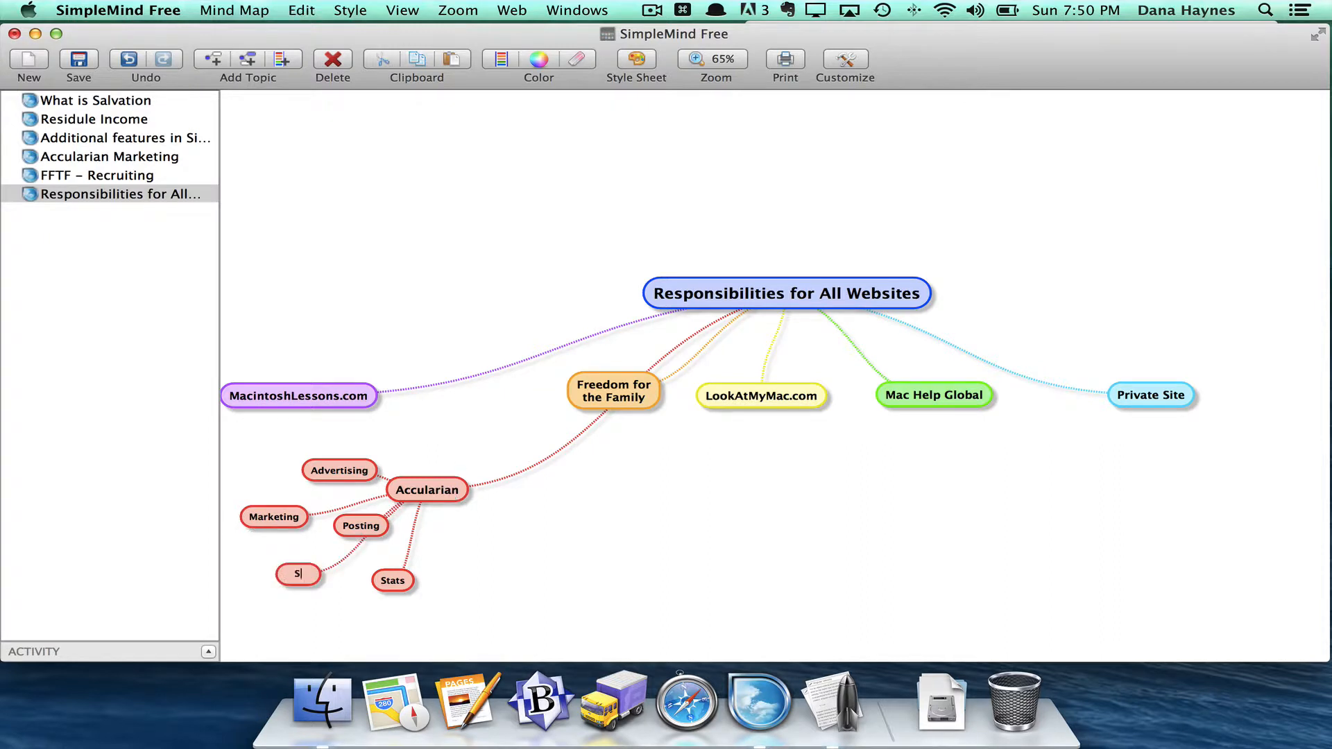
type("ocial")
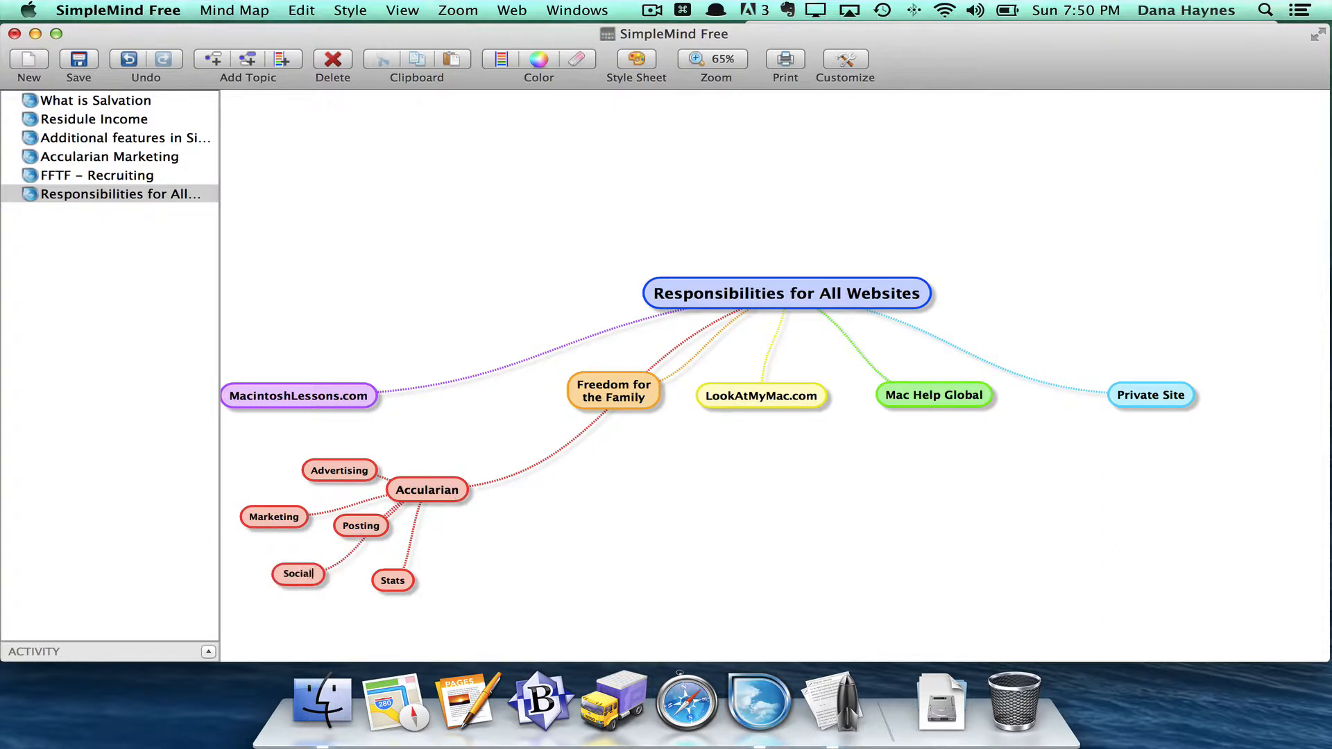
left_click(298, 574)
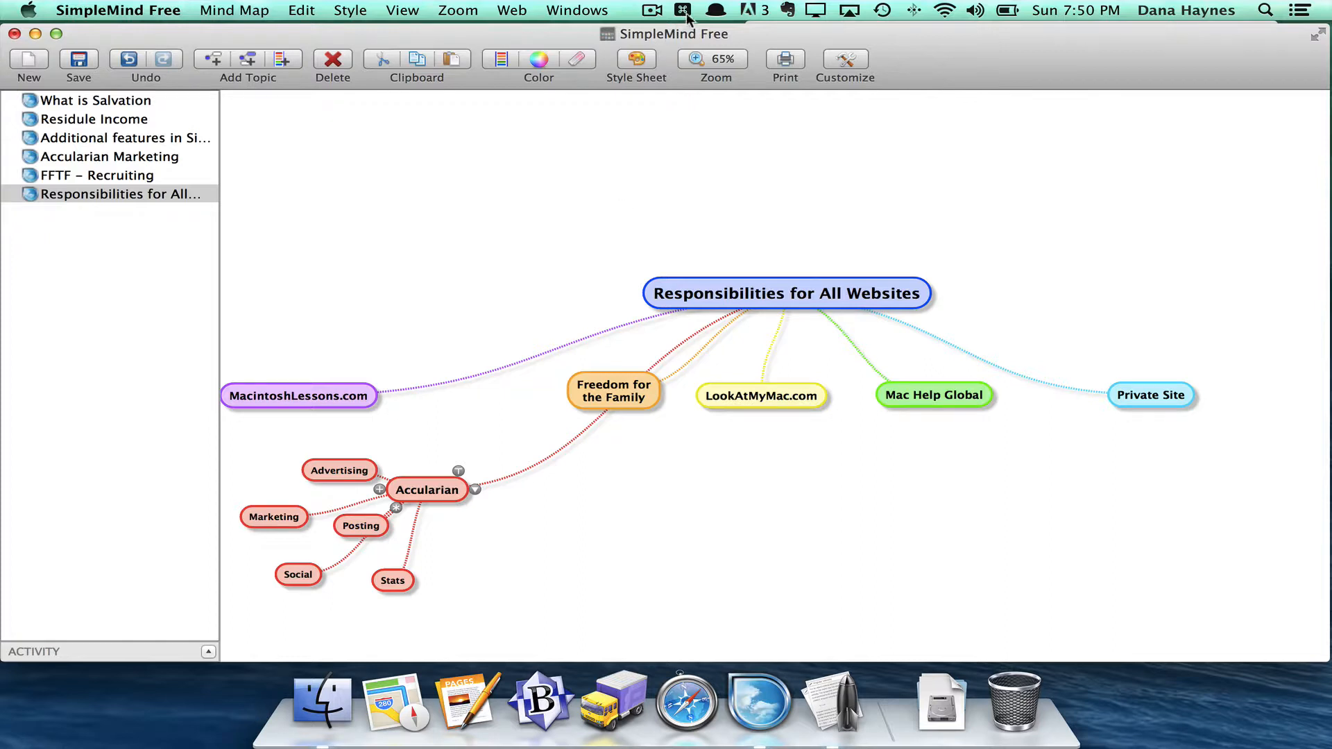
left_click(651, 10)
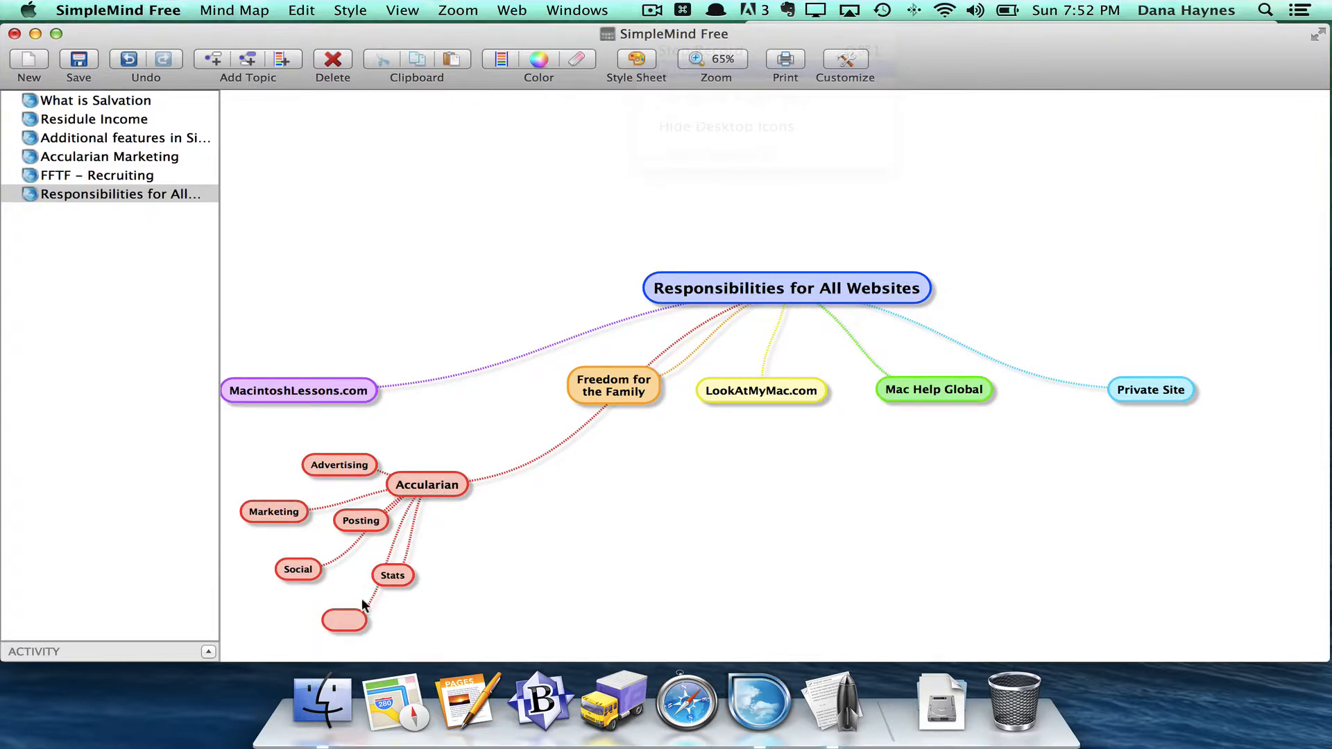
- Type 'Business Management' into the new Accularian subtopic
type("B")
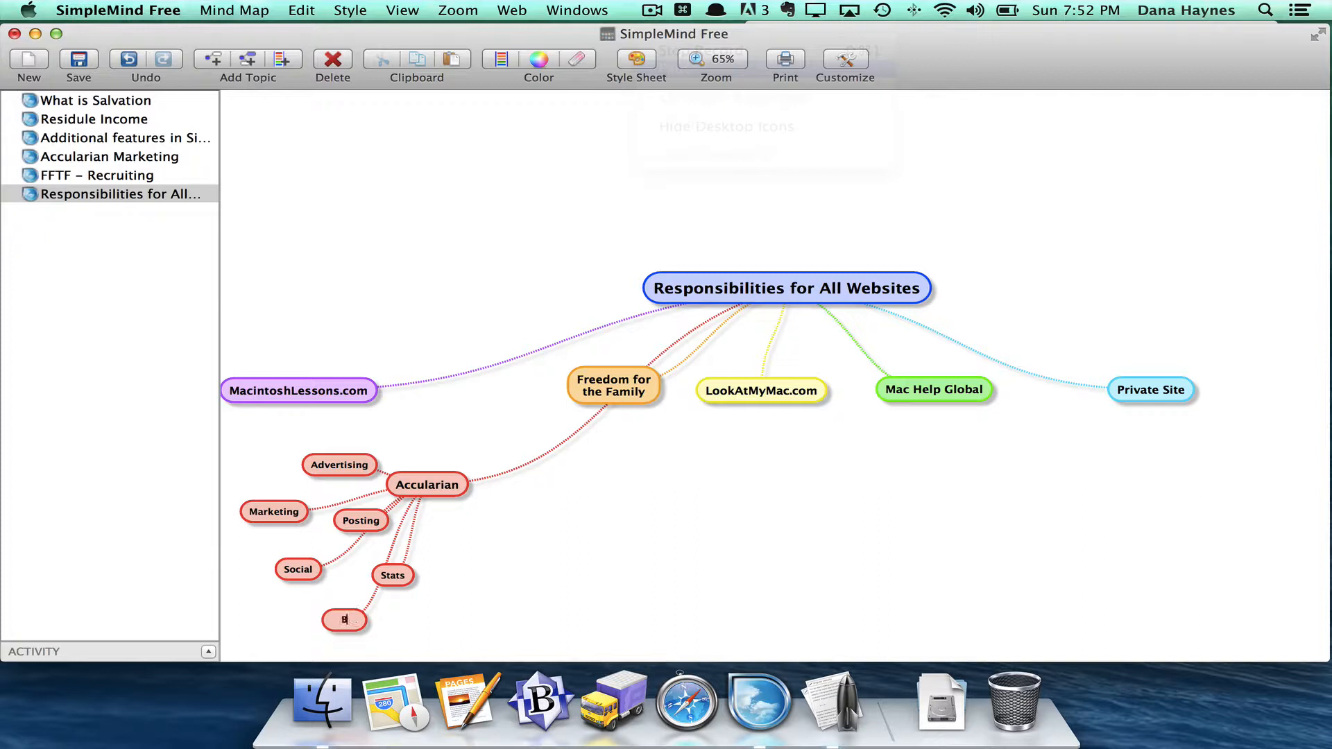
type("usiness Management")
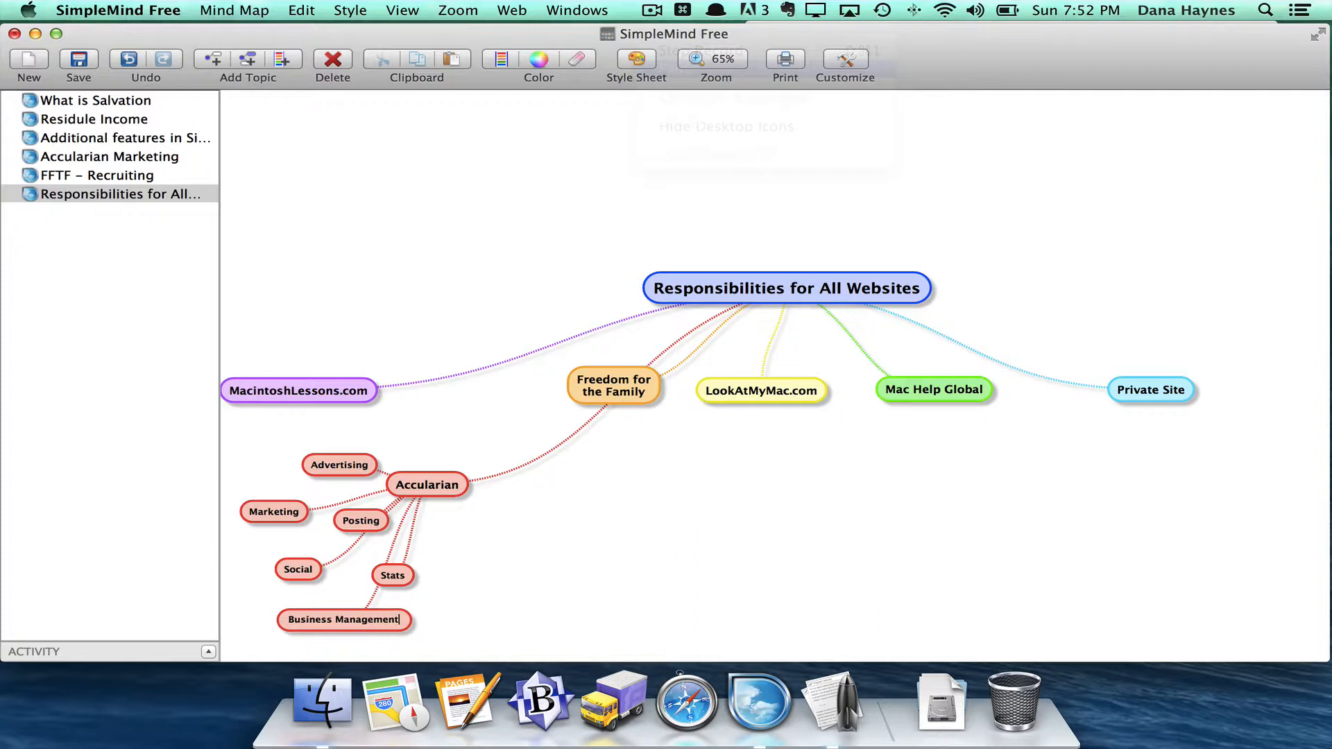
mouse_move(450, 604)
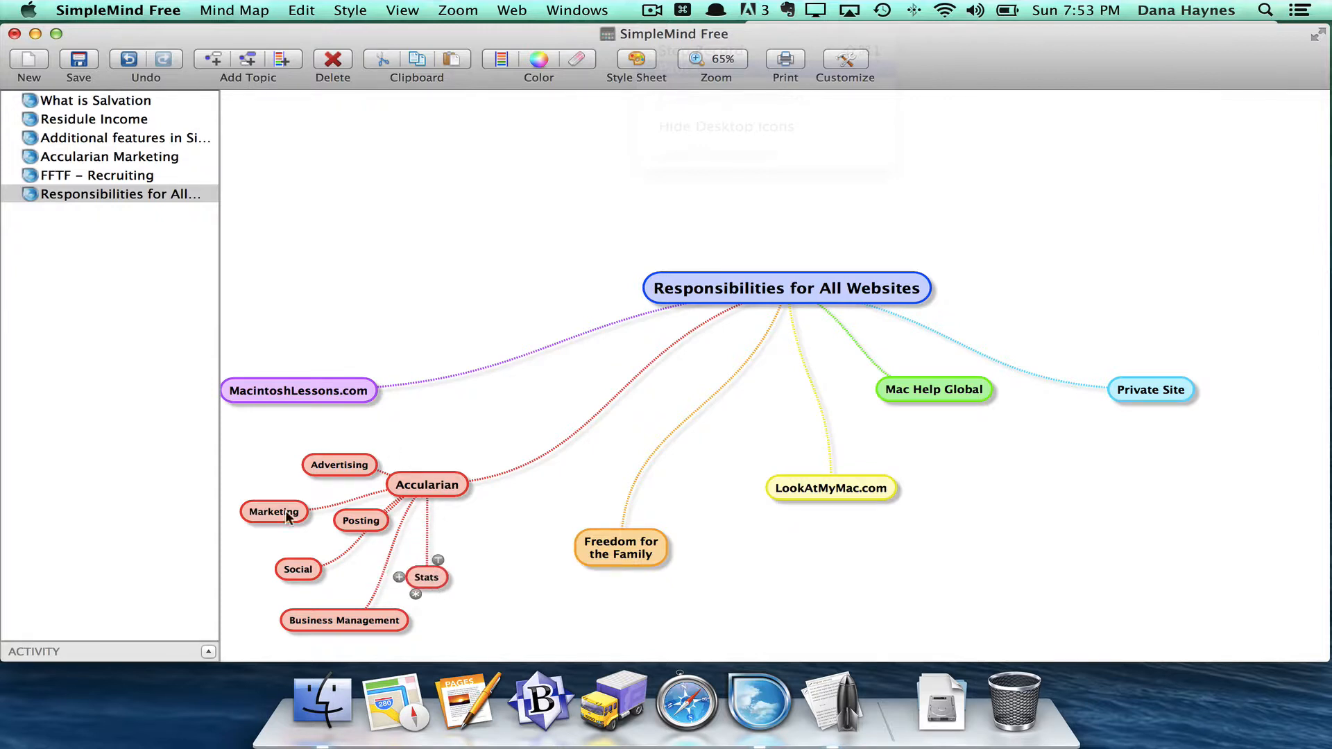
mouse_move(322, 419)
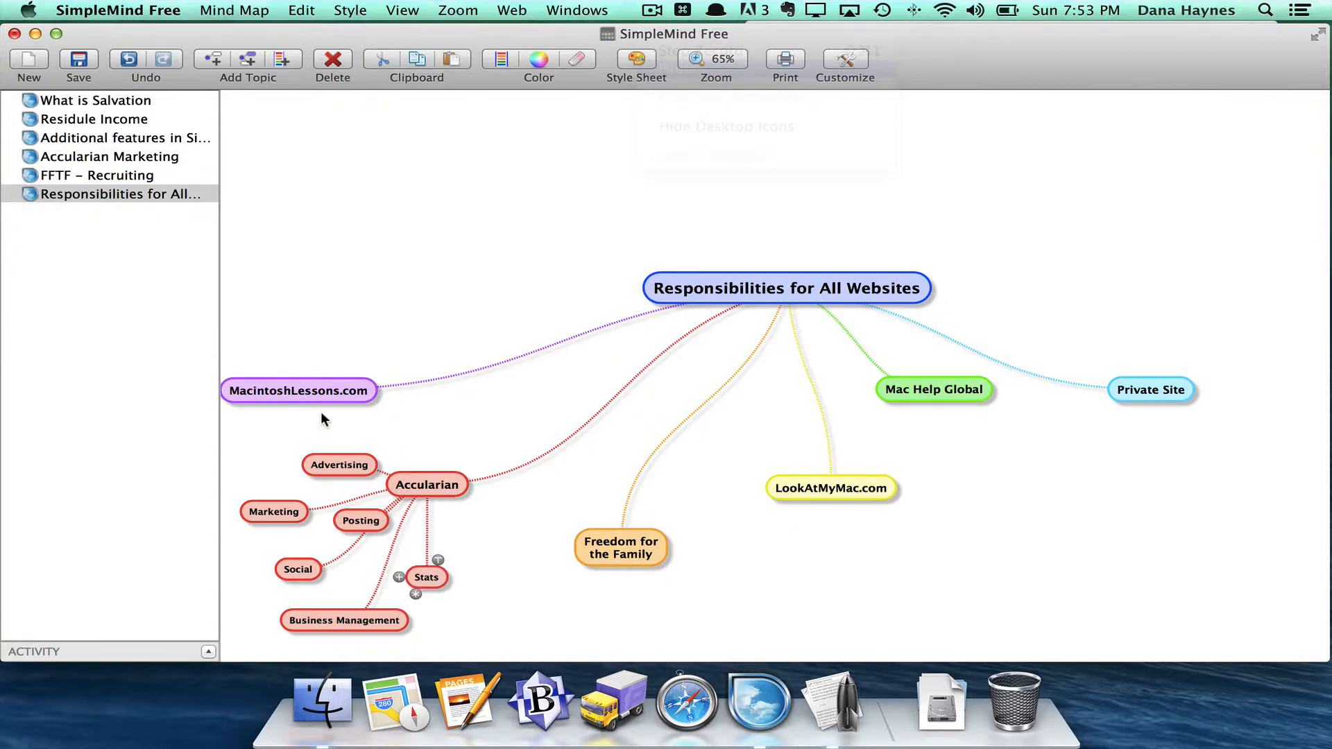
- Move MacintoshLessons.com to the top left and add a 'Site Maintenance' subtopic
left_click_drag(299, 390, 358, 279)
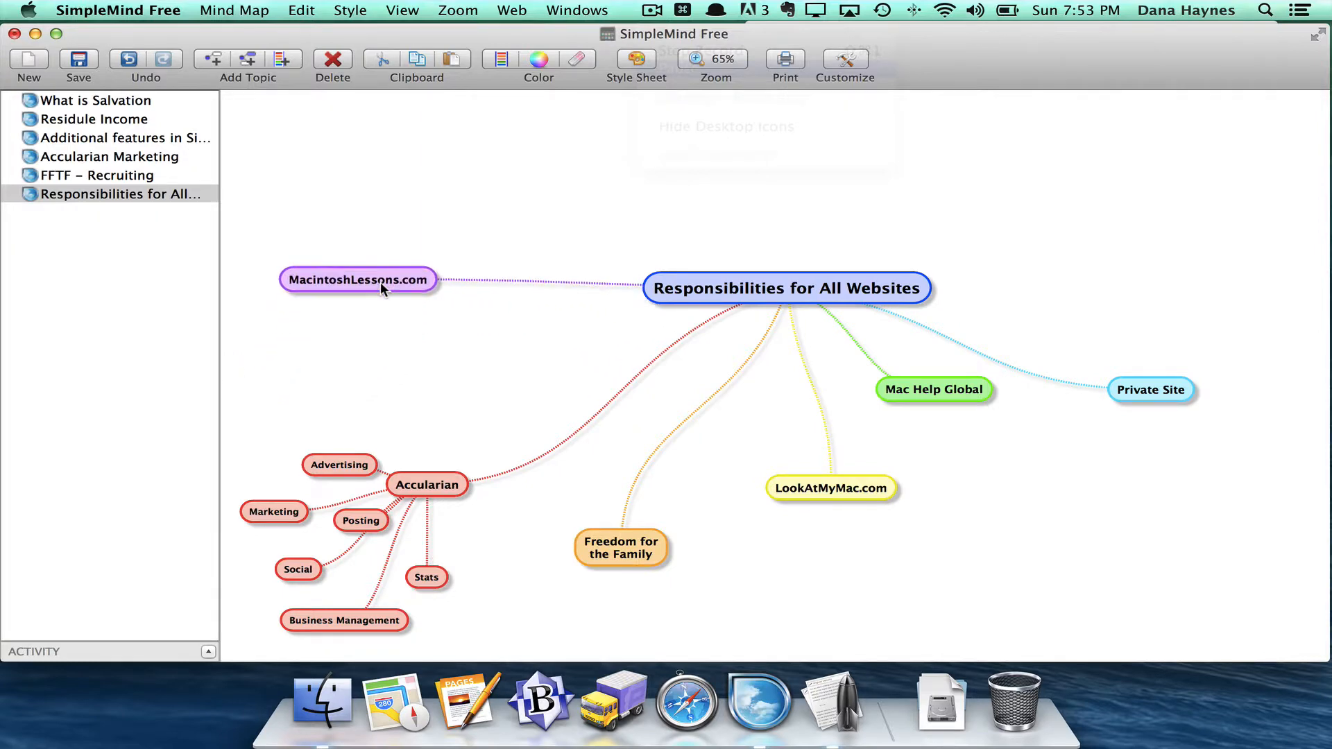
left_click_drag(358, 279, 373, 165)
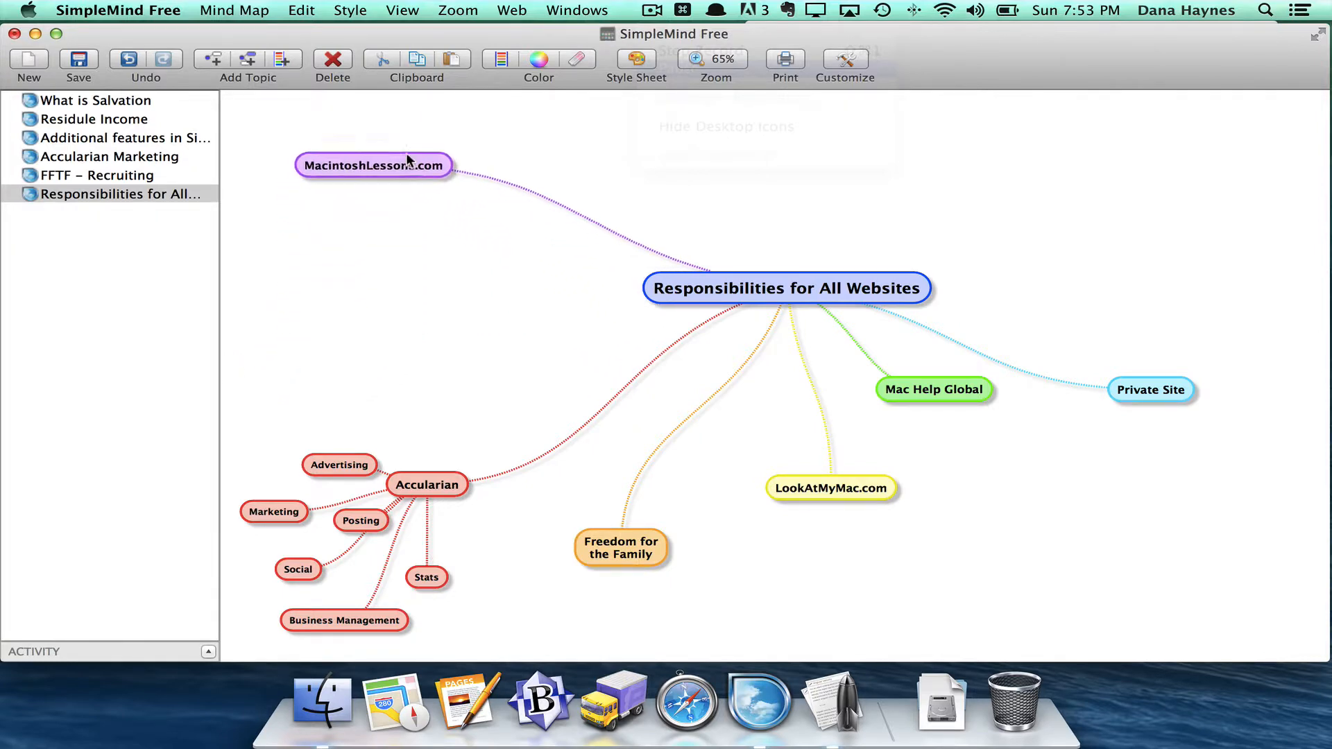
left_click(374, 165)
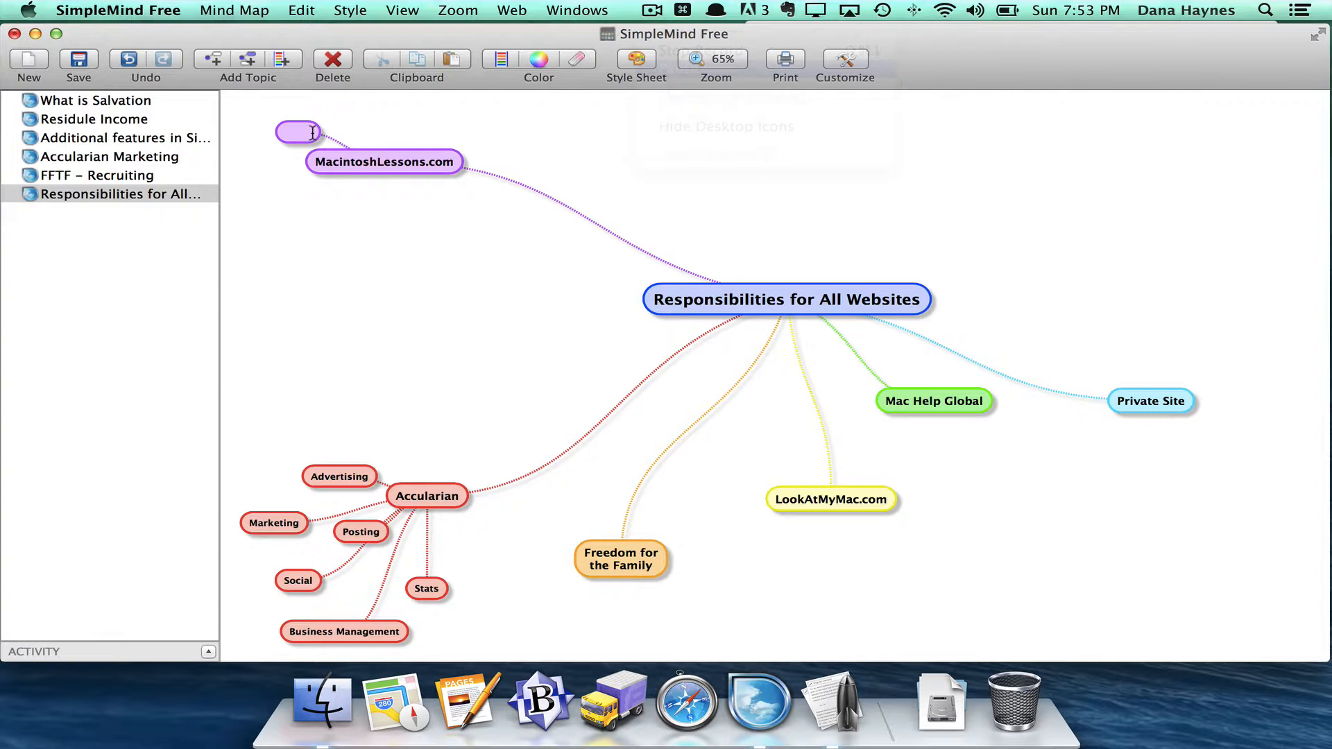
type("Site Mainte")
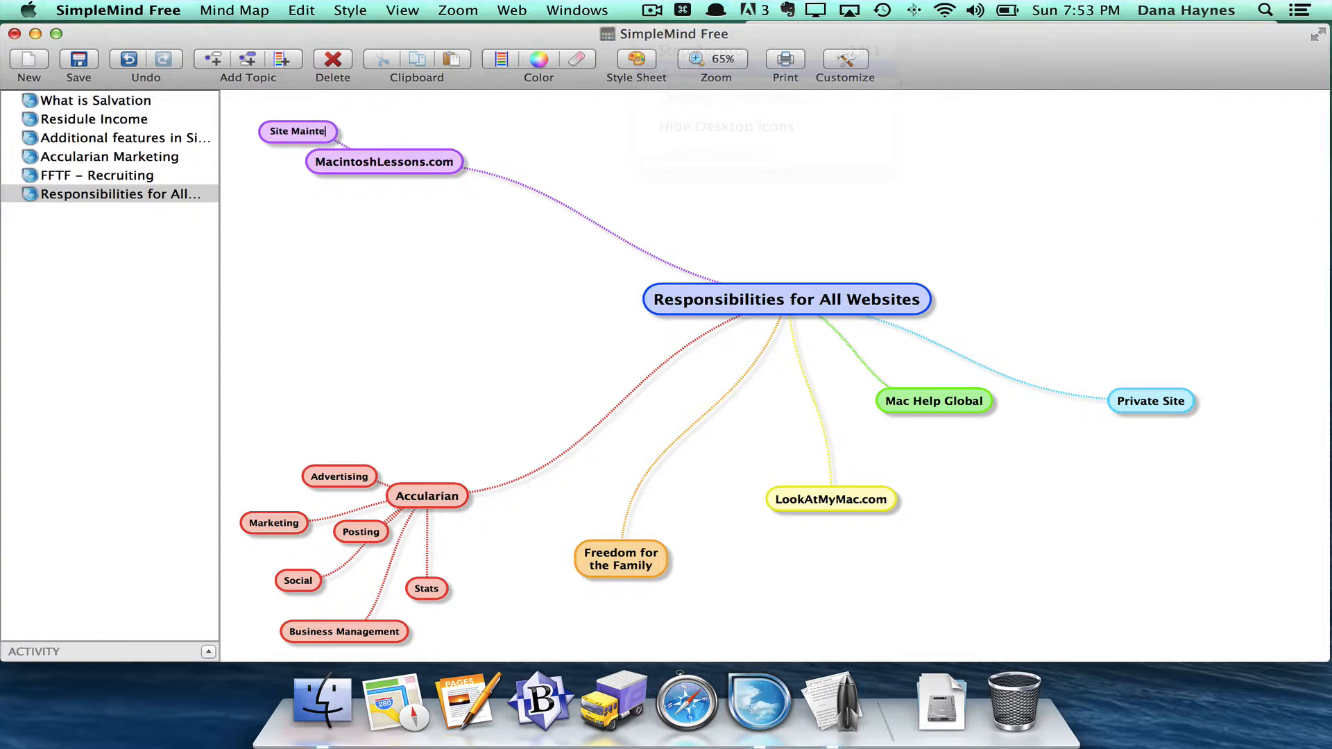
type("nance")
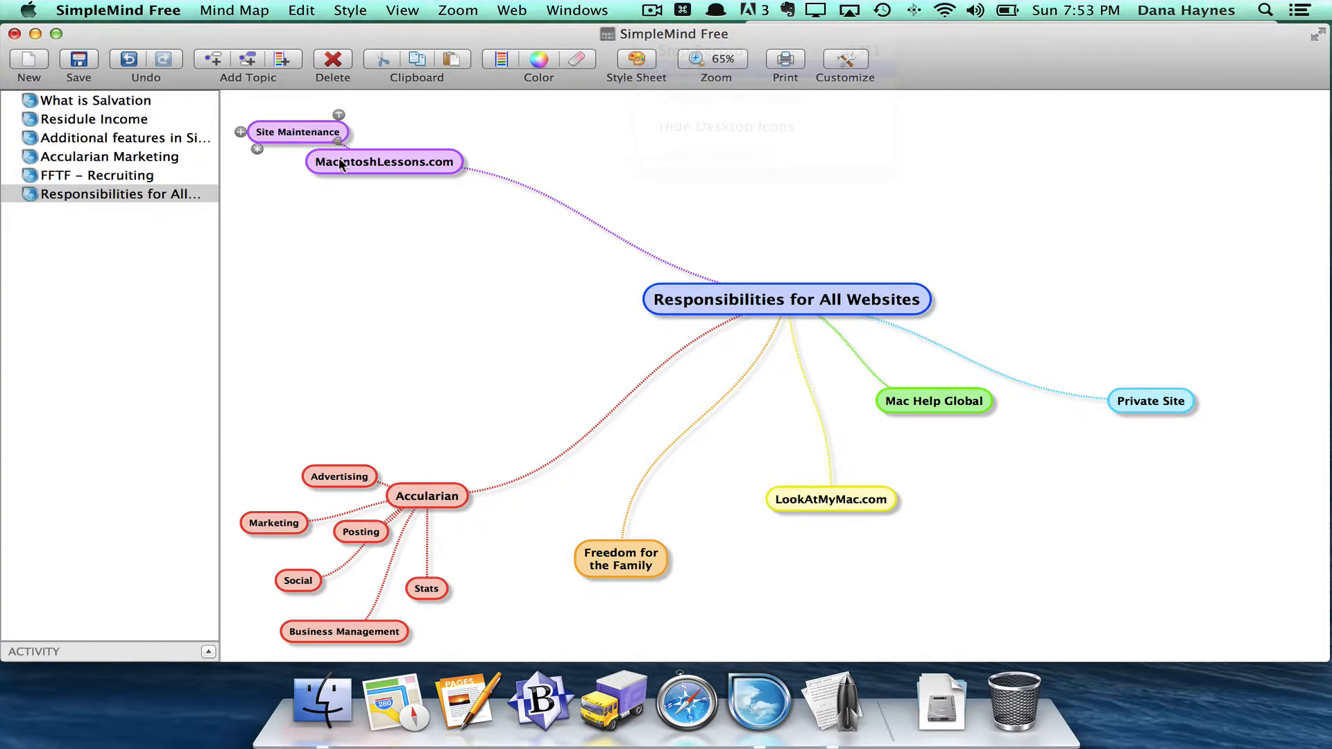
left_click(383, 162)
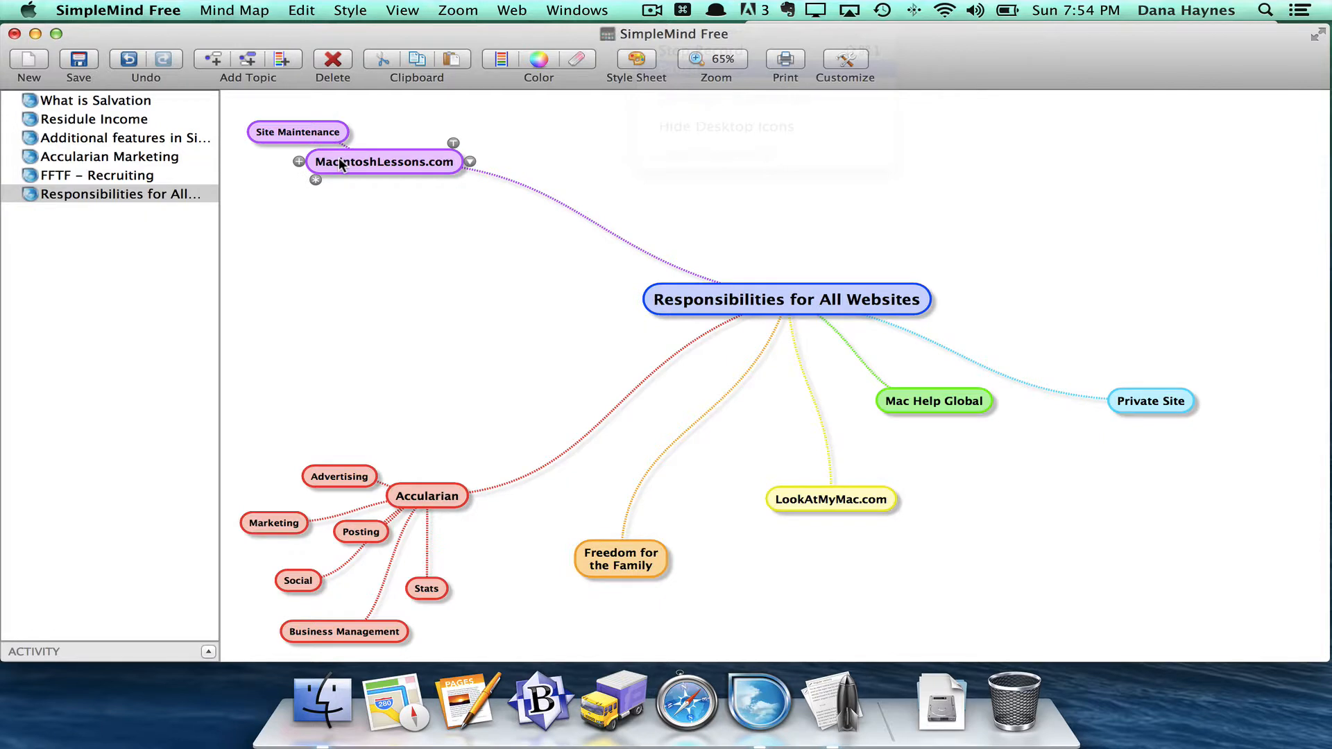
- Add a 'Marketing' subtopic to MacintoshLessons.com and position it below Site Maintenance
left_click(299, 161)
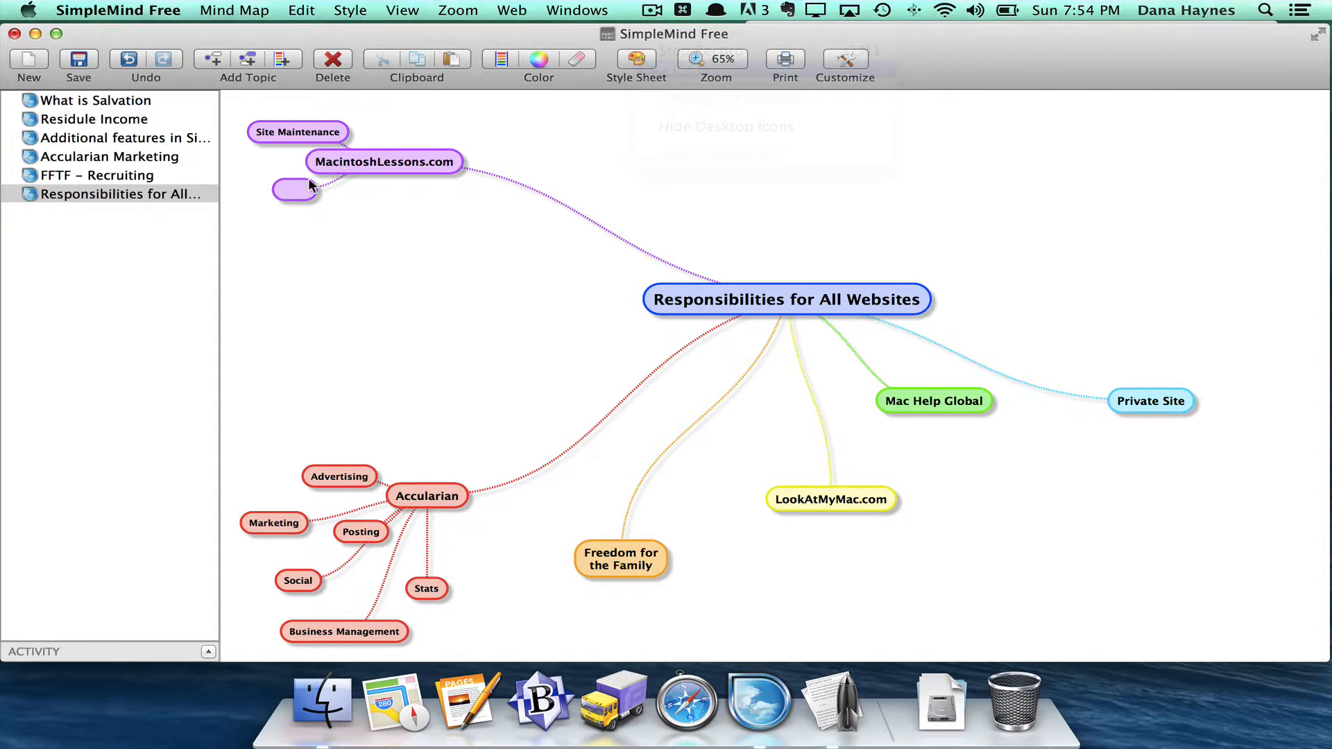
type("Marketing")
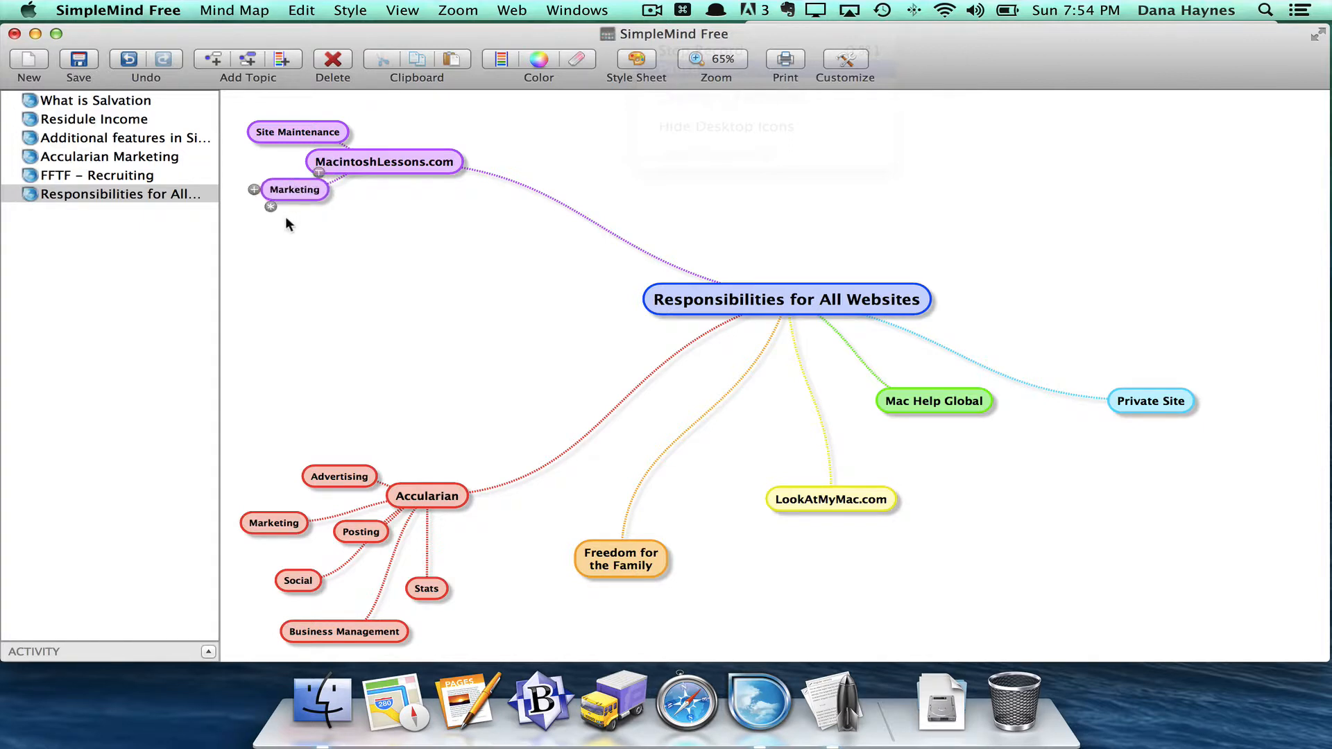
left_click_drag(295, 189, 275, 217)
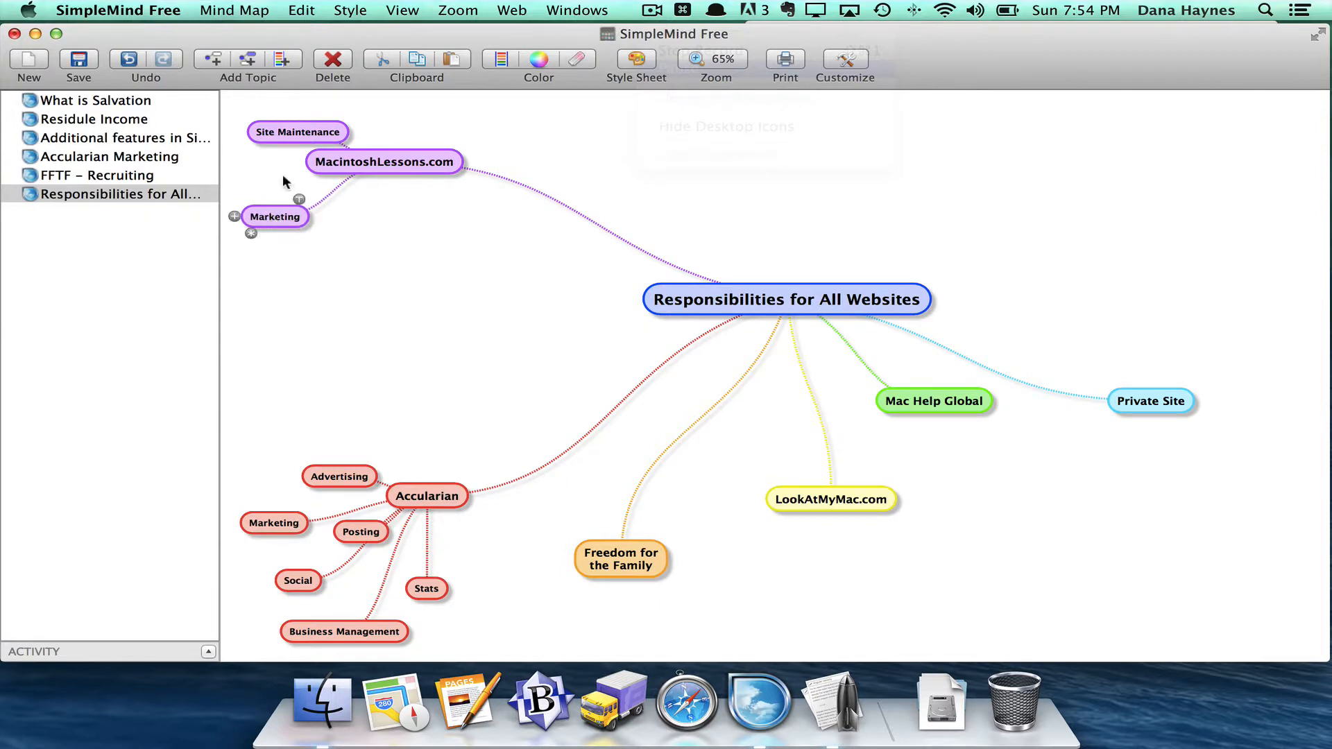
mouse_move(400, 185)
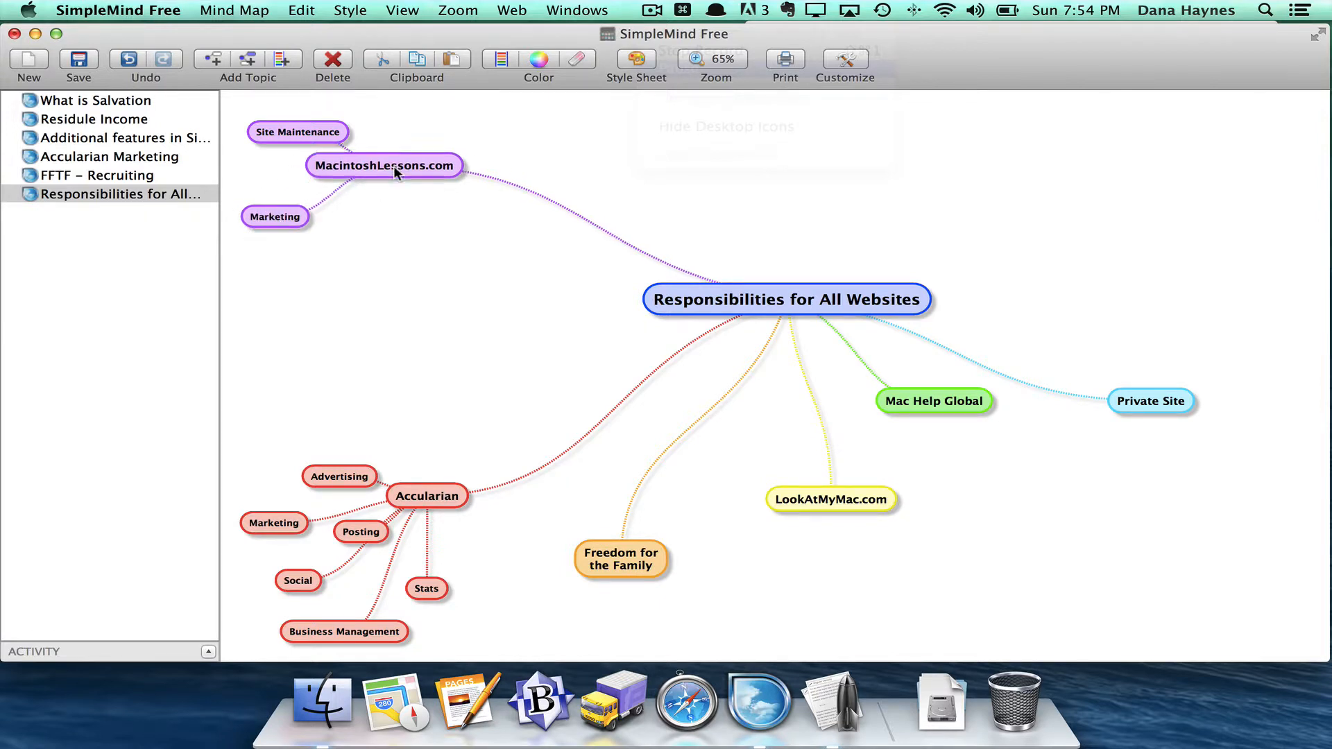
left_click(383, 177)
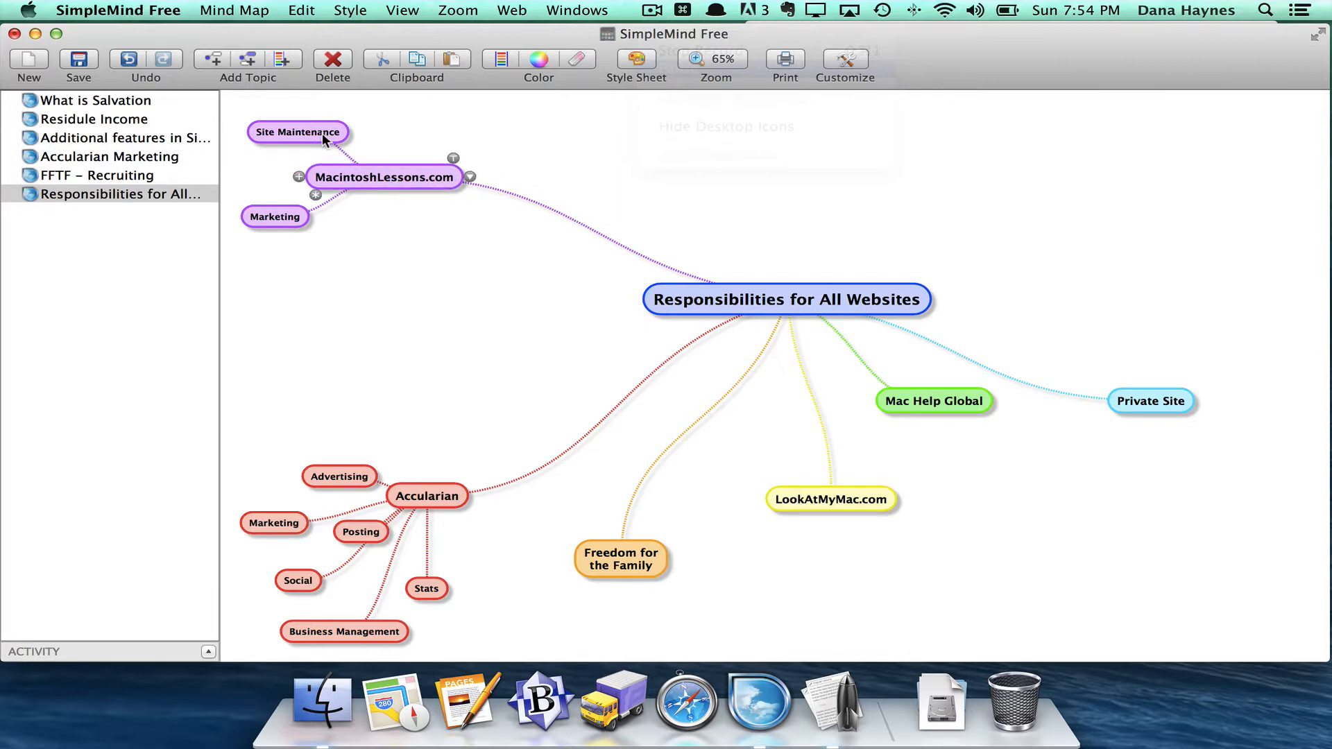
mouse_move(314, 188)
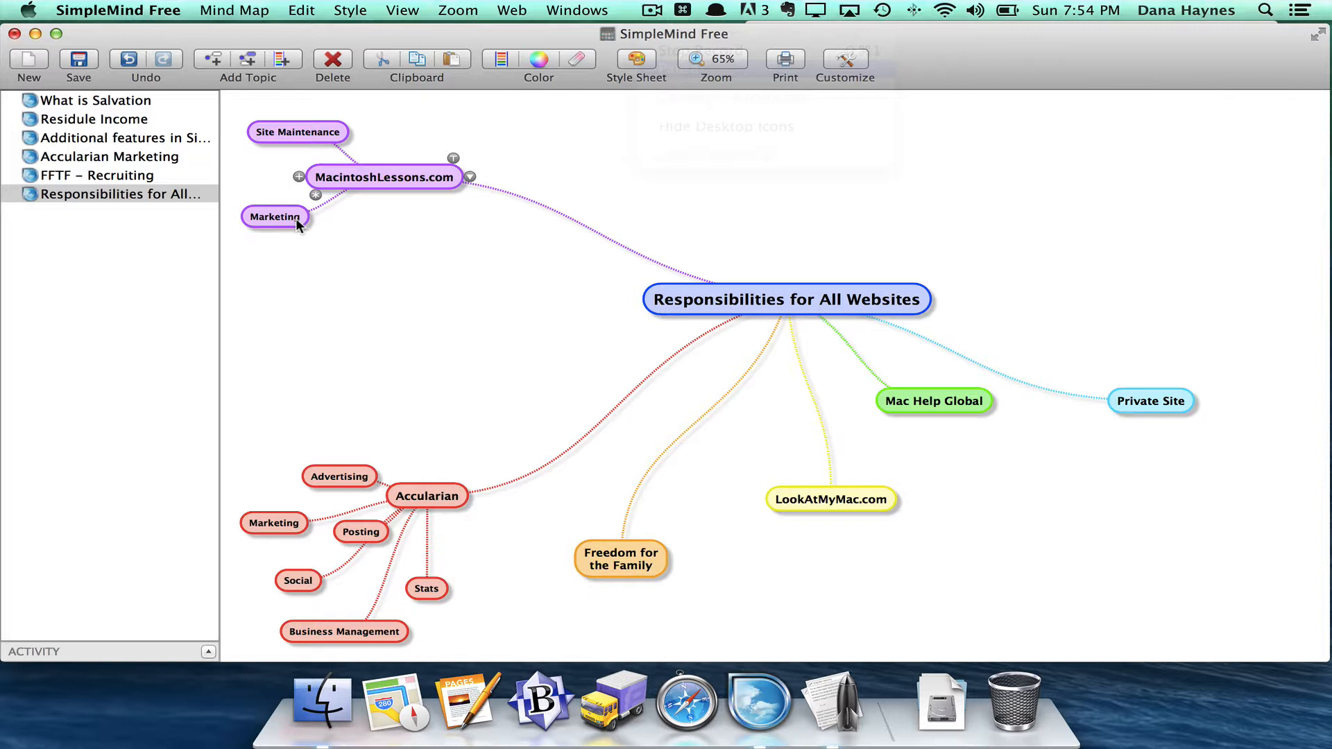
mouse_move(283, 221)
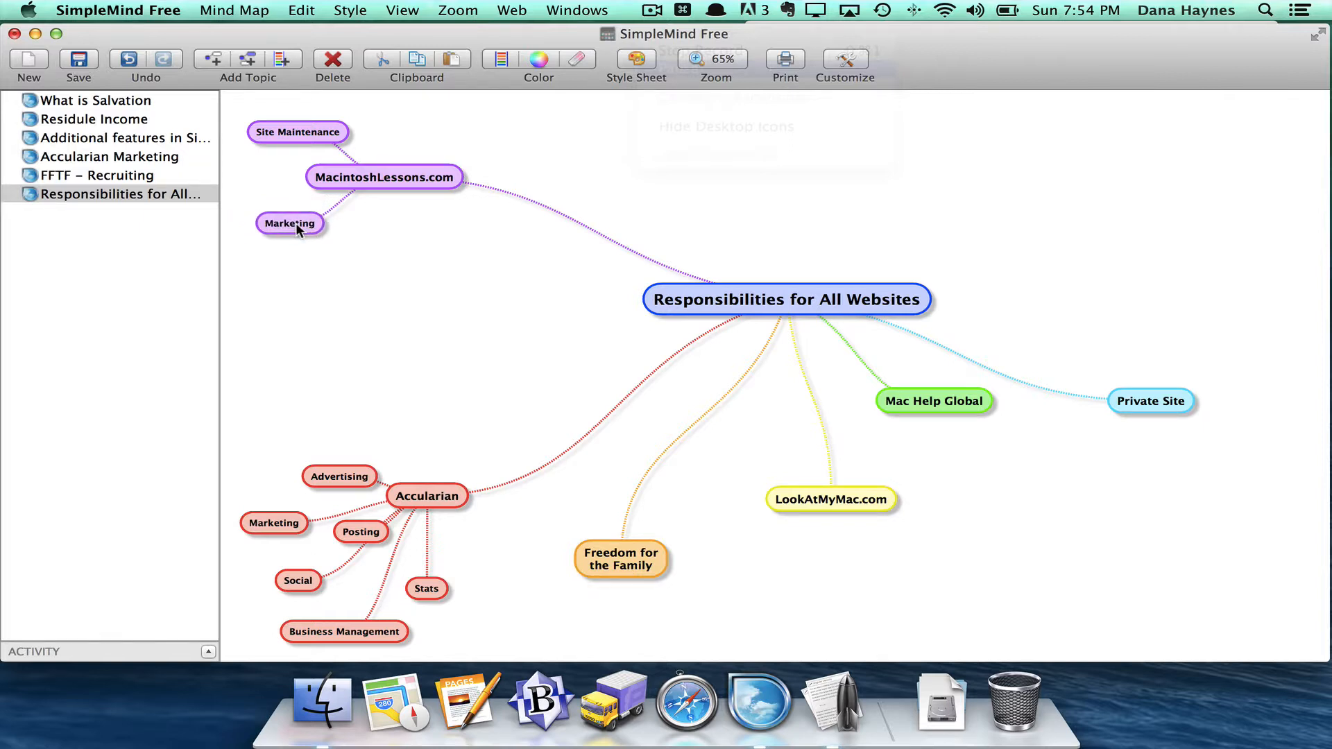
left_click(289, 222)
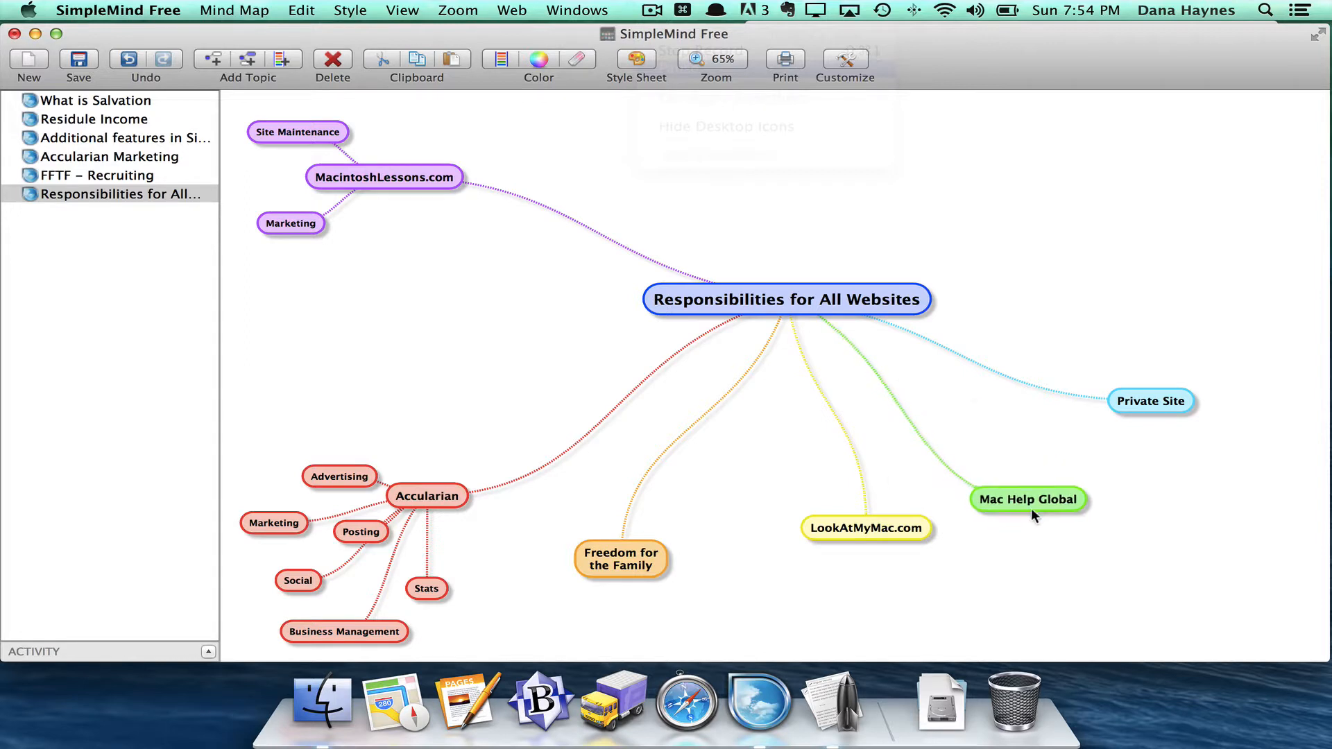
- Drag Mac Help Global down until it is level with LookAtMyMac.com
left_click_drag(1026, 499, 1023, 525)
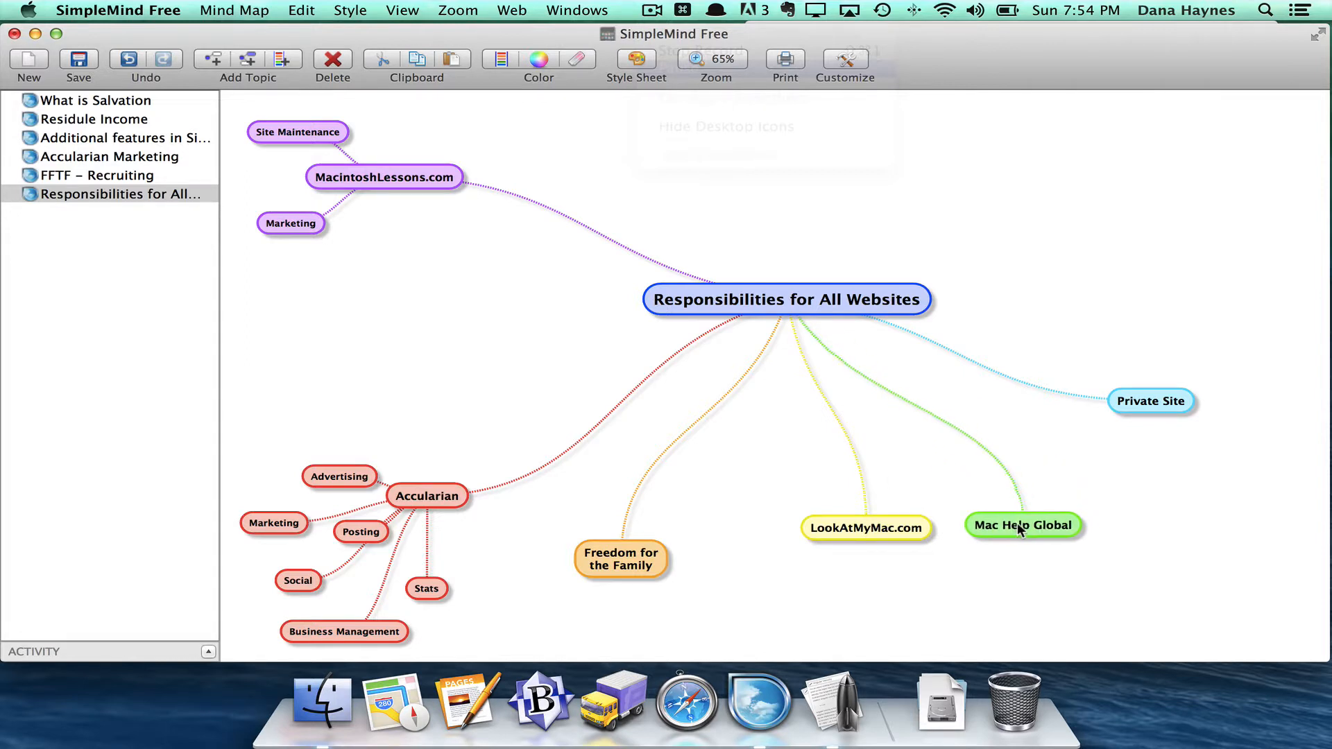
left_click(1022, 527)
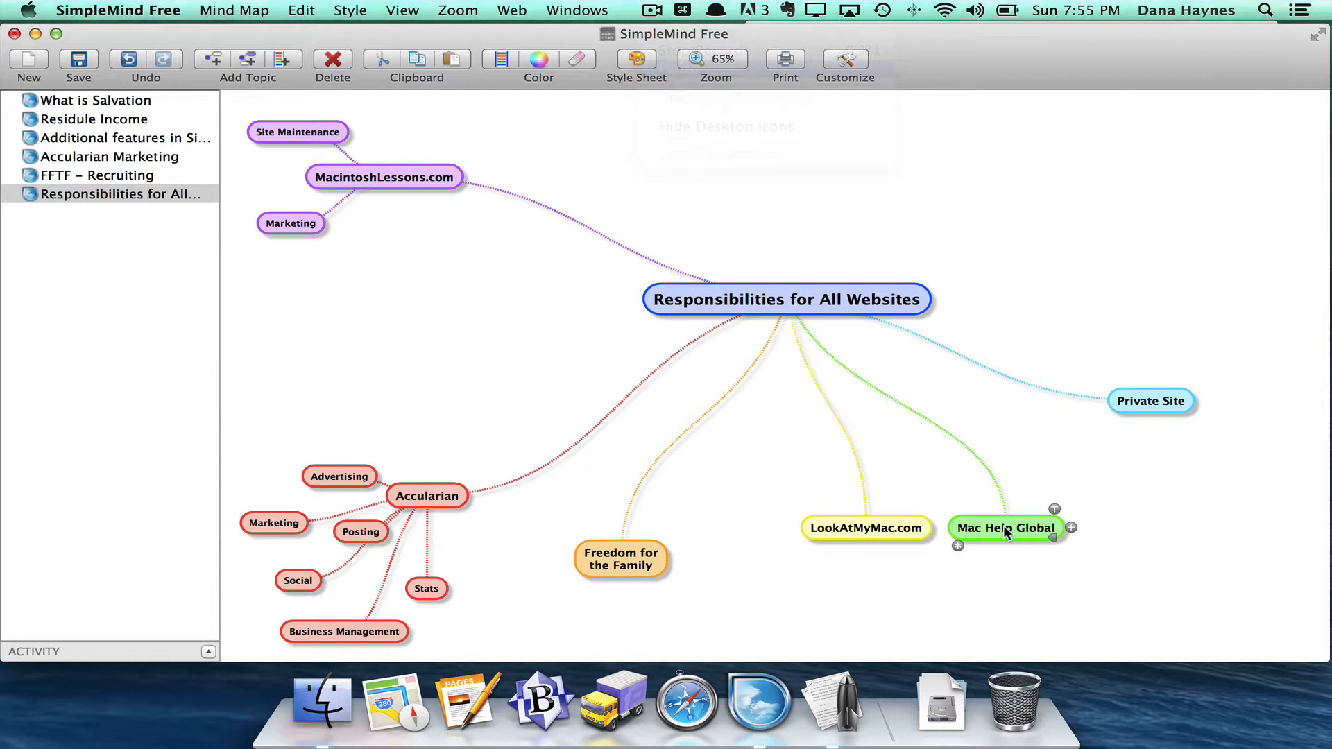
- Add an 'Adsense' subtopic under Mac Help Global
left_click(1071, 527)
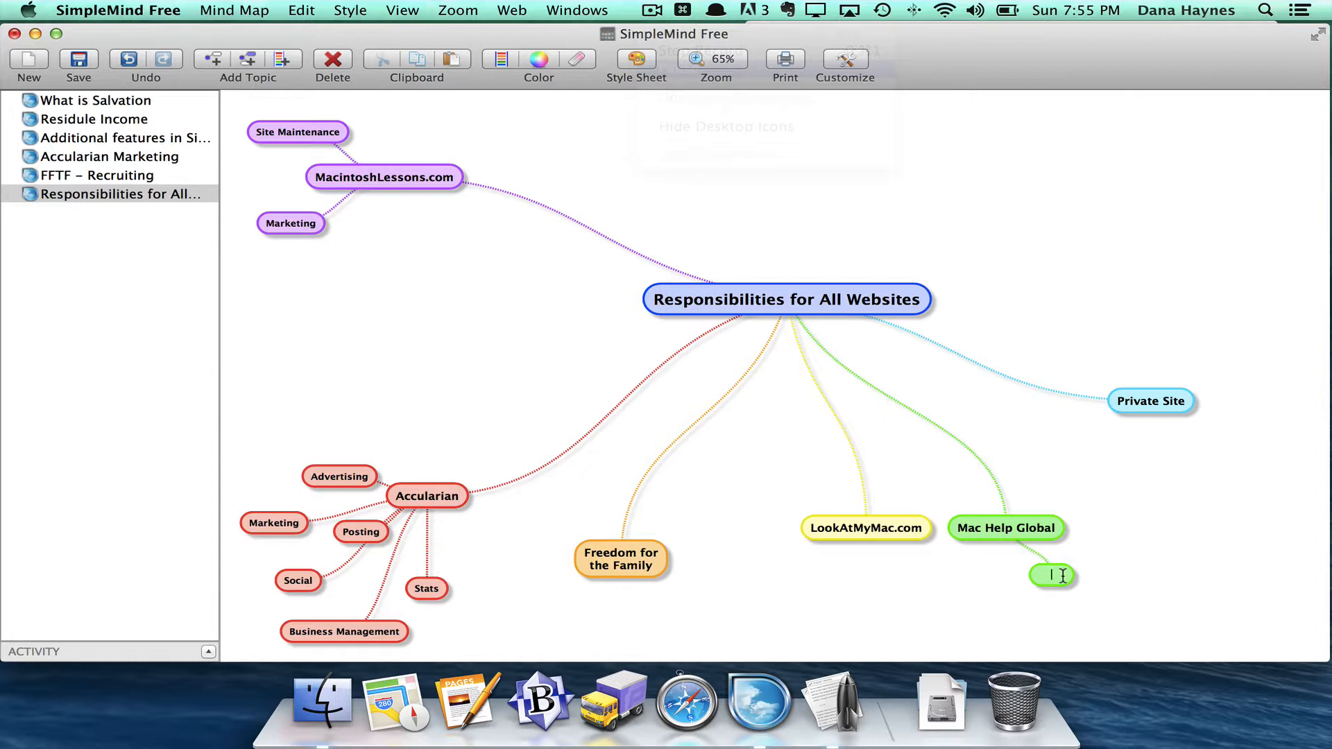
type("Ad")
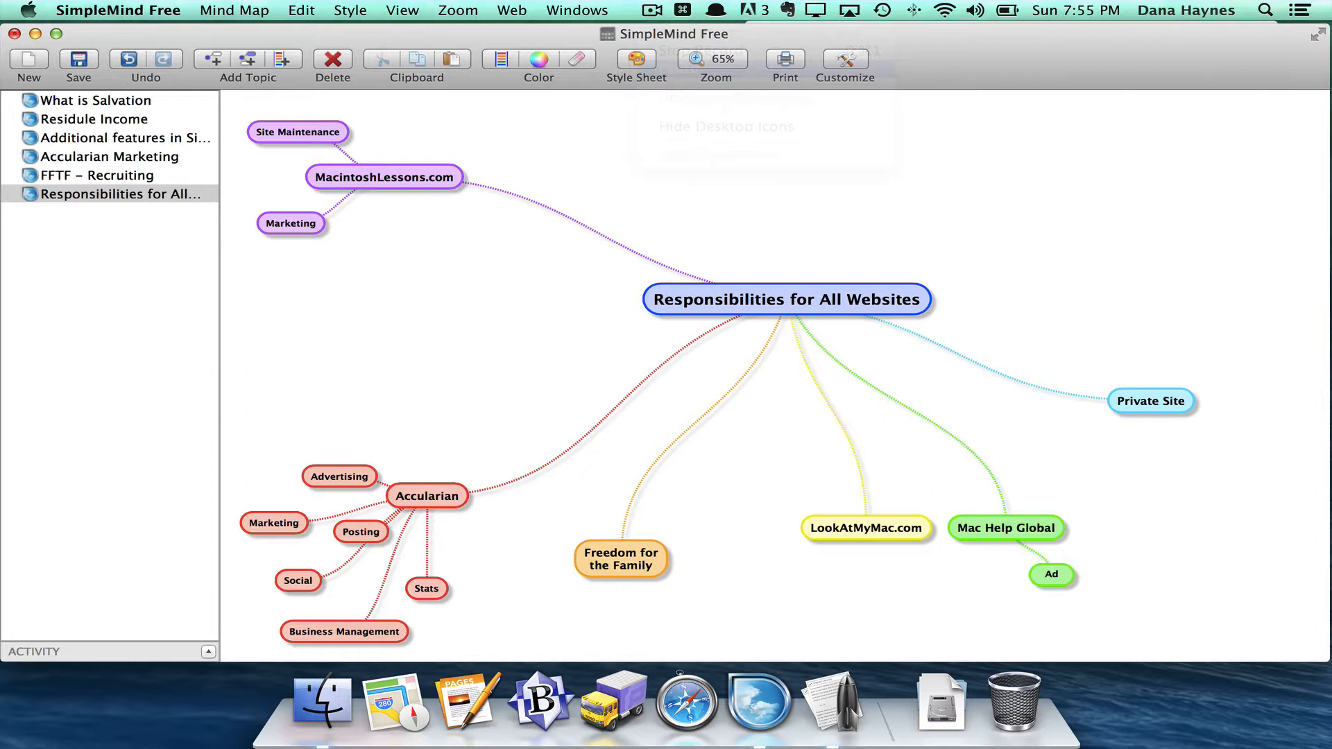
type("Adsense")
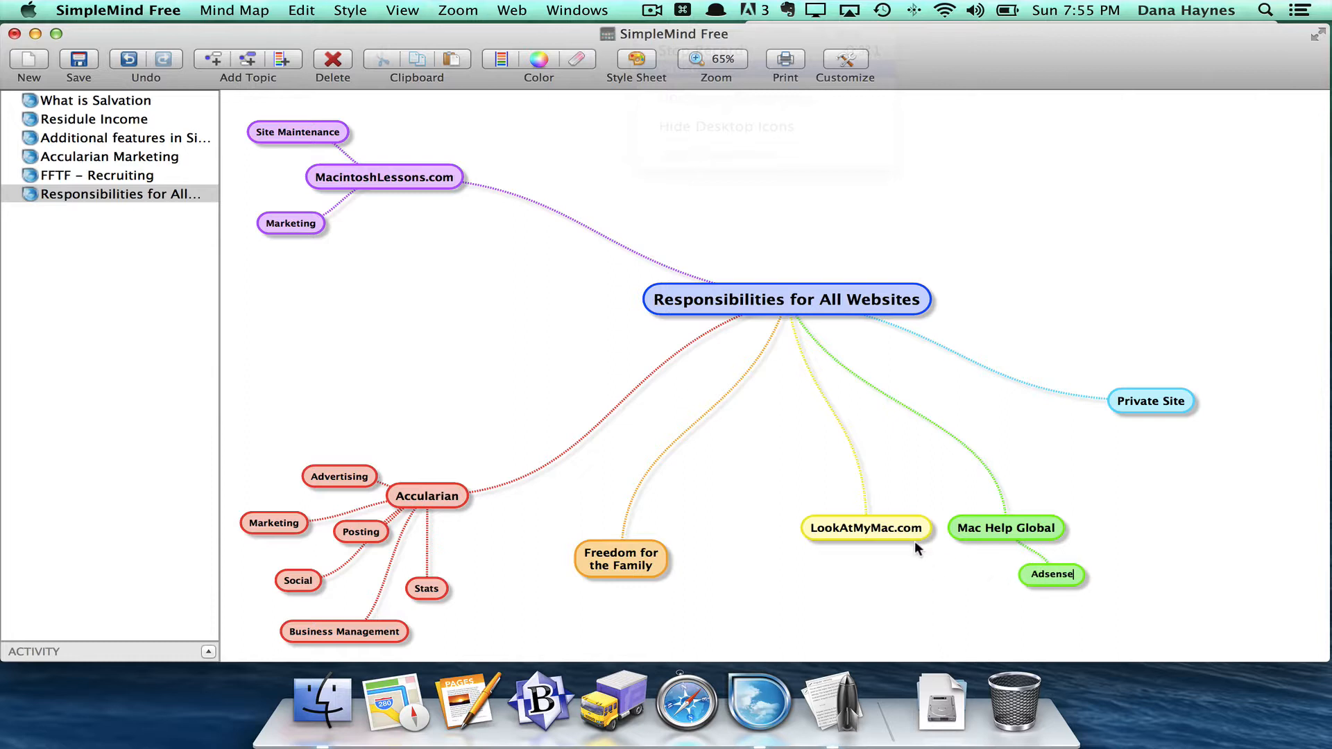
- Add 'Adsense' and 'Promotion' subtopics under LookAtMyMac.com
left_click(864, 527)
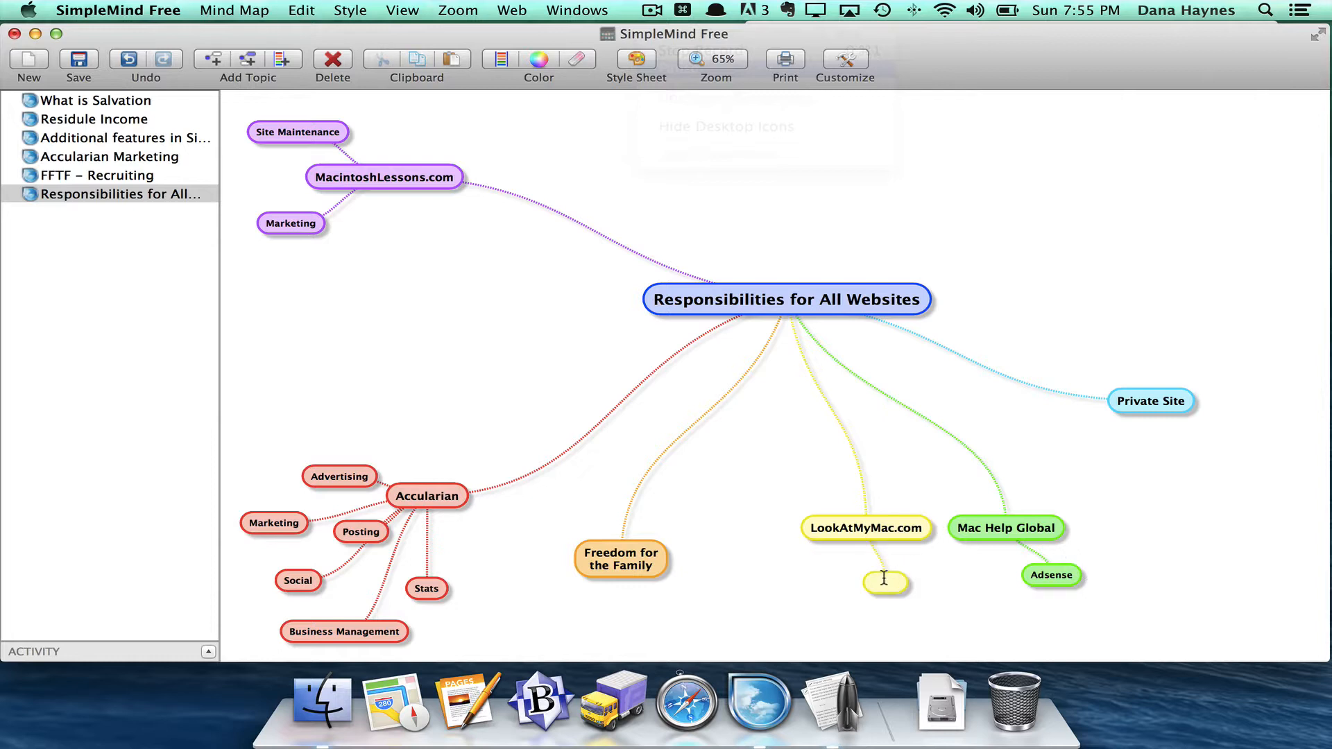
type("Adsense")
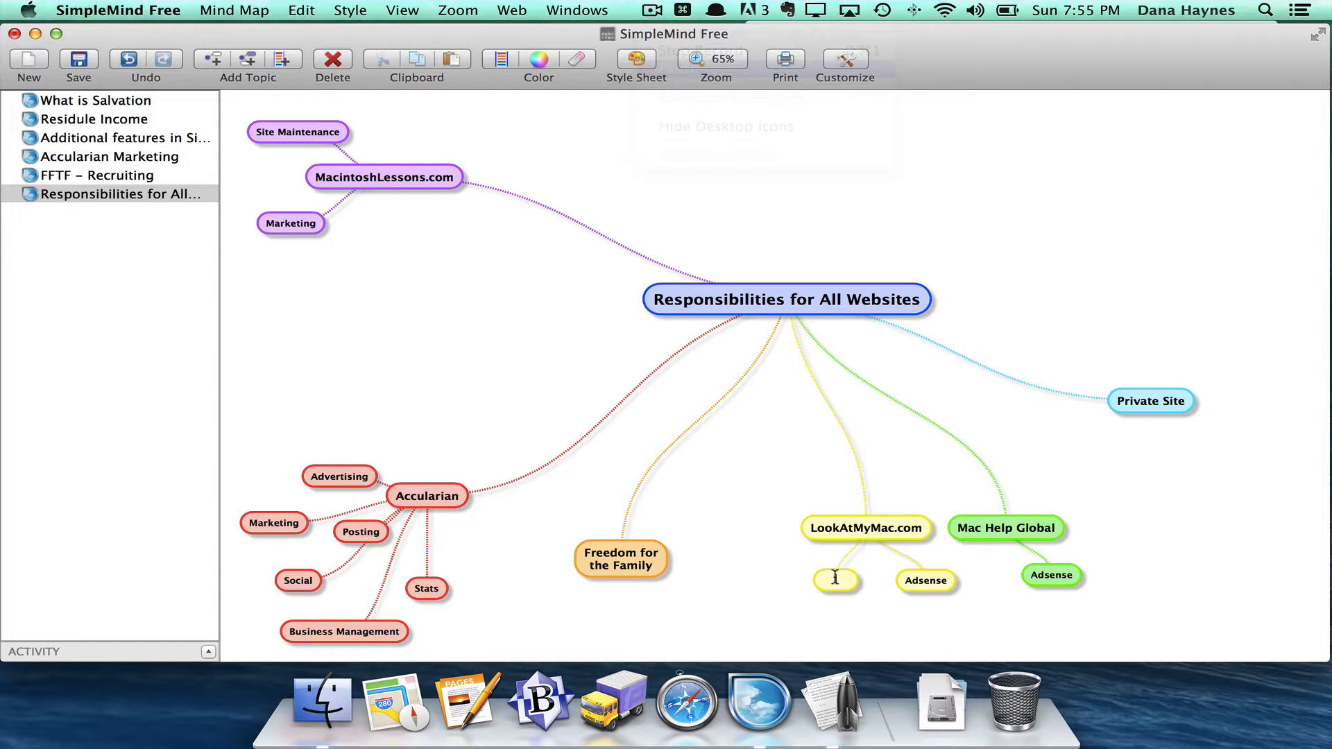
type("Promotion")
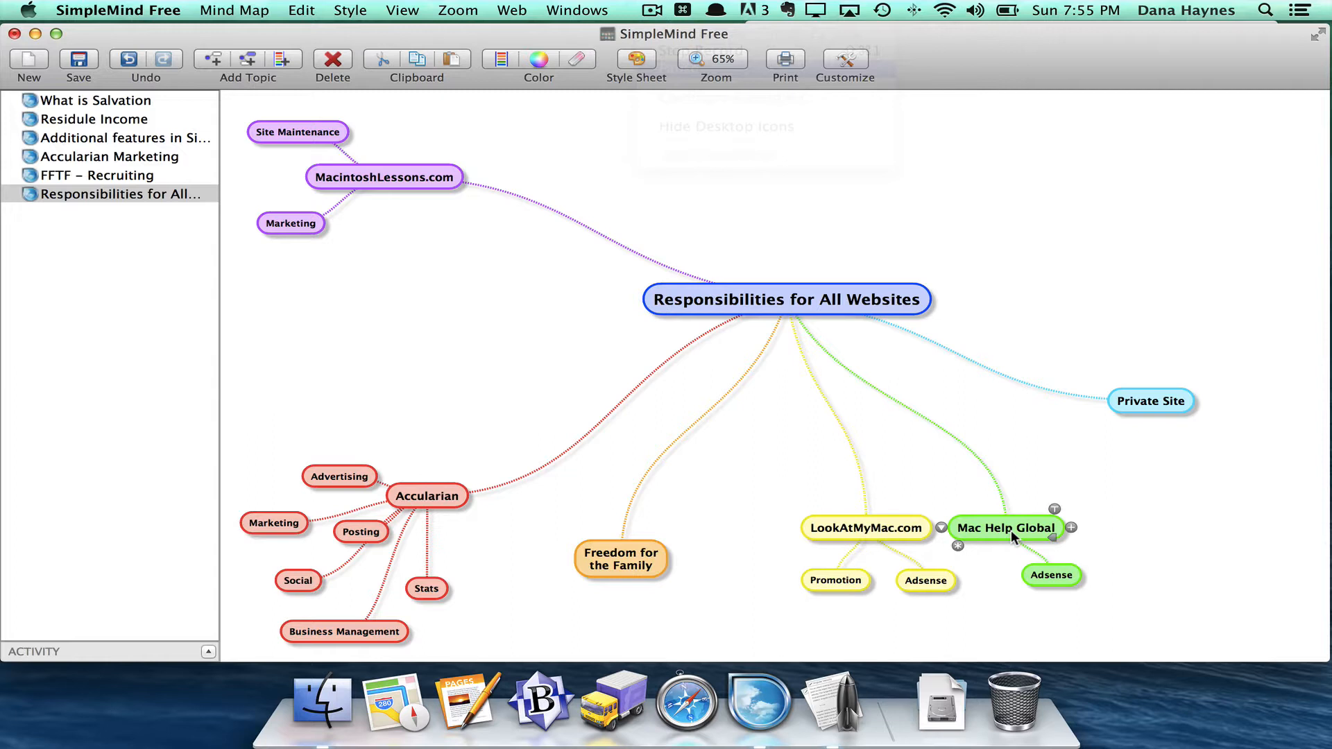
- Add a 'Promotion' subtopic to Mac Help Global beside Adsense and confirm the name
left_click(1071, 527)
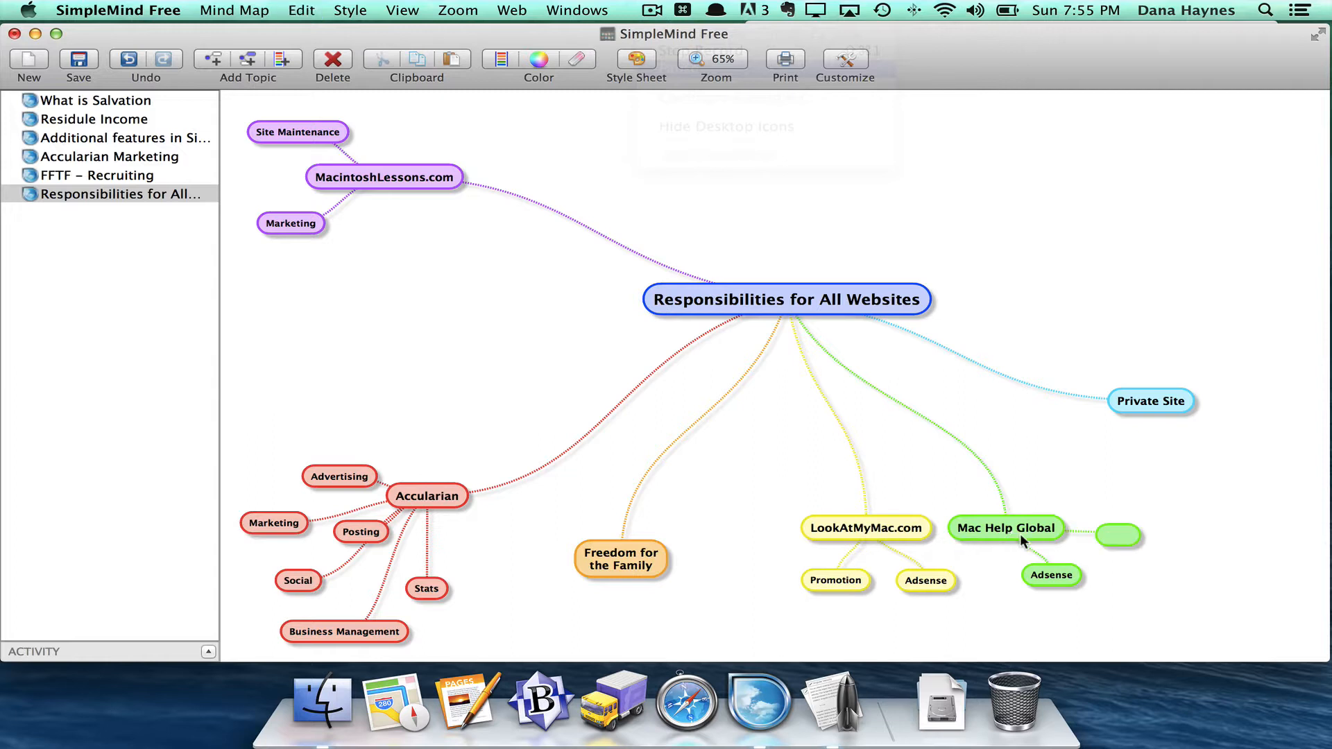
type("Promotin")
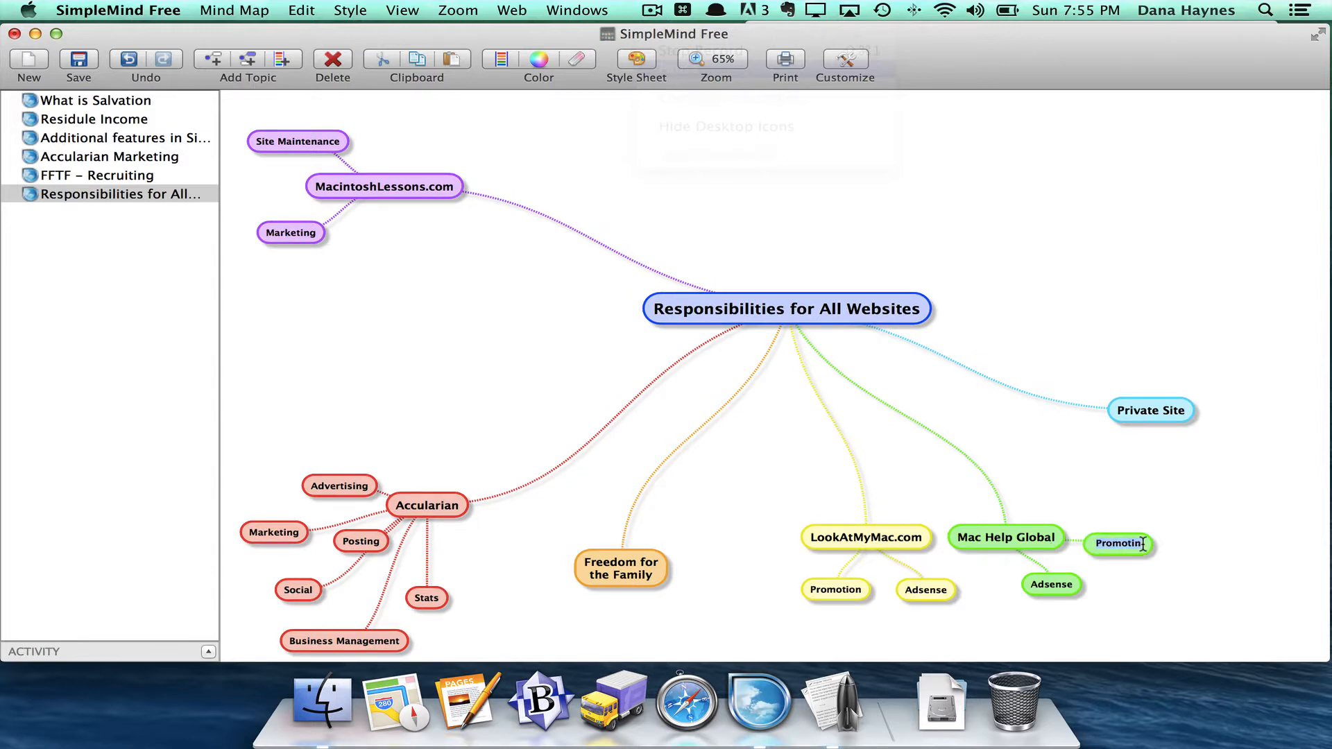
left_click(1120, 542)
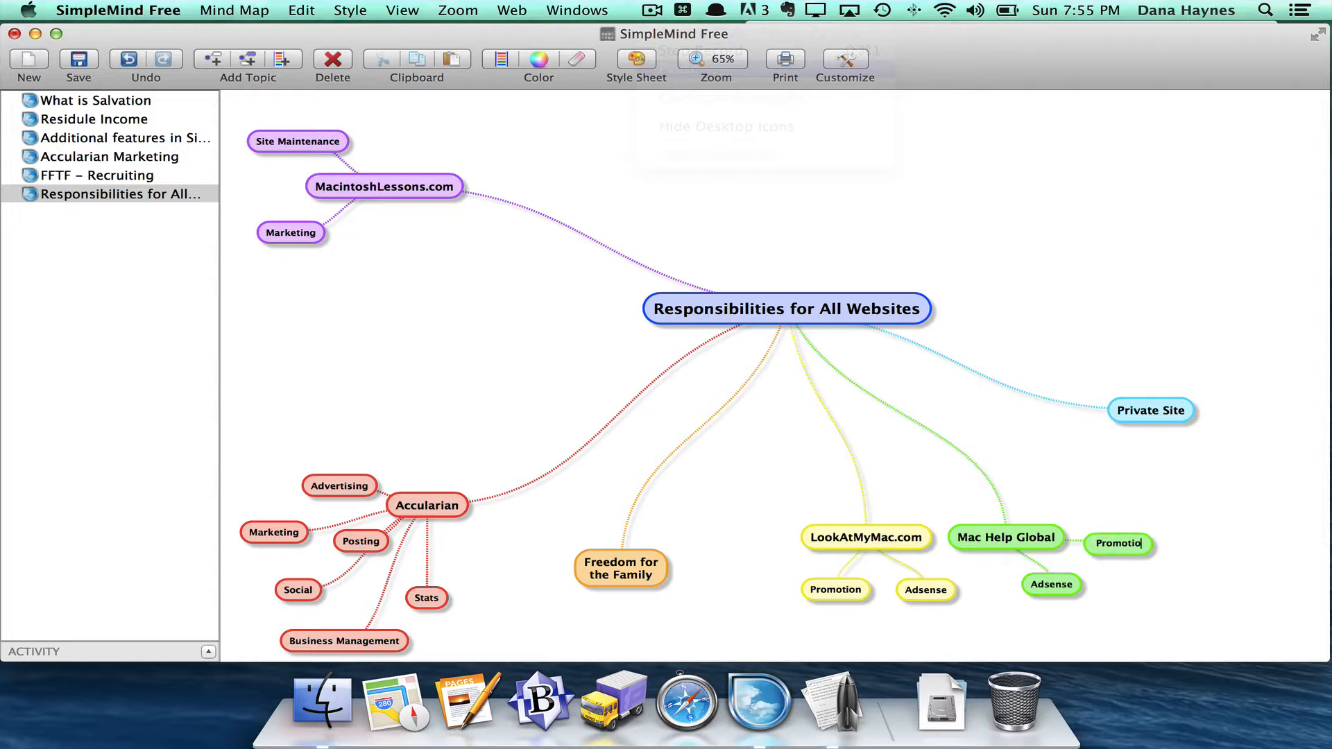
left_click(1117, 544)
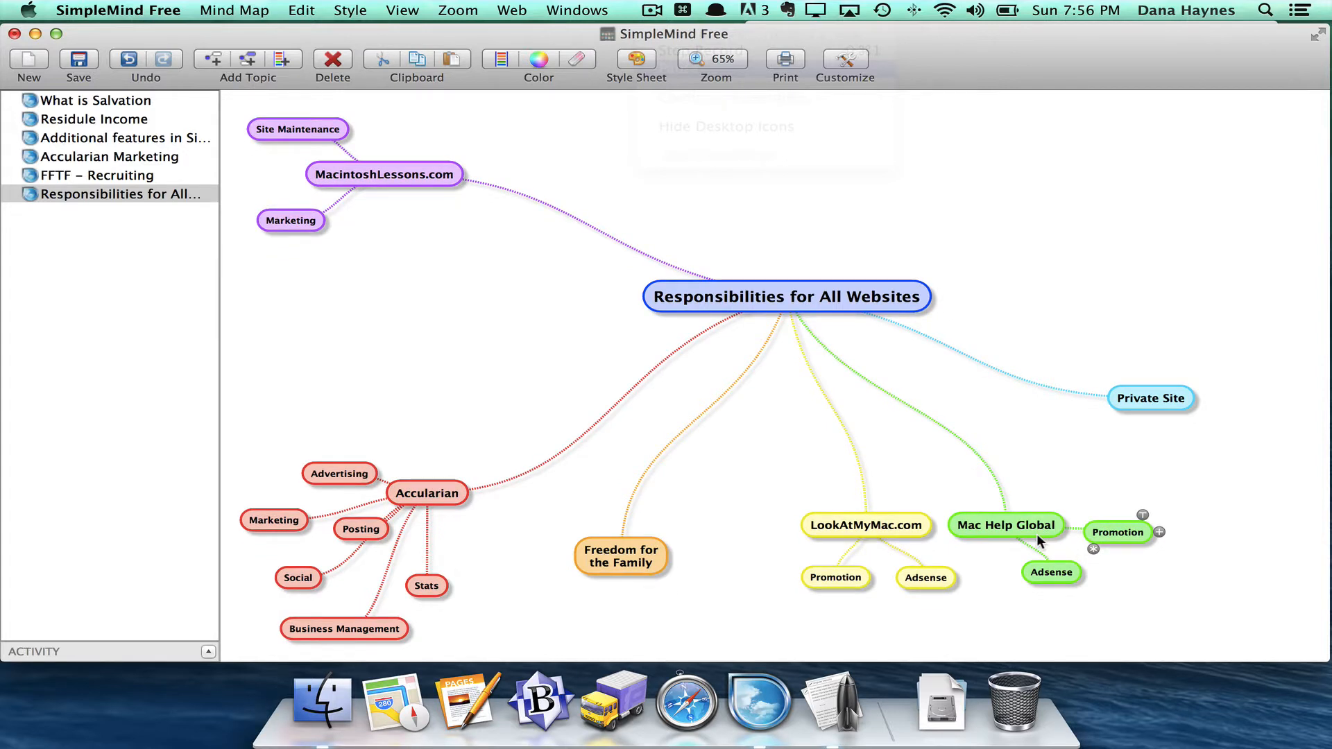
mouse_move(1142, 551)
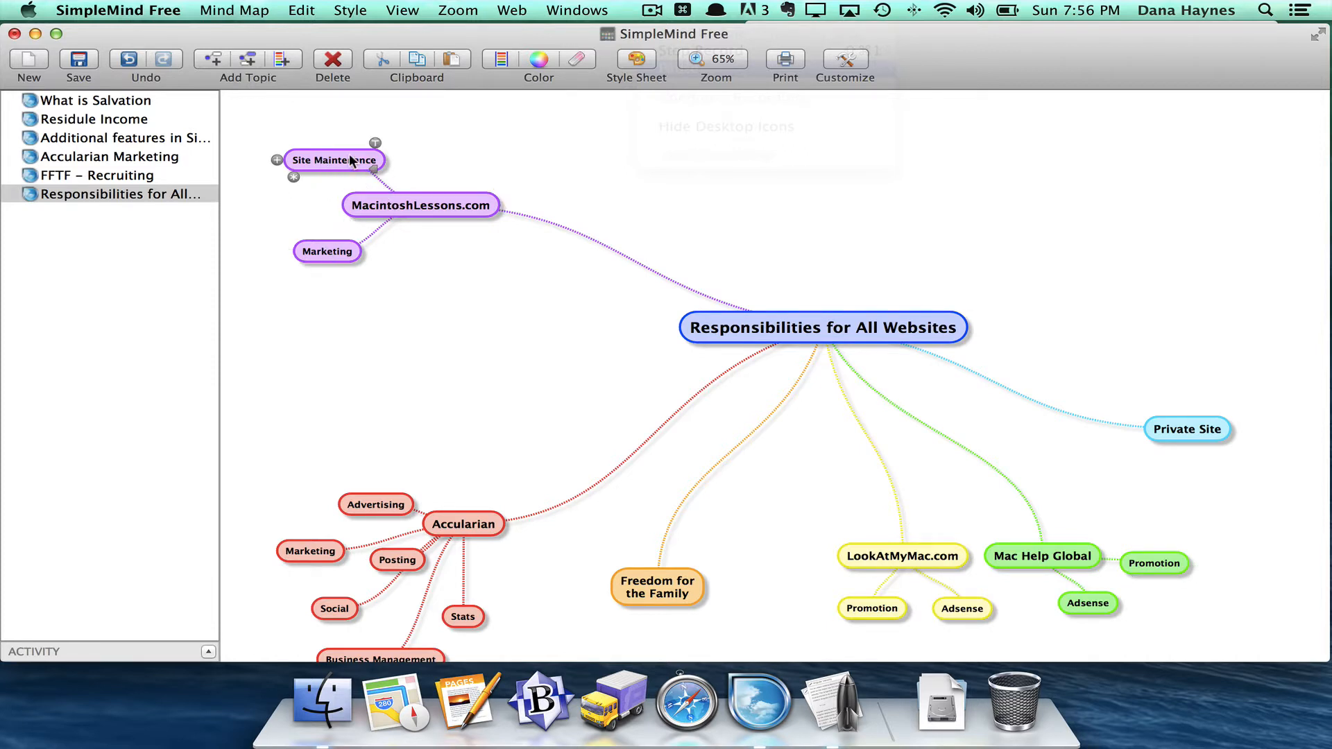
- Pull Site Maintenance and Marketing closer to MacintoshLessons.com
left_click_drag(420, 205, 617, 280)
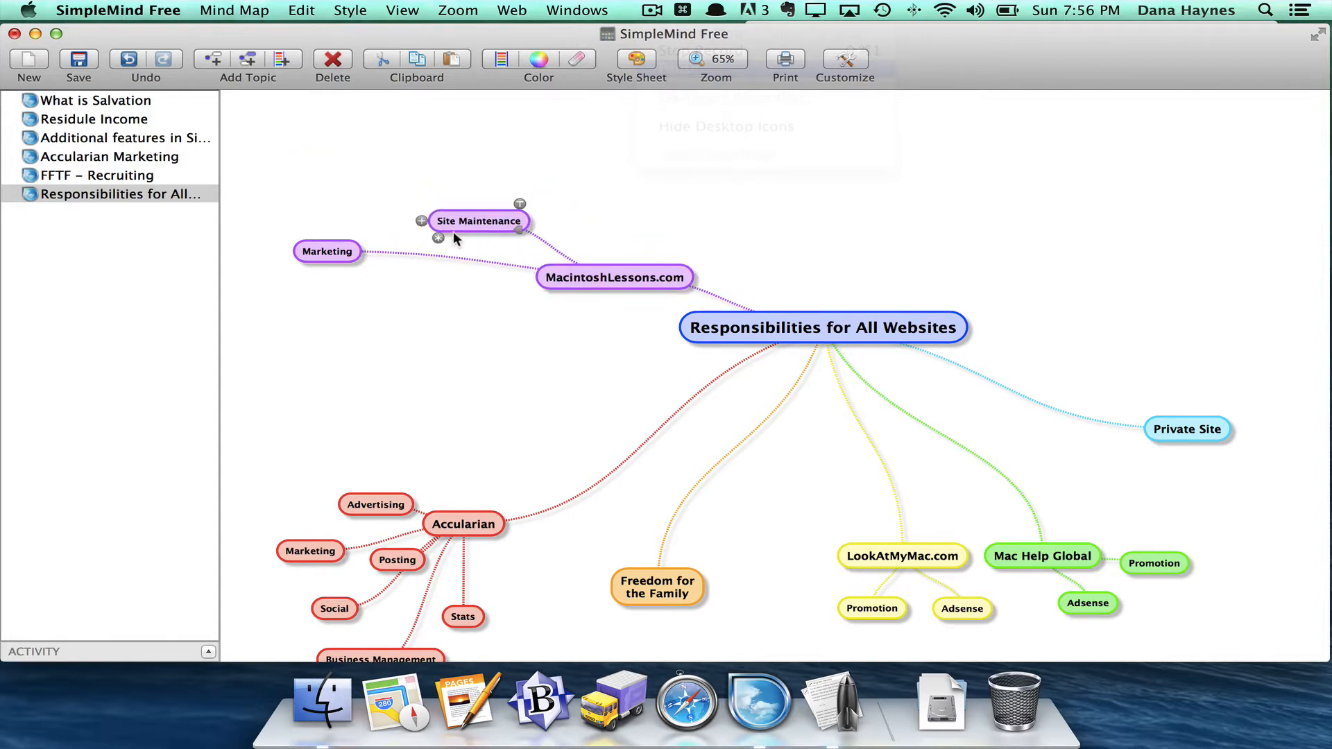
left_click_drag(326, 251, 510, 317)
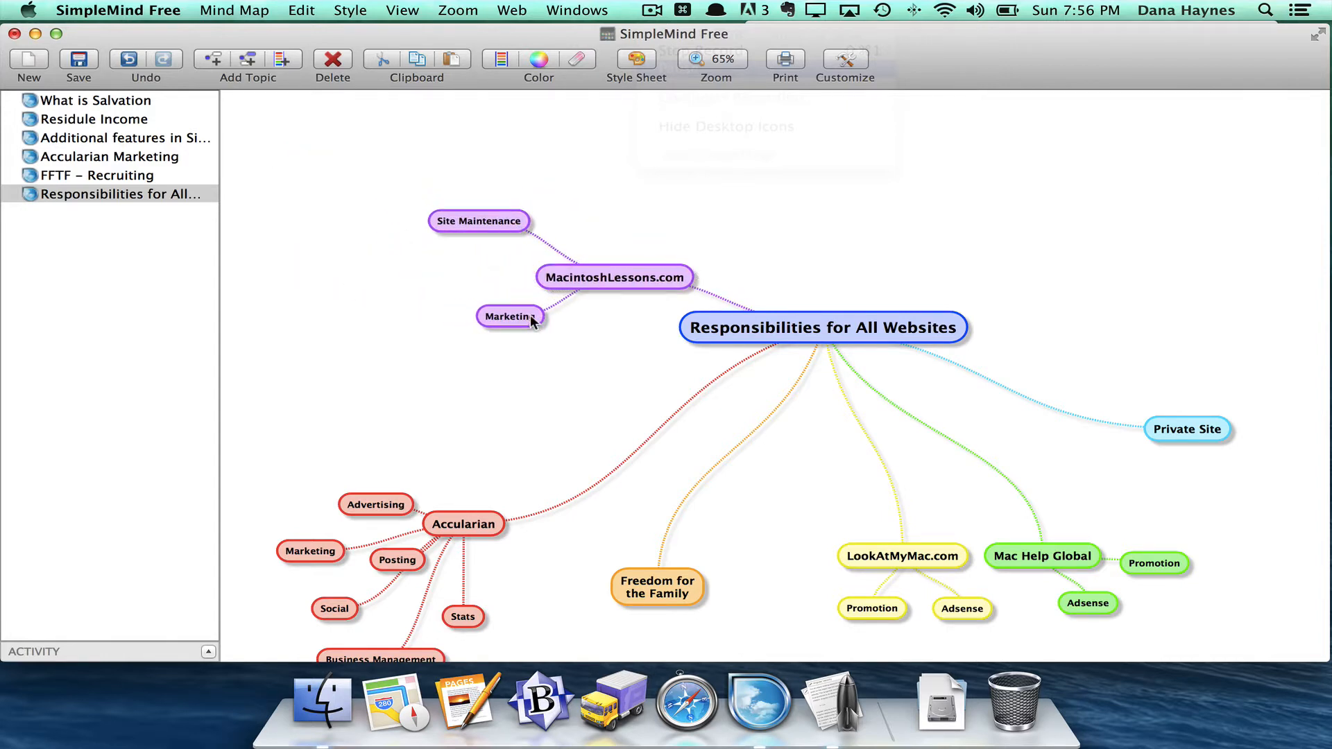
left_click(507, 316)
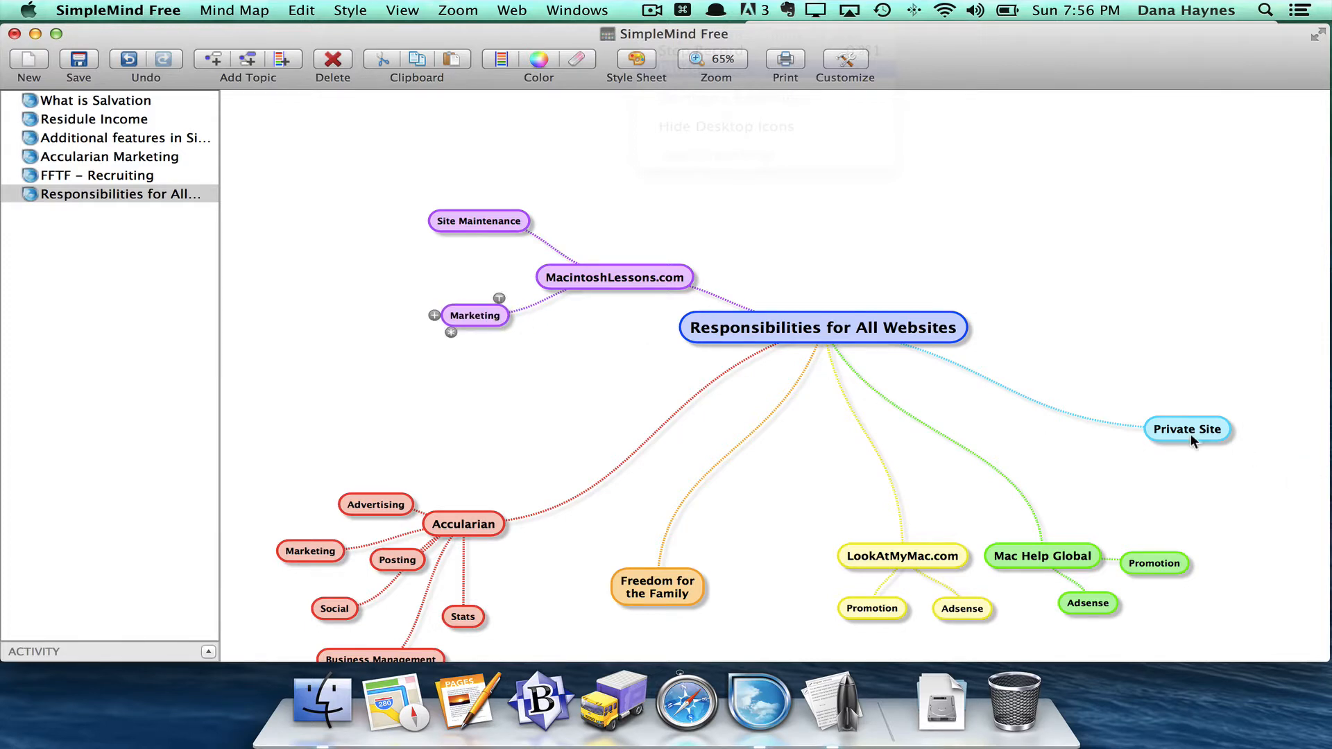
- Move Private Site, Mac Help Global and LookAtMyMac.com up toward the central topic
left_click_drag(1187, 429, 1090, 355)
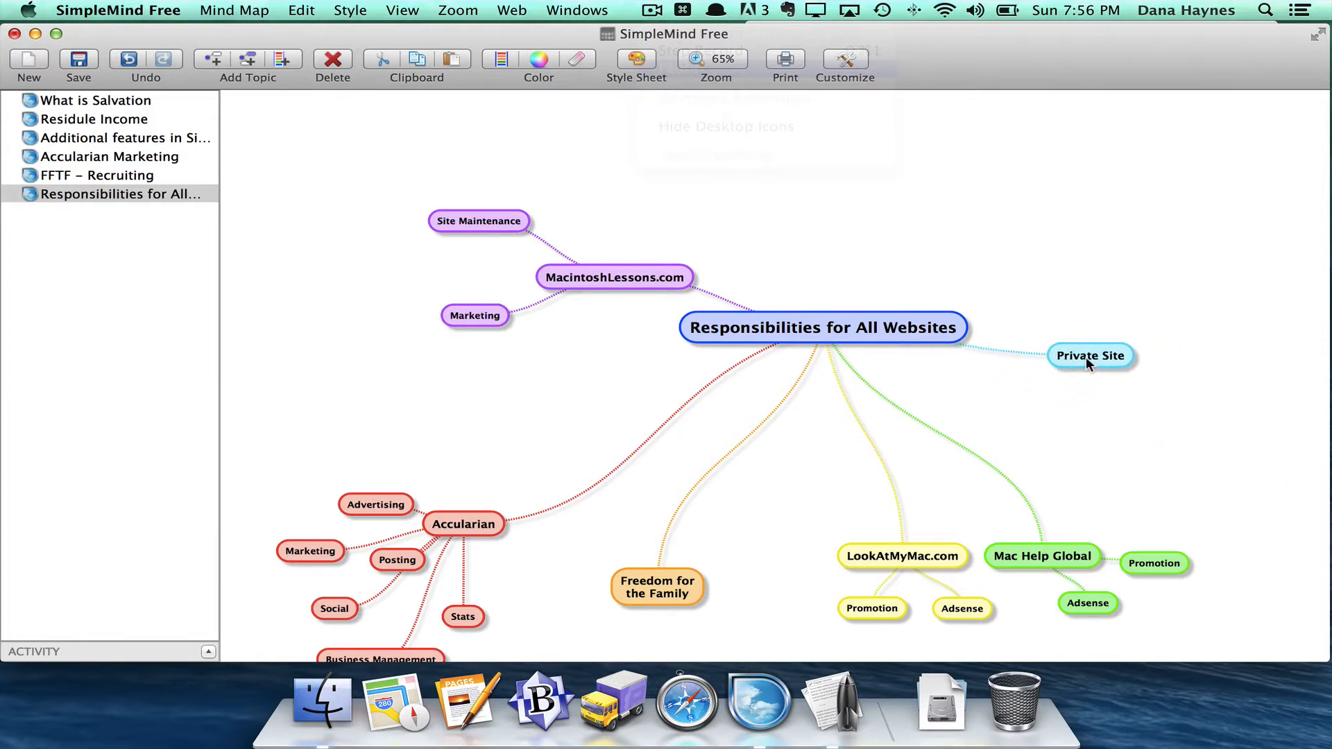
left_click_drag(1042, 556, 1034, 436)
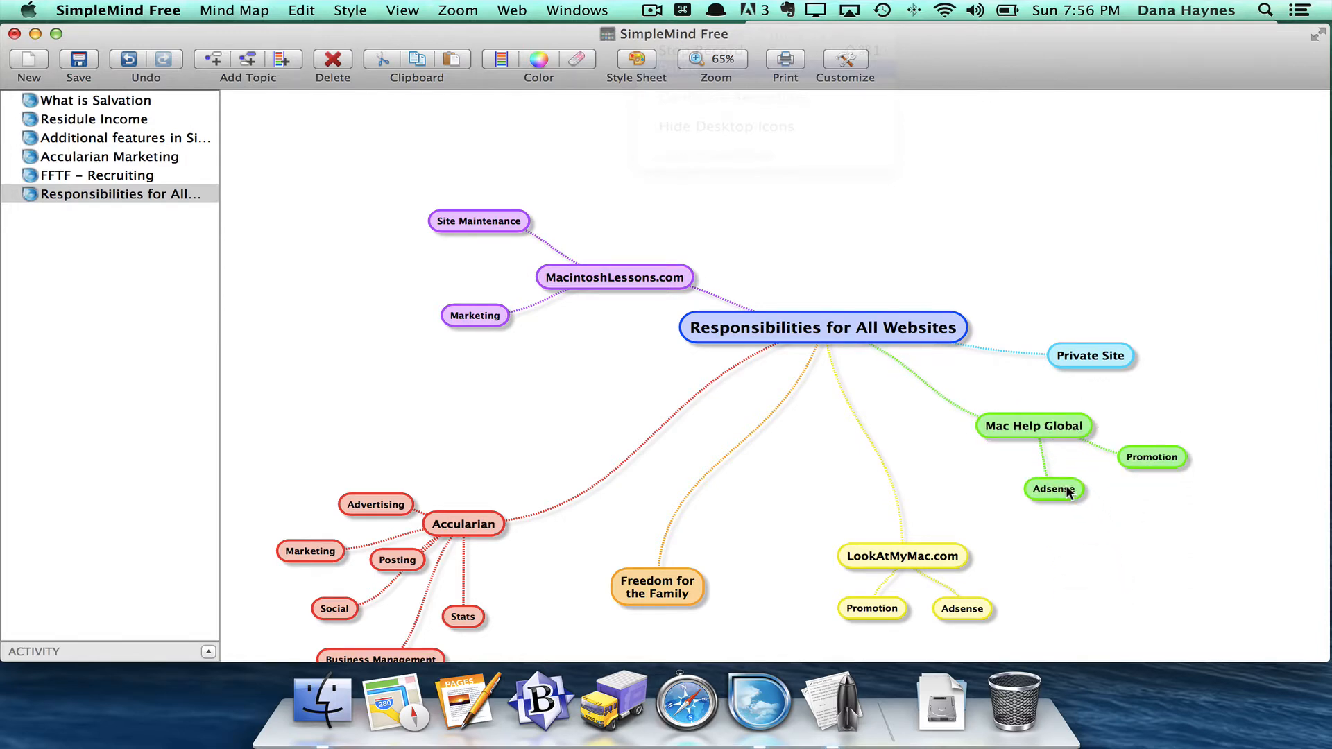
left_click_drag(903, 556, 893, 467)
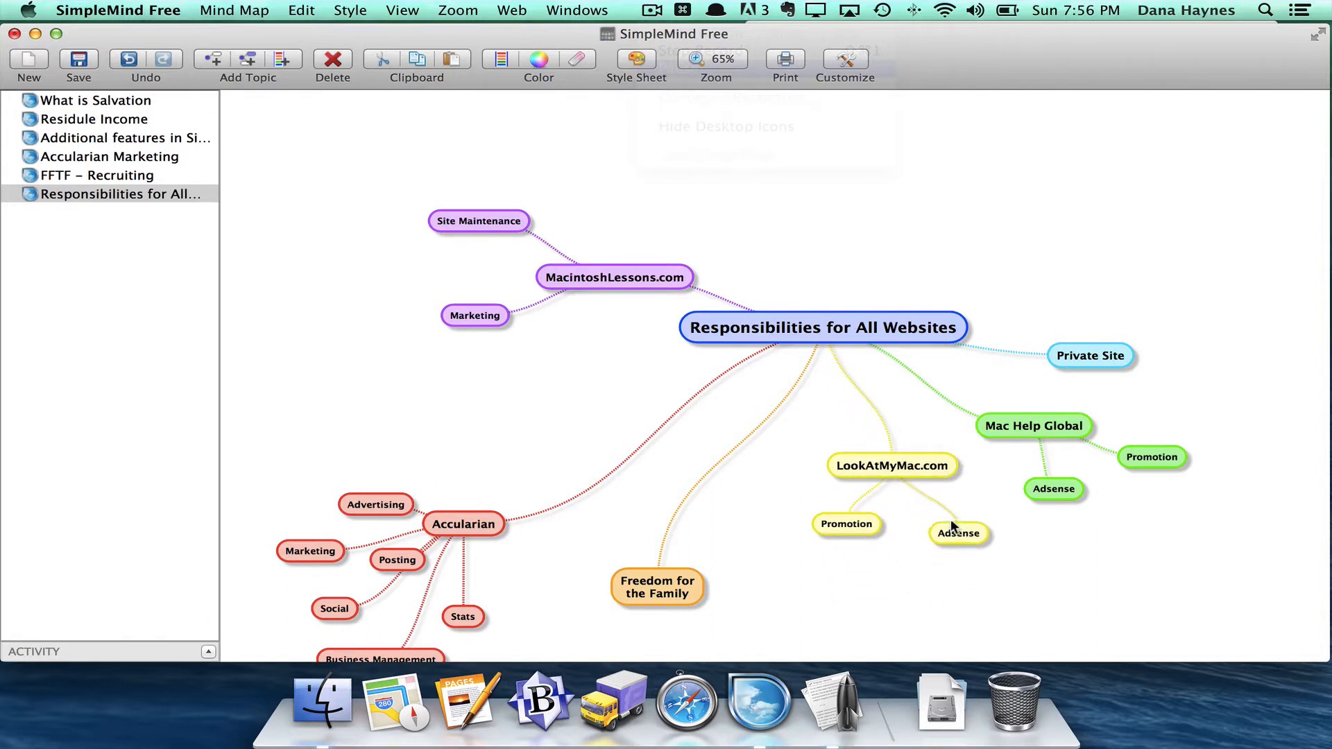
left_click(957, 533)
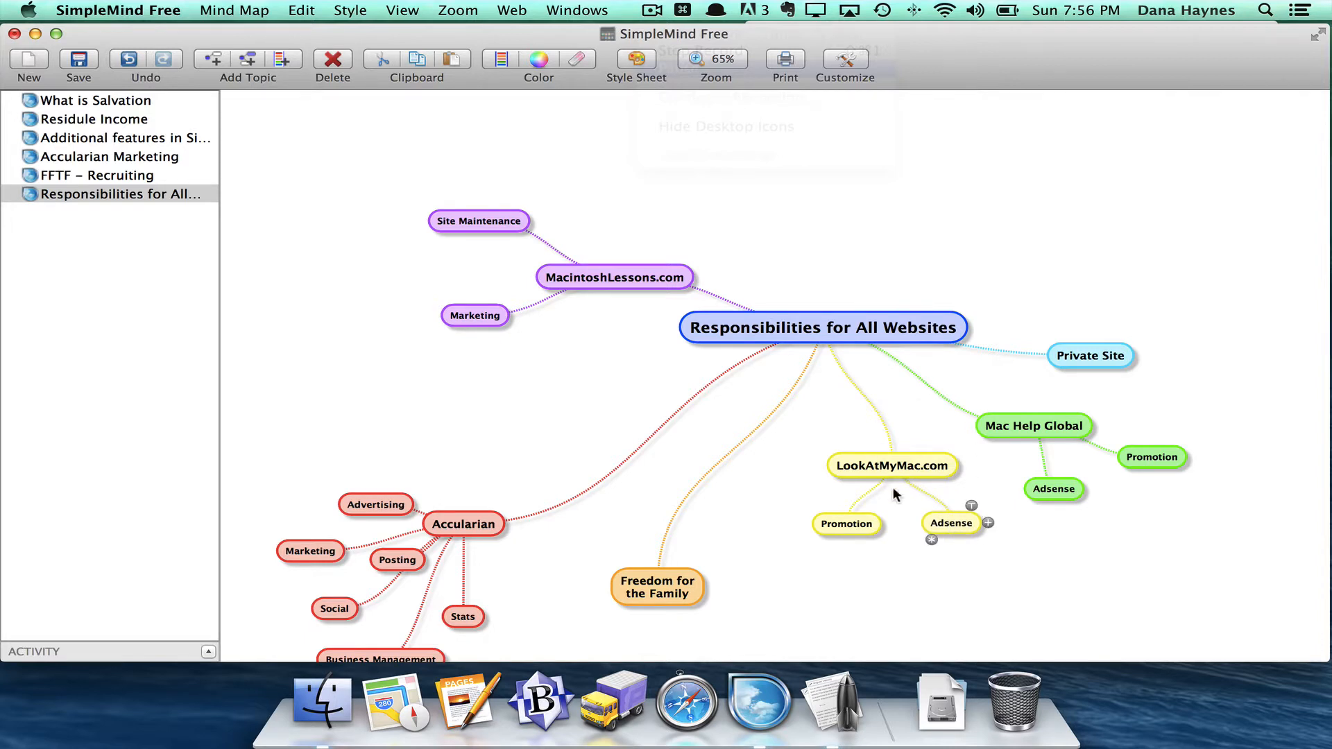
- Move Freedom for the Family and Accularian nearer the centre, stacking Posting and Social in a column
left_click_drag(657, 586, 702, 472)
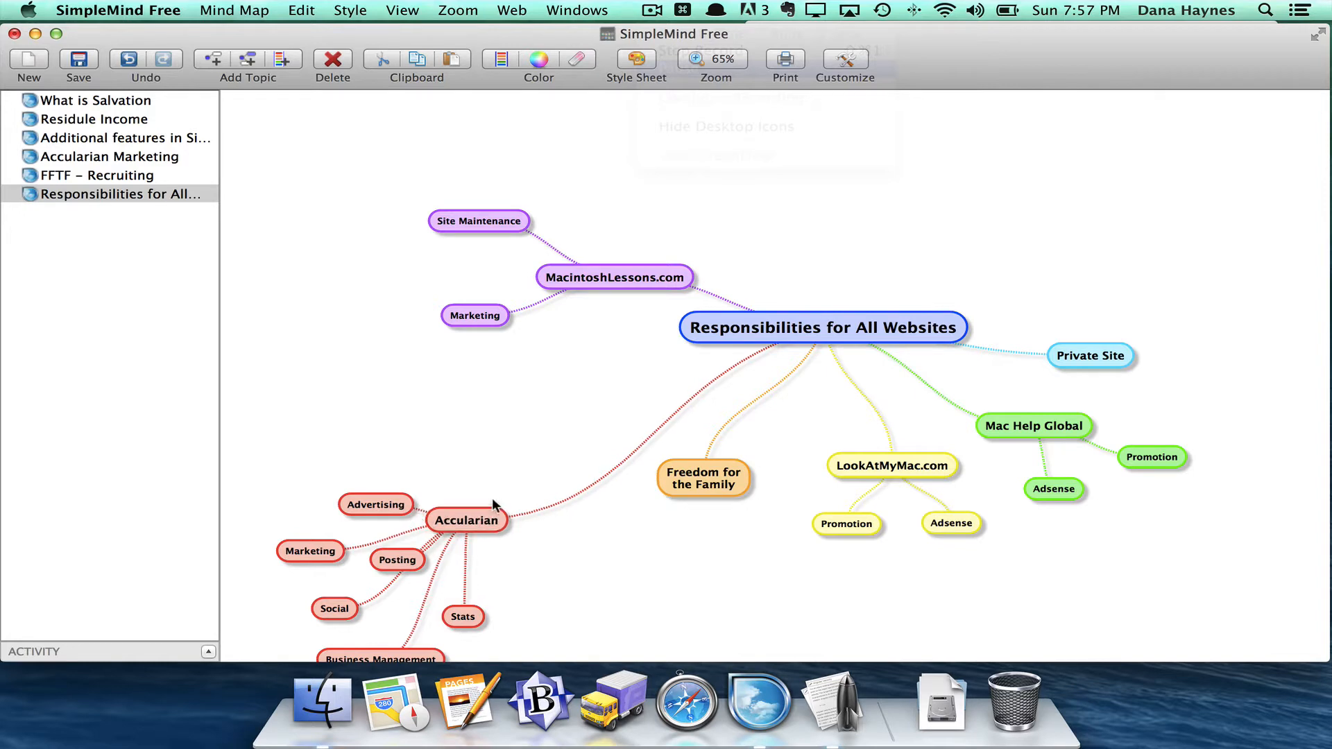
left_click_drag(466, 521, 557, 417)
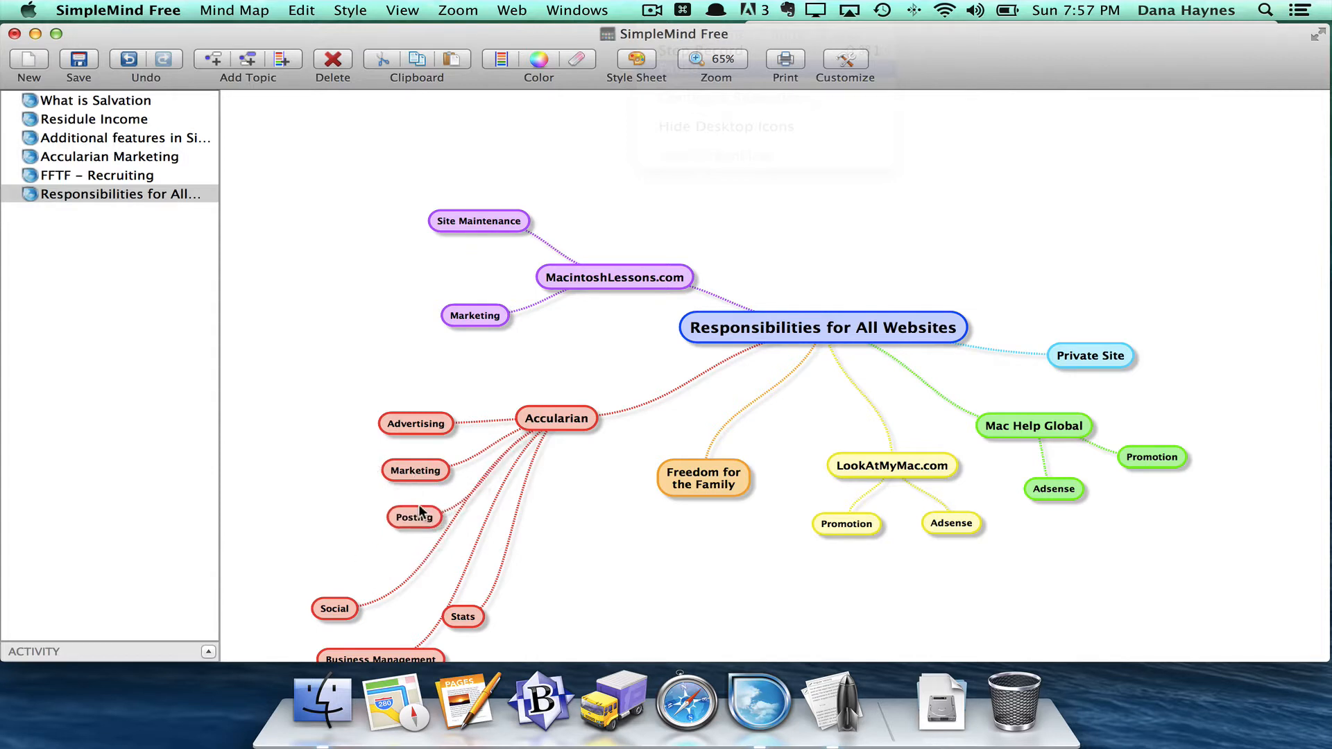
left_click(413, 516)
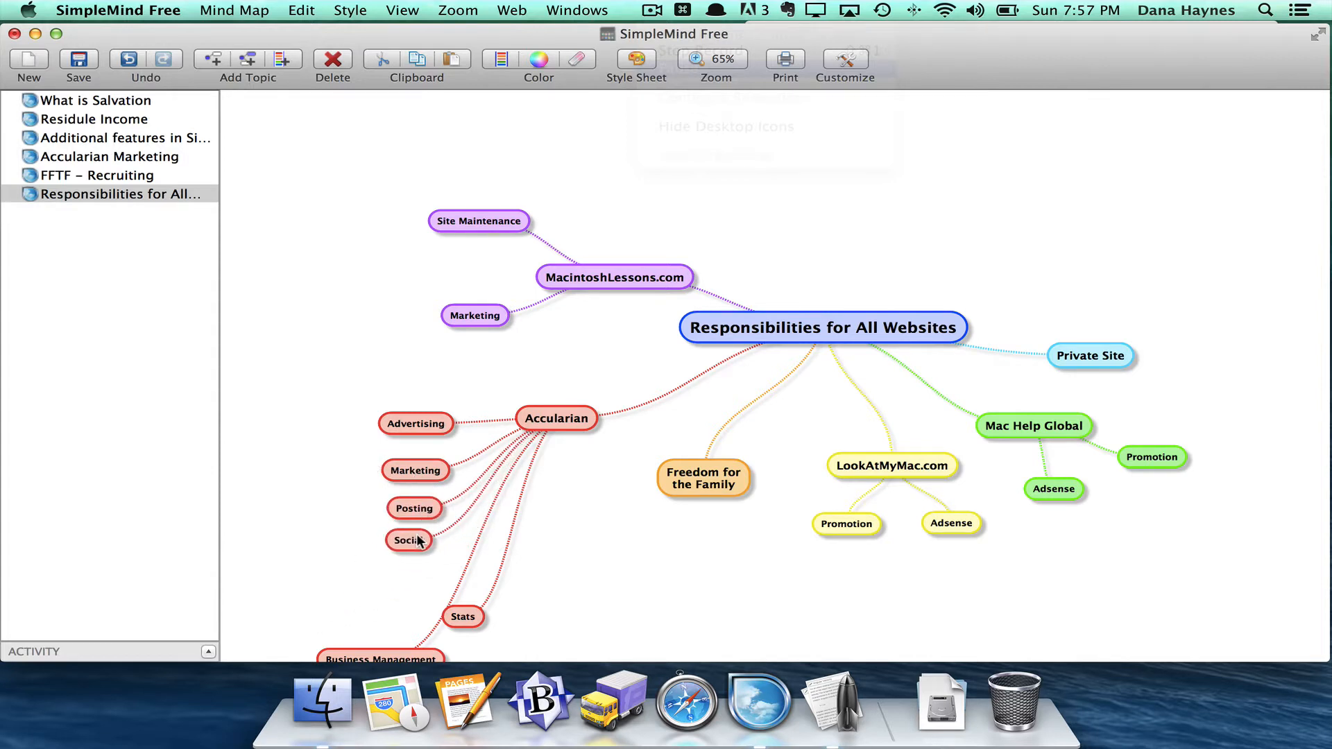
left_click_drag(380, 659, 375, 574)
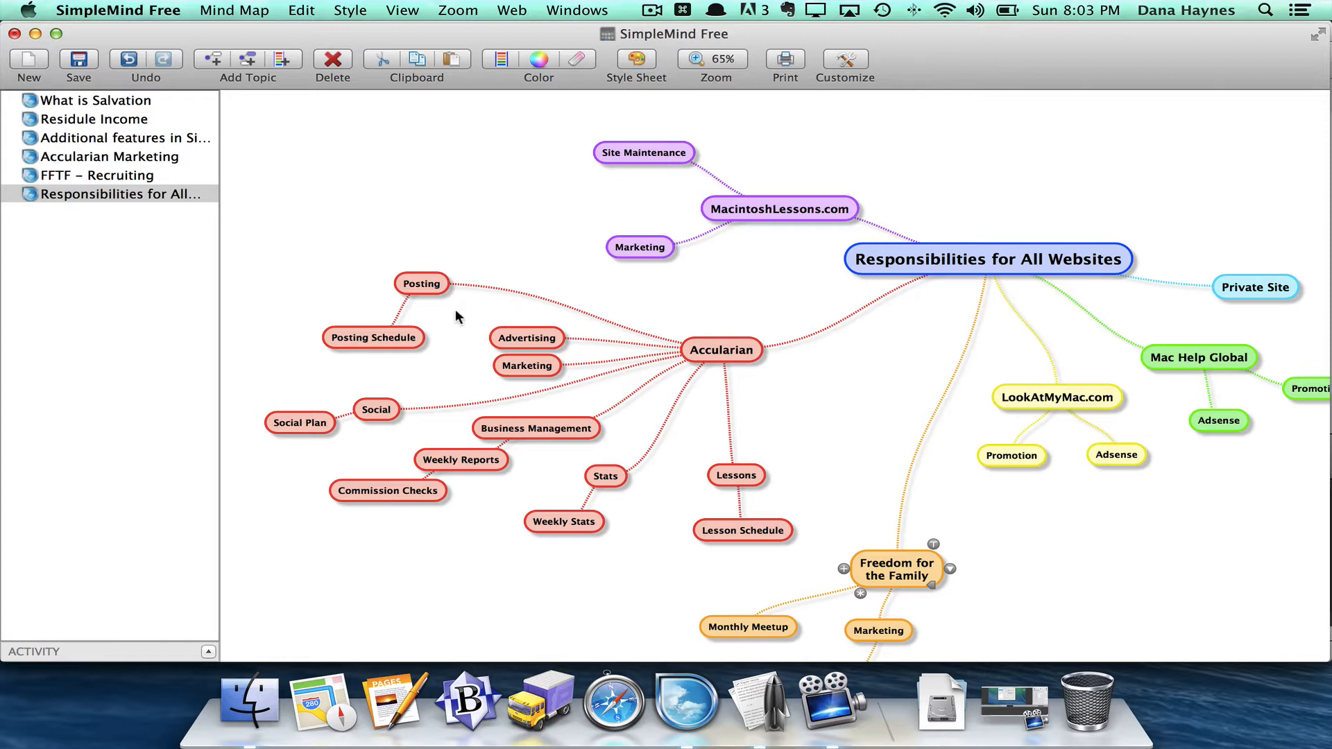
mouse_move(383, 341)
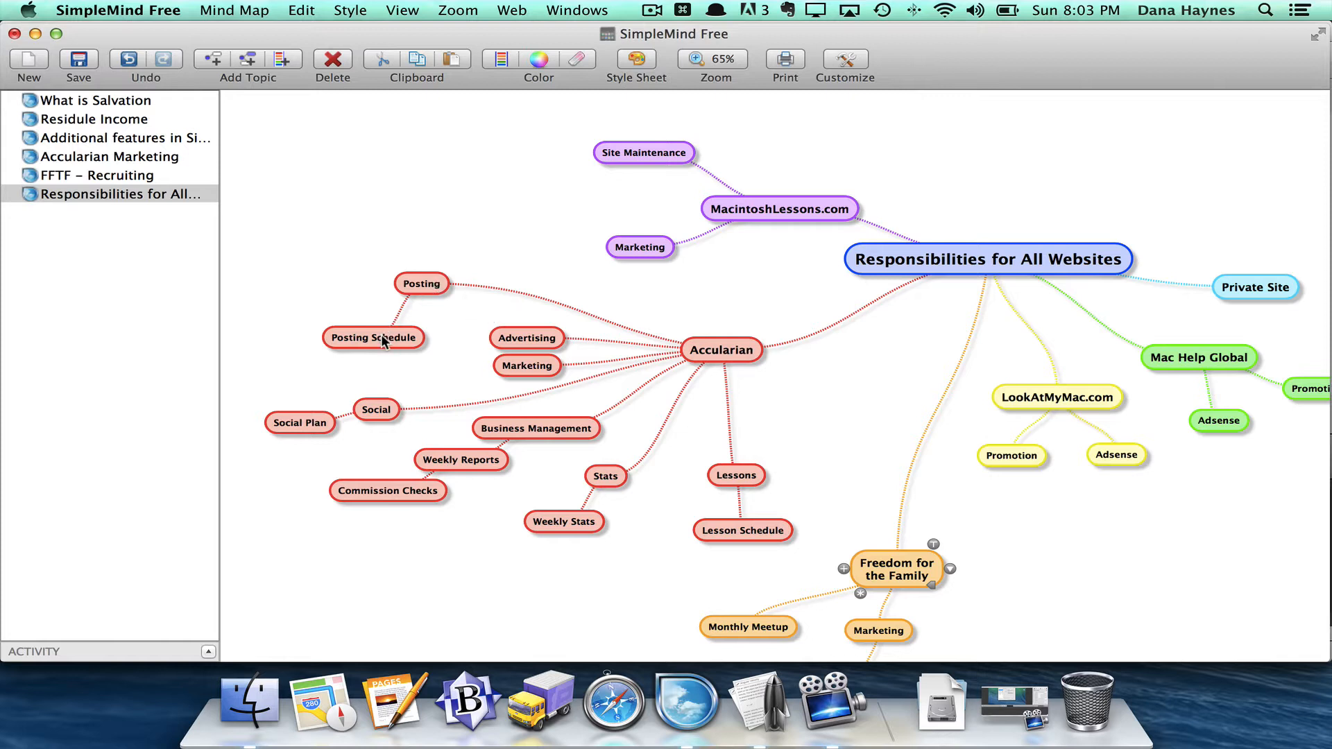
mouse_move(377, 424)
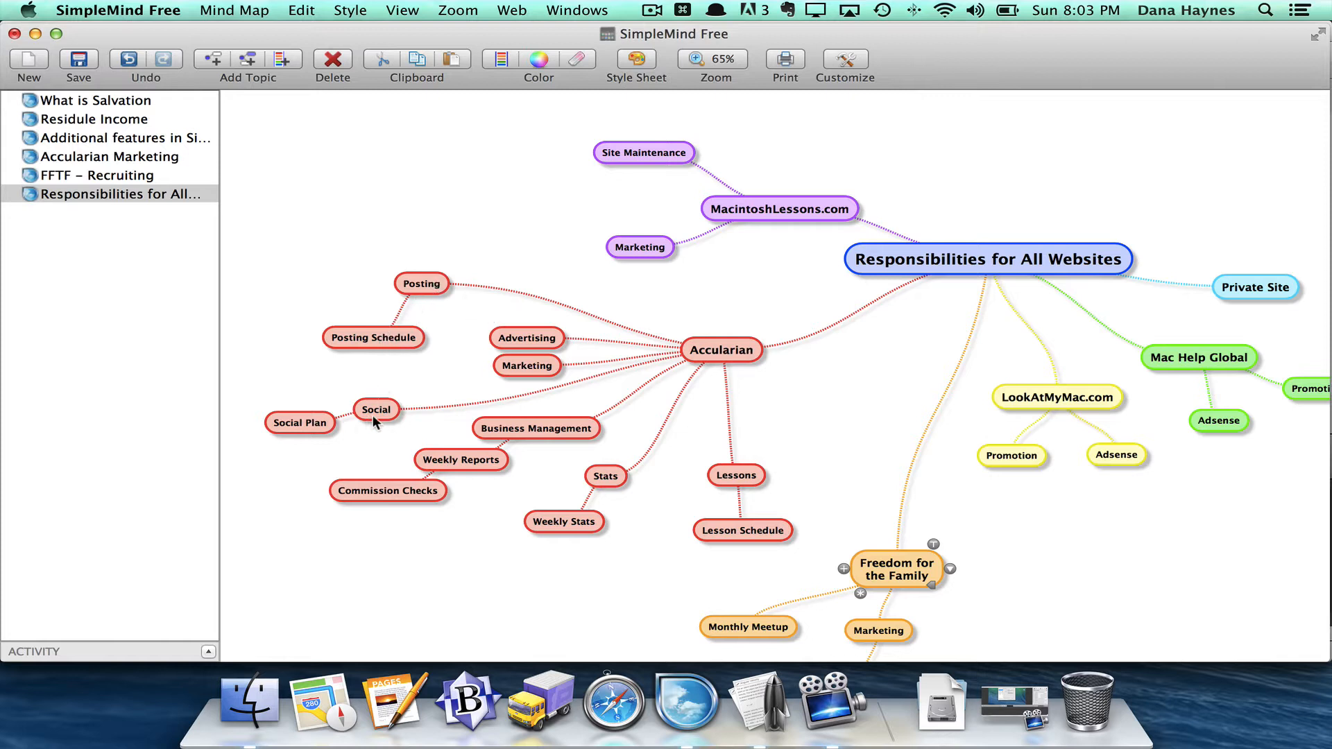
mouse_move(468, 471)
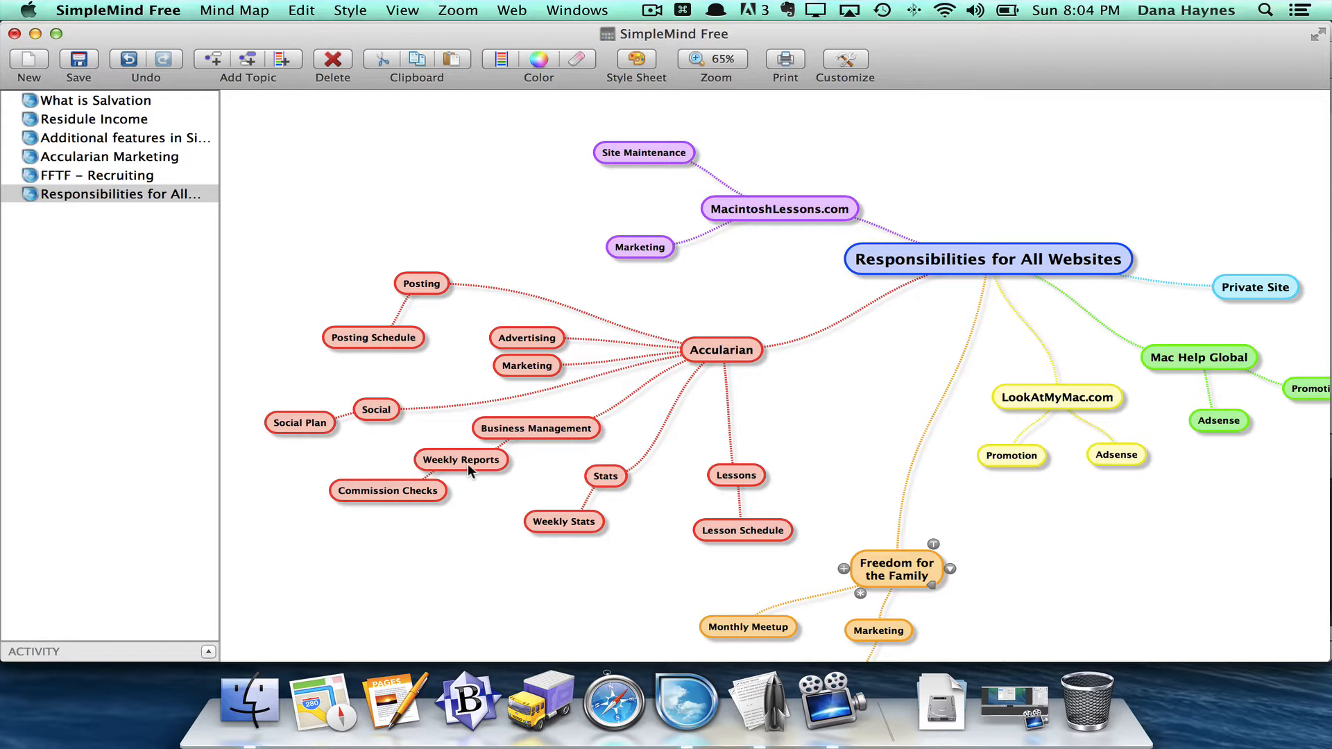
mouse_move(424, 496)
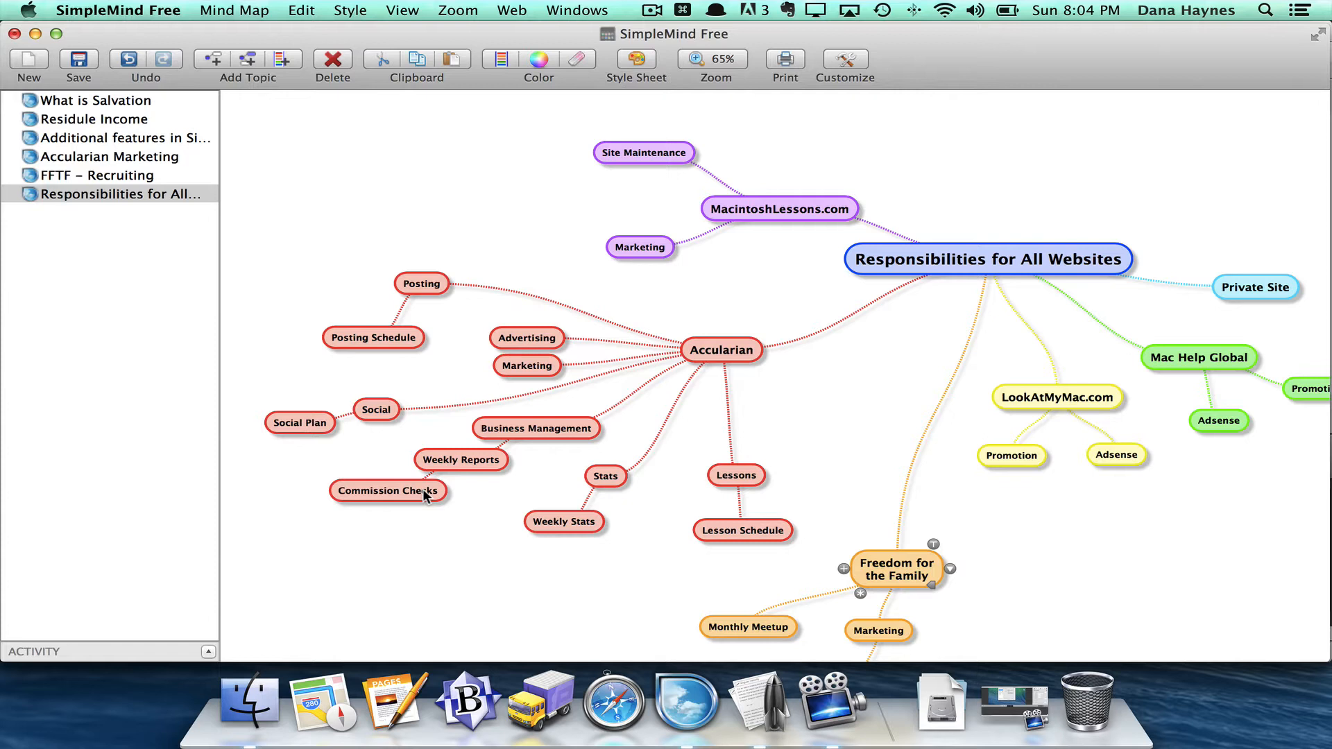
mouse_move(422, 507)
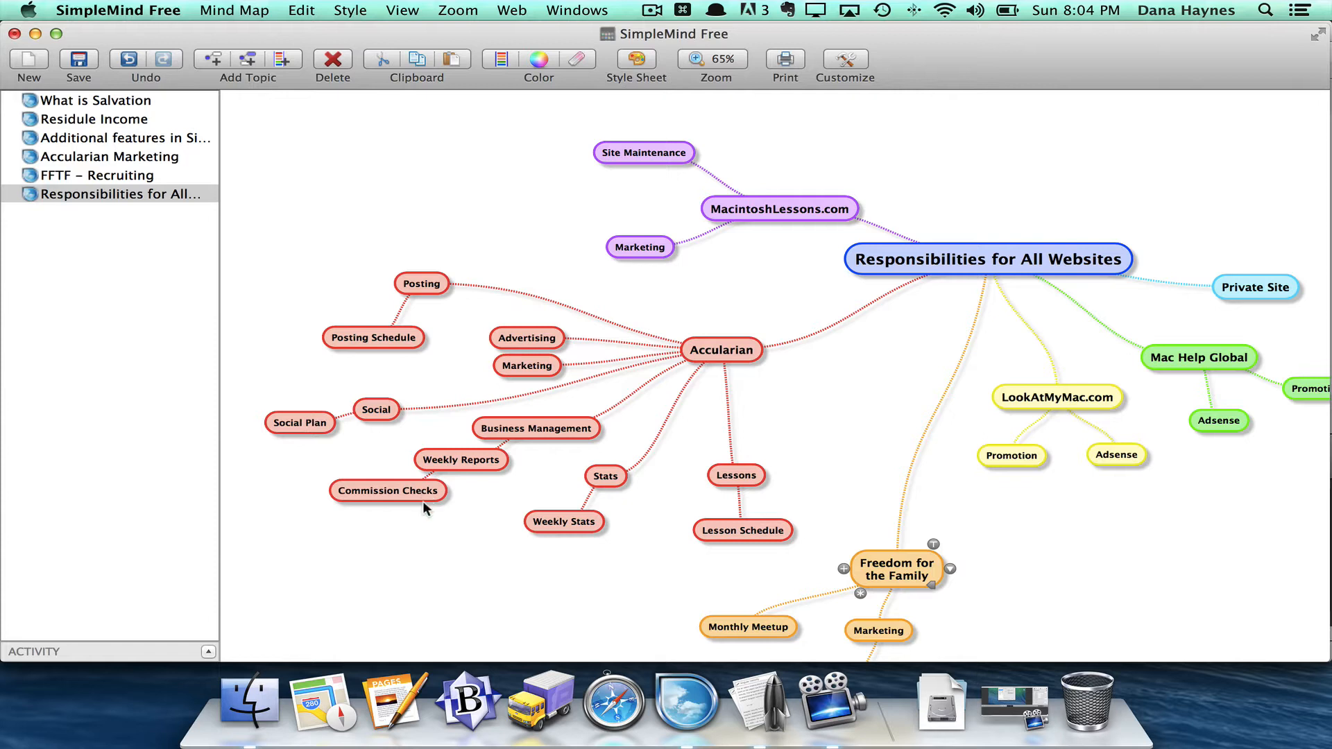
mouse_move(614, 462)
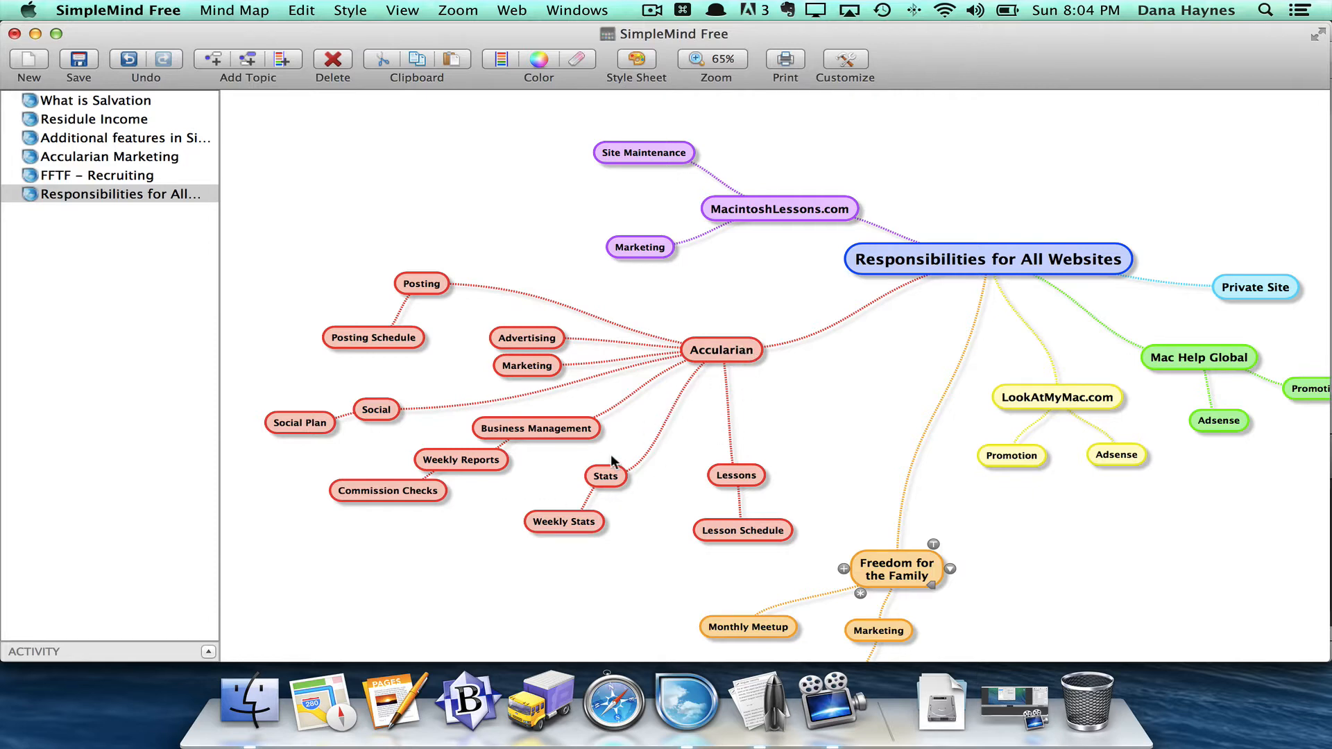
mouse_move(537, 525)
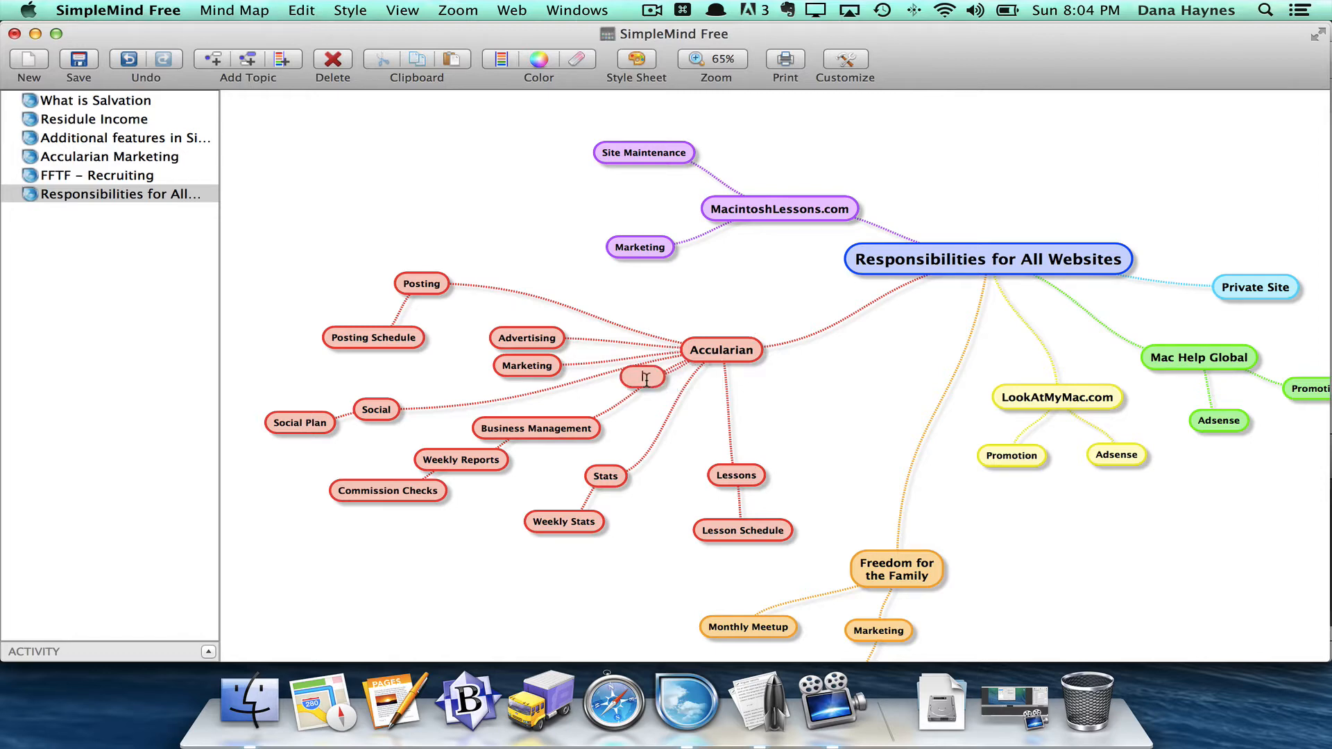
- Name Accularian's new subtopic 'Goals' and place it just above Accularian
type("Goals")
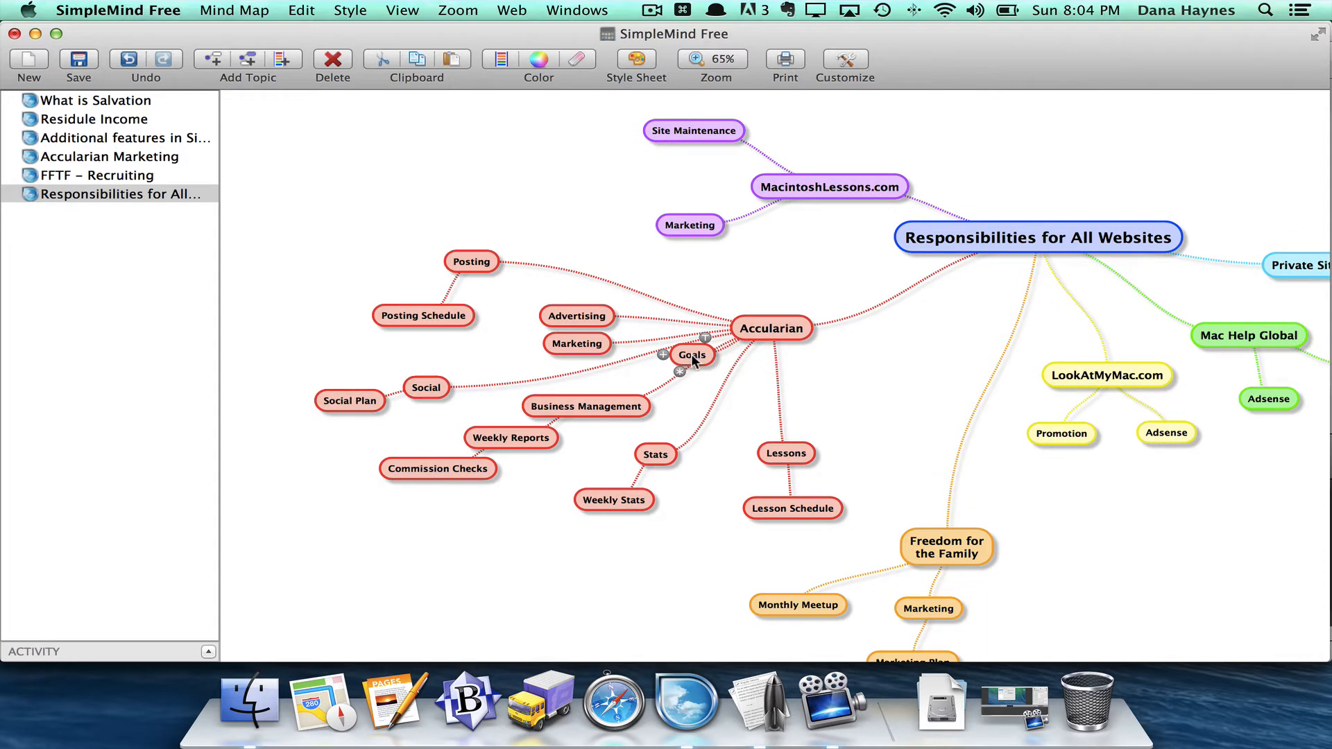
left_click_drag(692, 355, 772, 257)
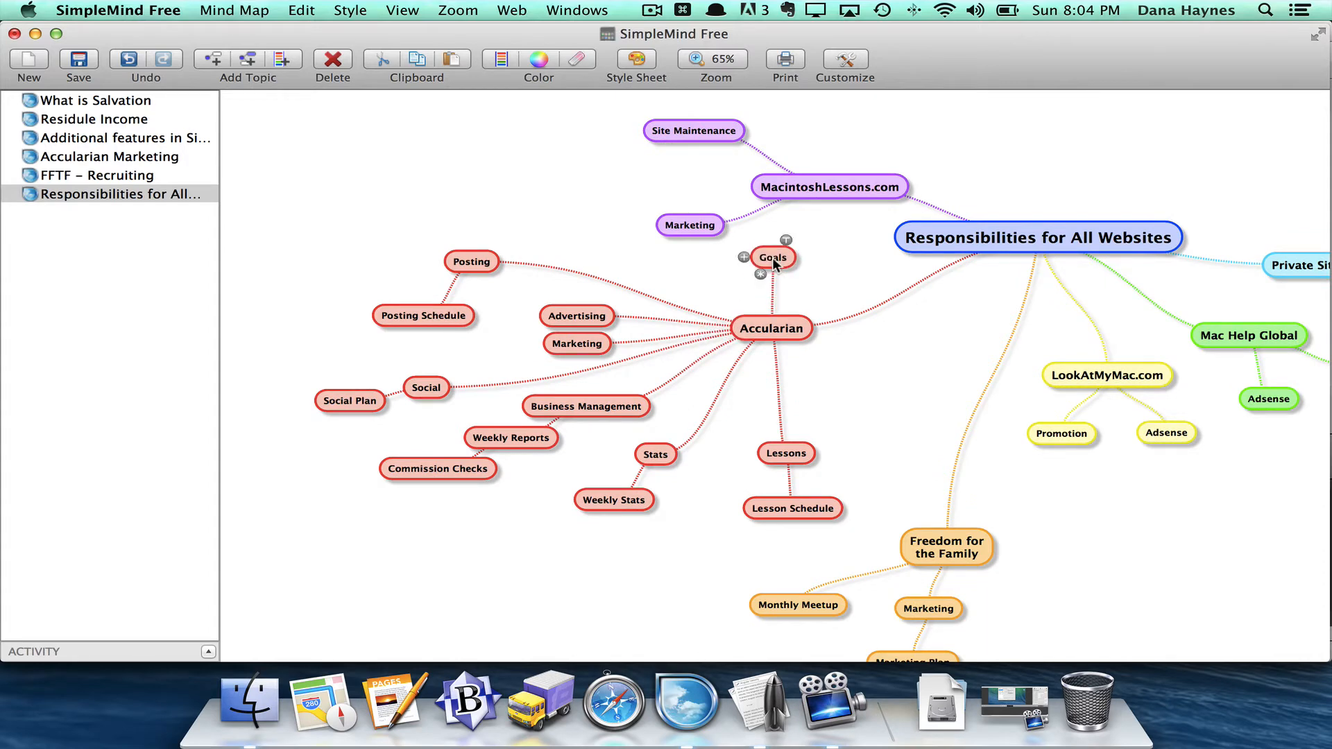
mouse_move(688, 452)
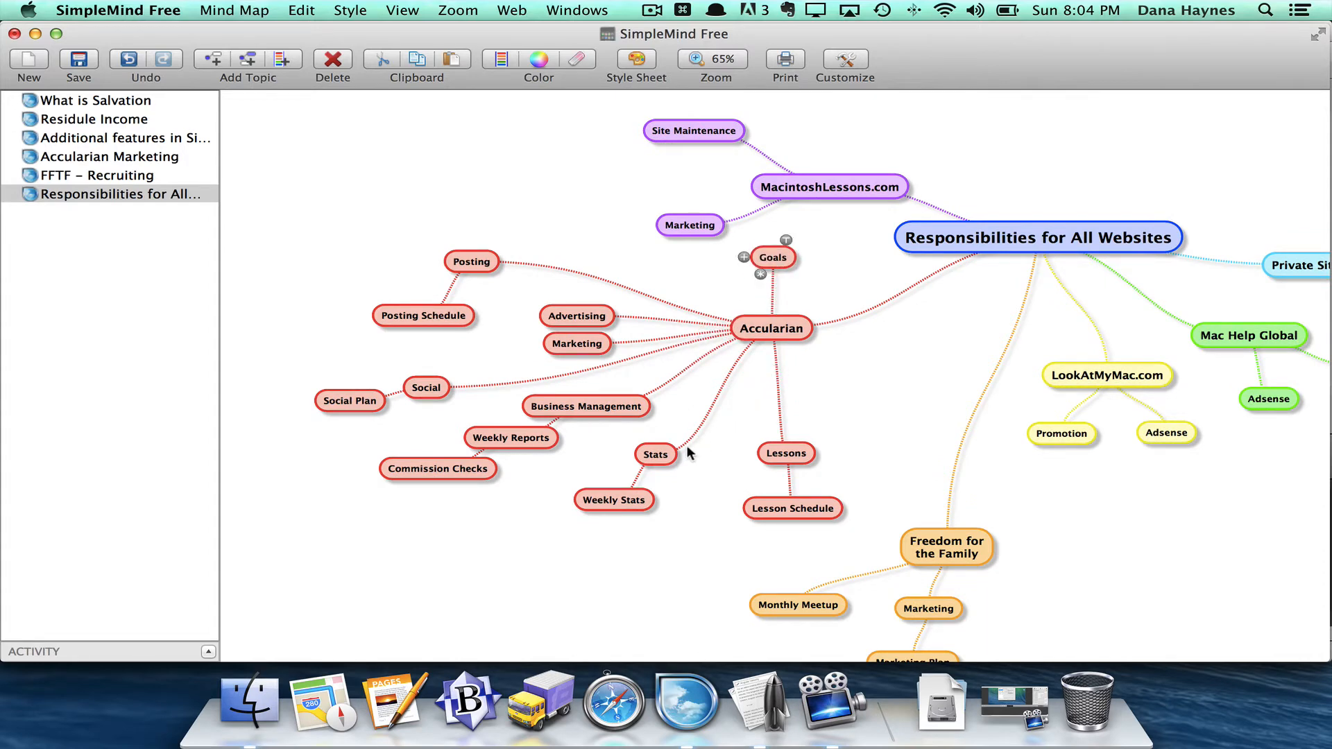
mouse_move(377, 414)
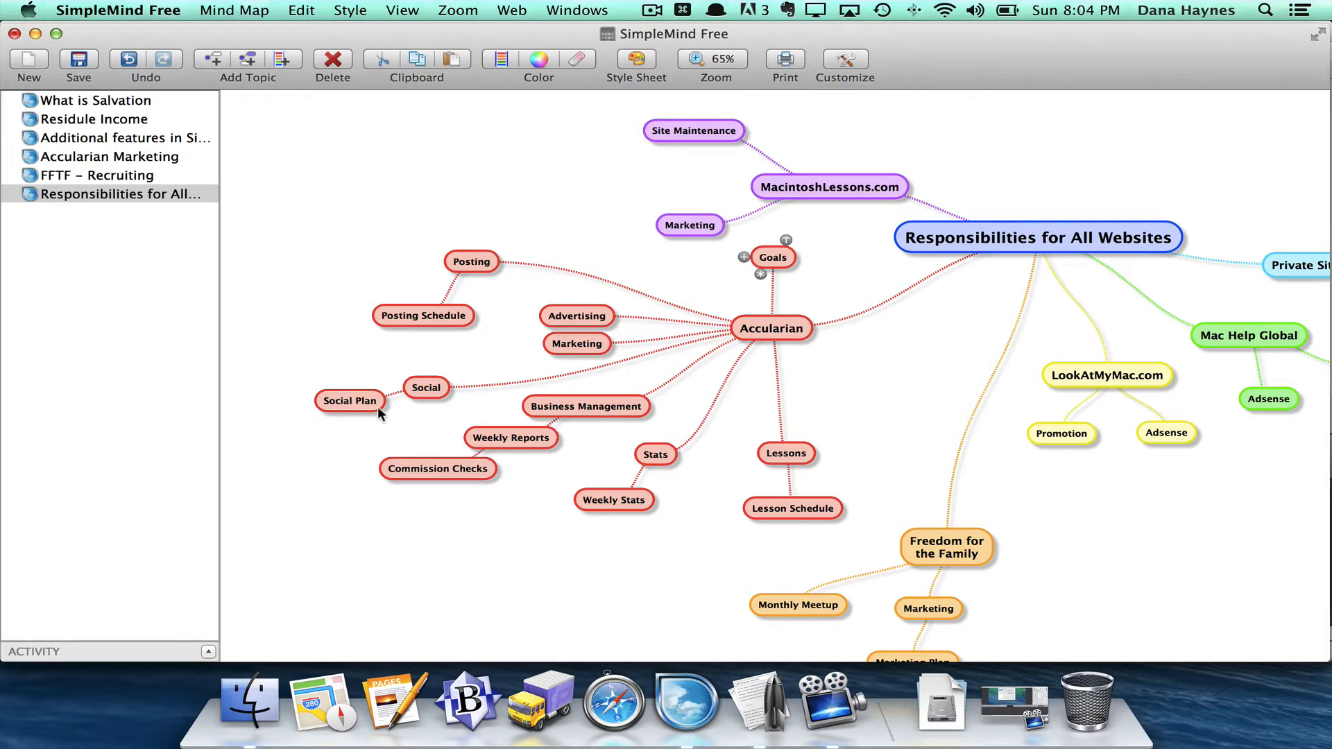
mouse_move(431, 404)
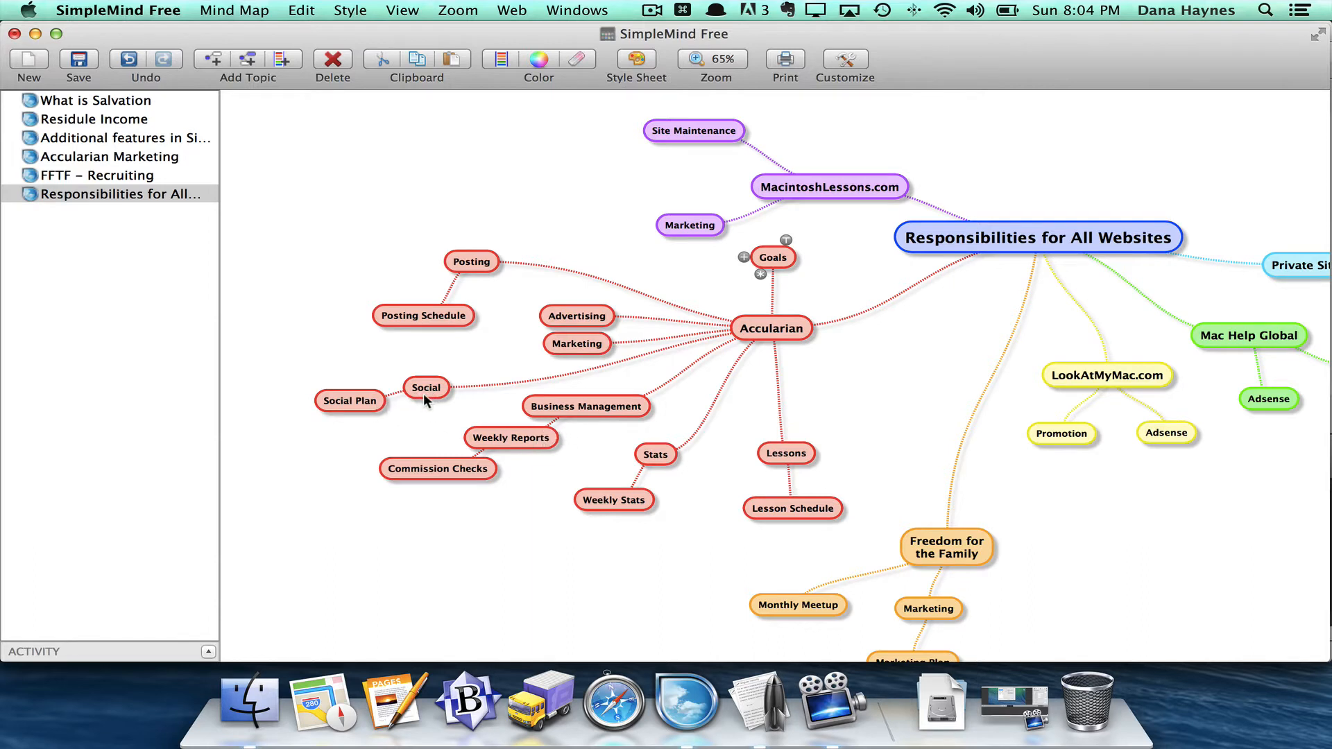
mouse_move(352, 408)
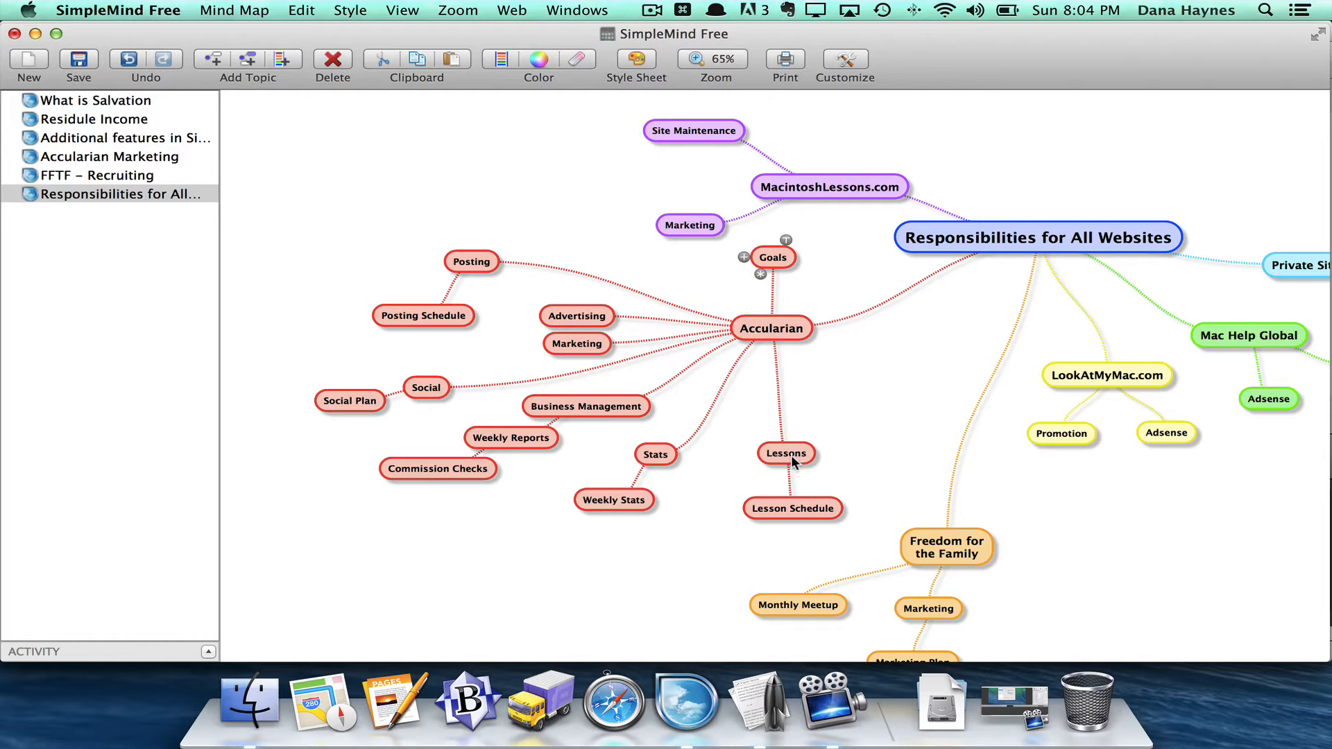
mouse_move(1087, 549)
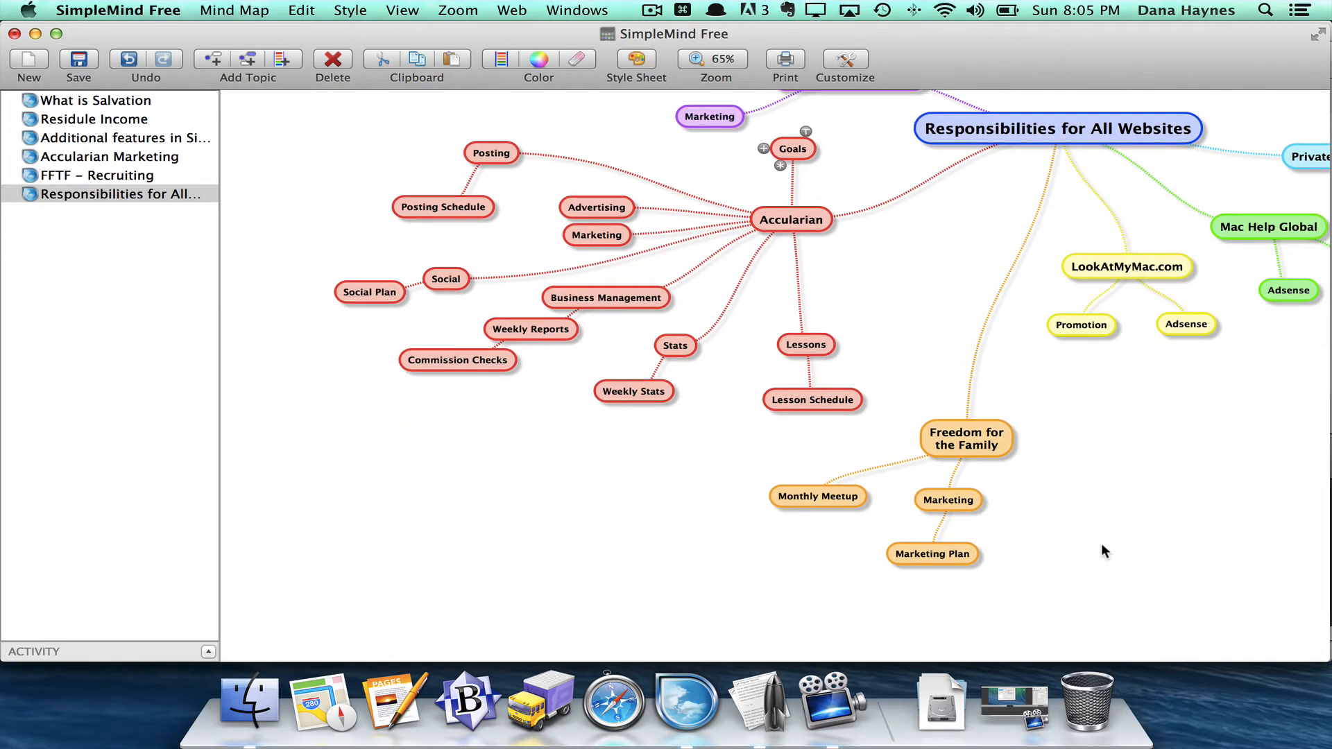
mouse_move(988, 459)
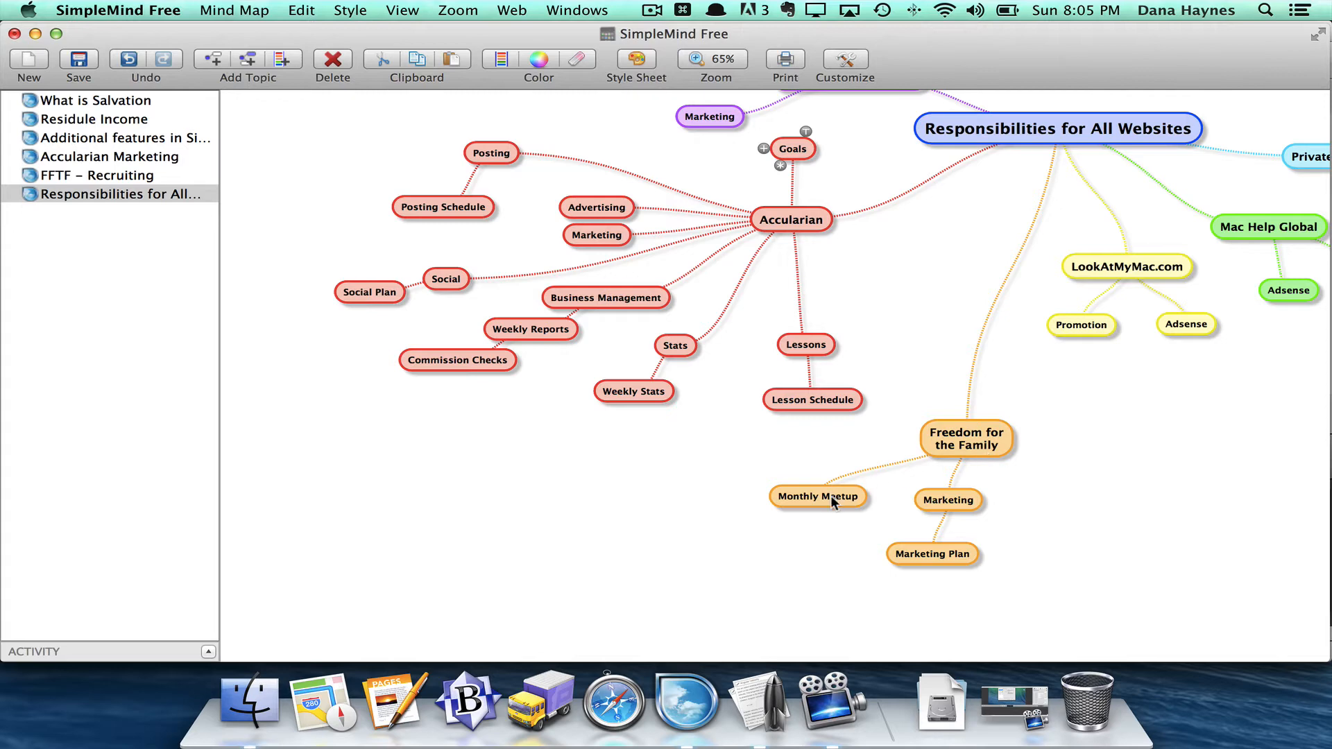
mouse_move(952, 509)
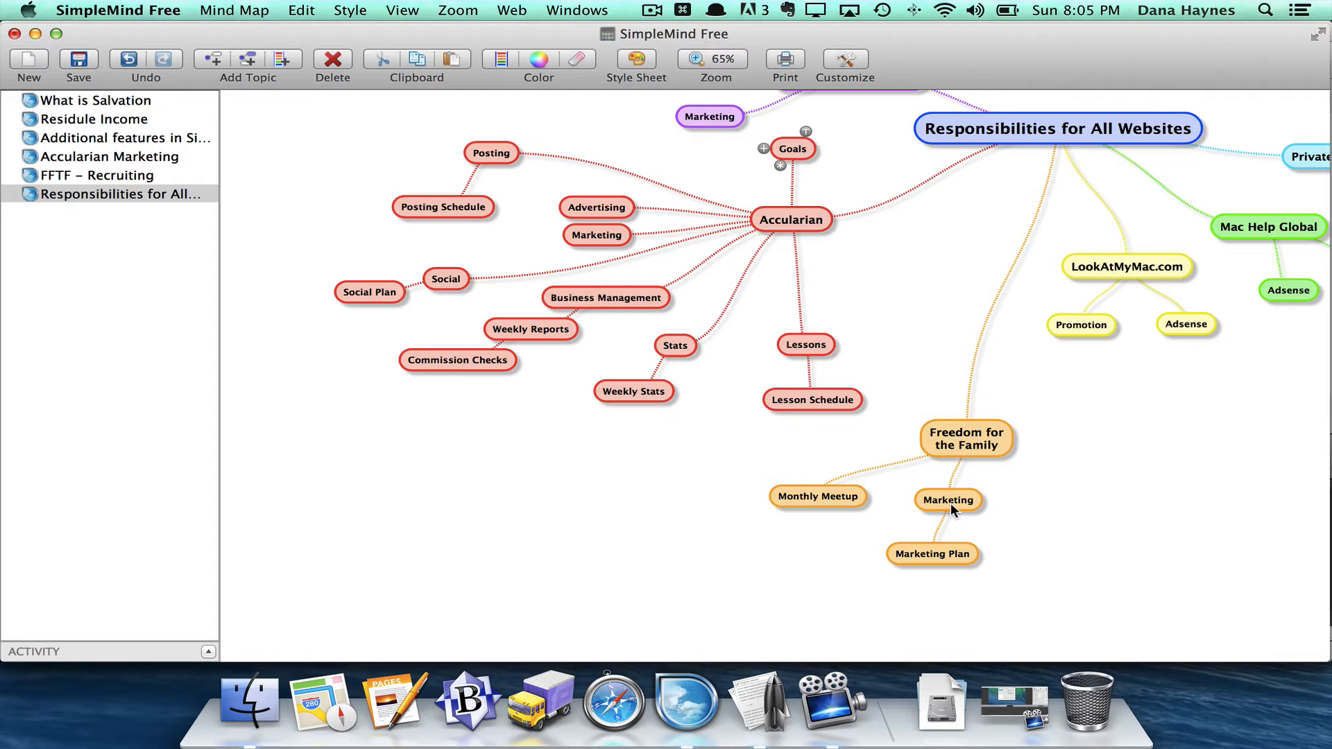
mouse_move(968, 444)
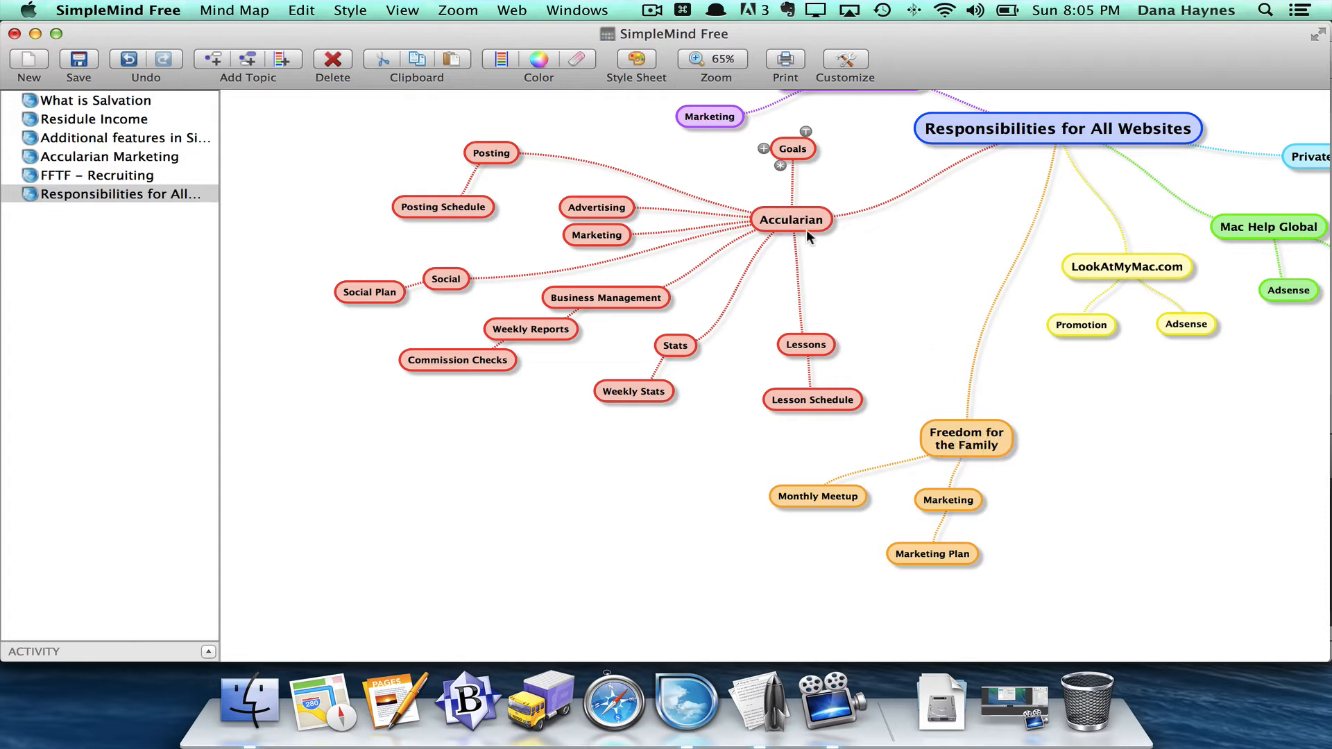
mouse_move(915, 456)
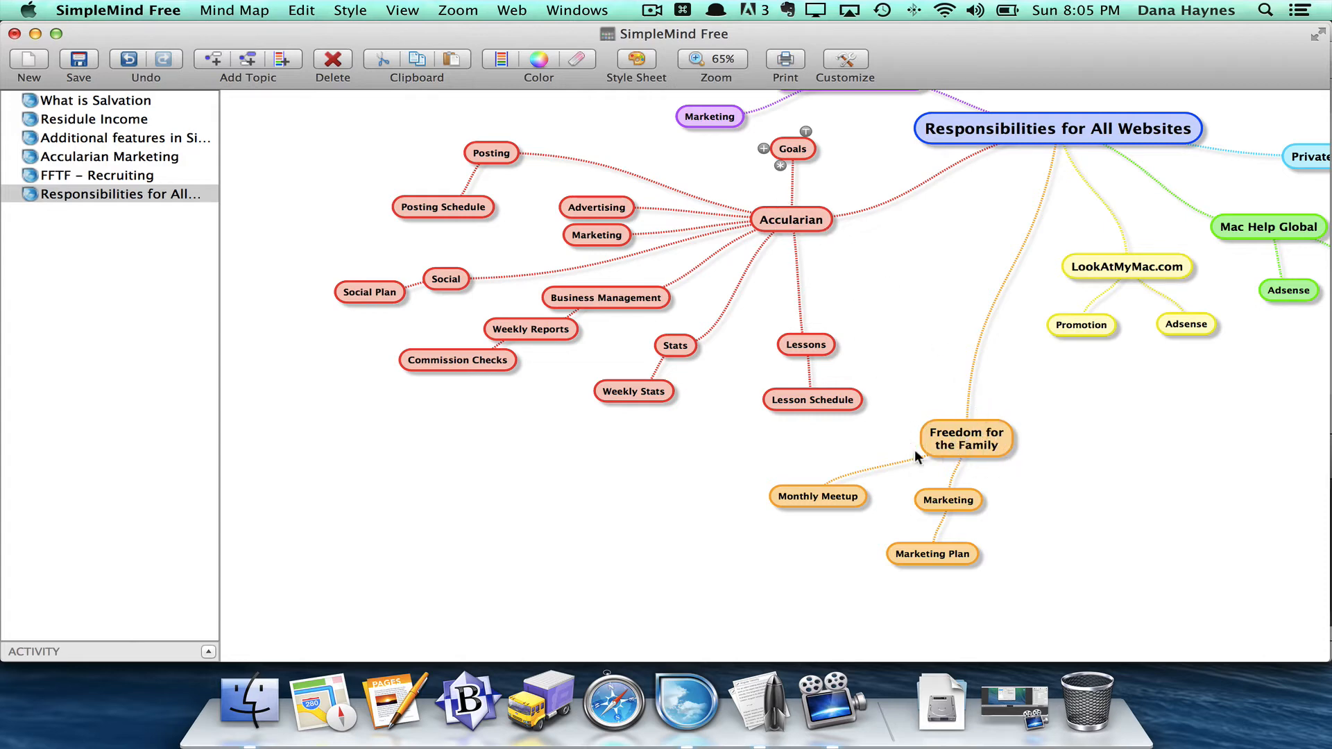
mouse_move(993, 439)
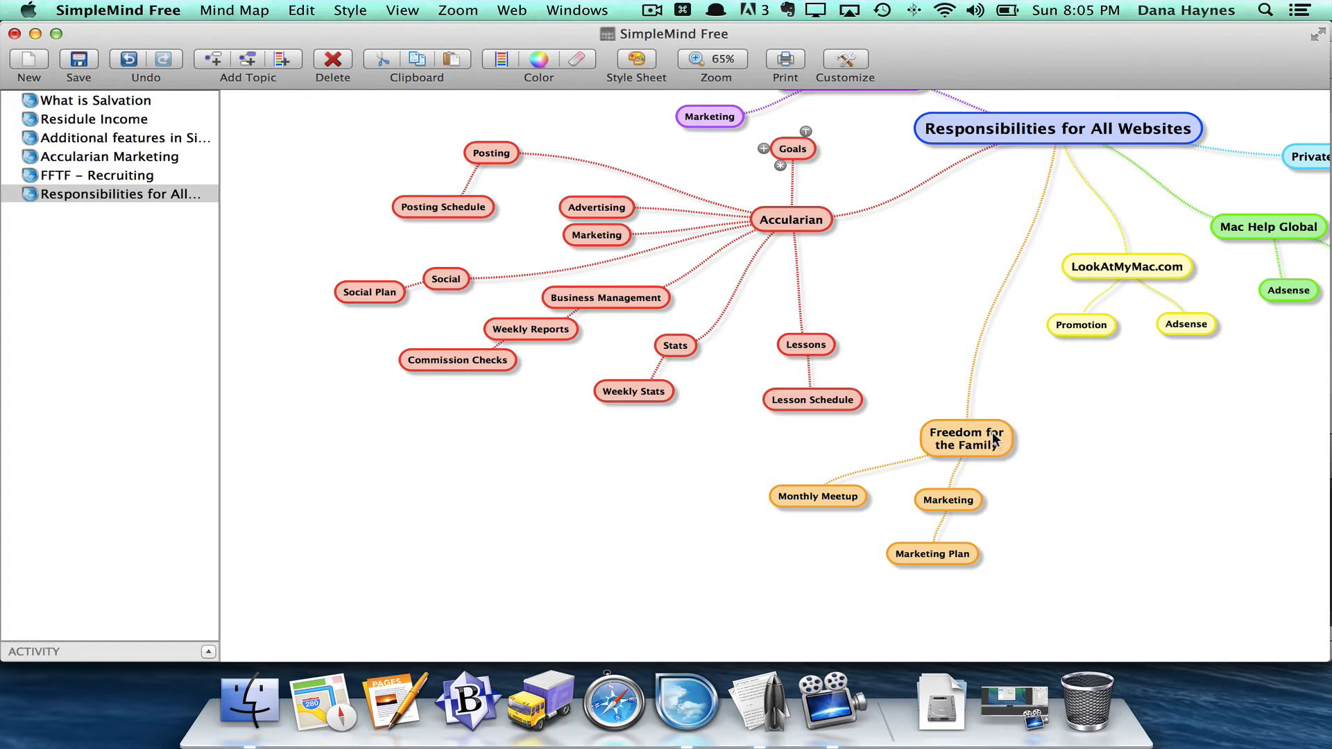
mouse_move(702, 331)
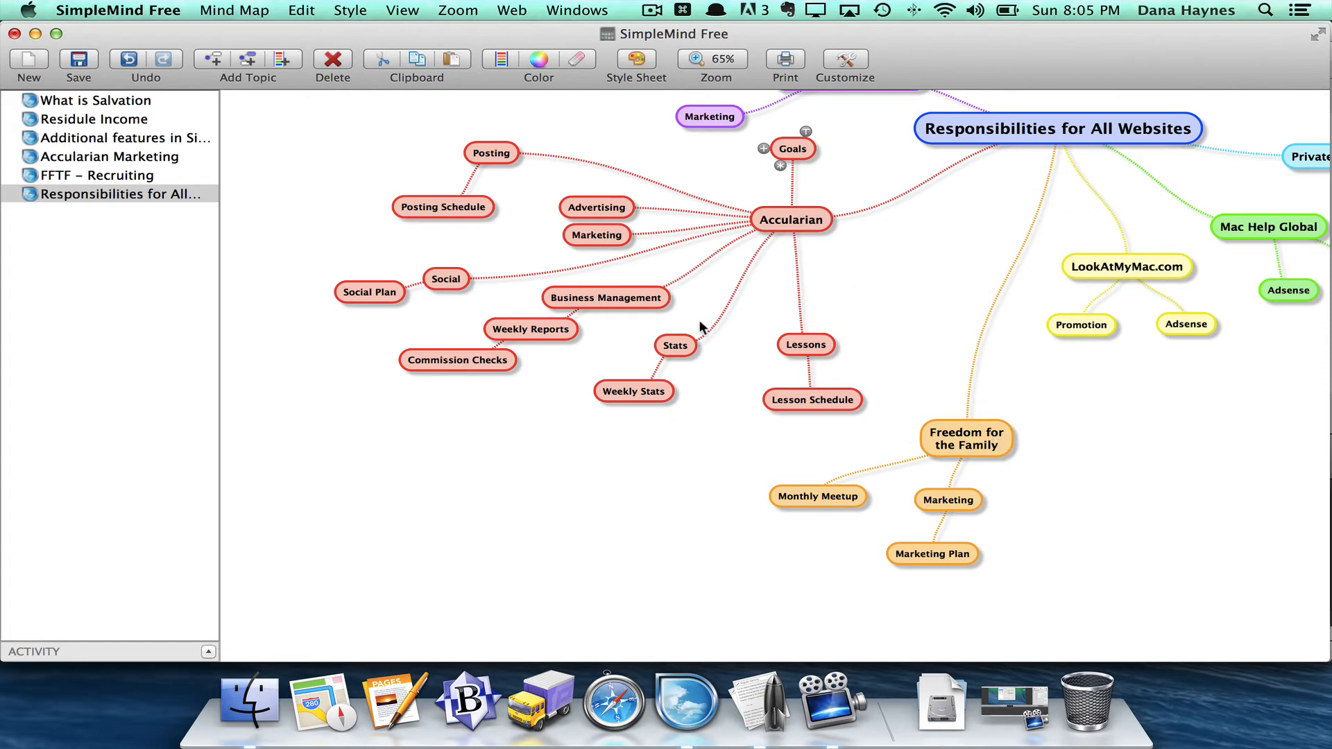
mouse_move(1034, 502)
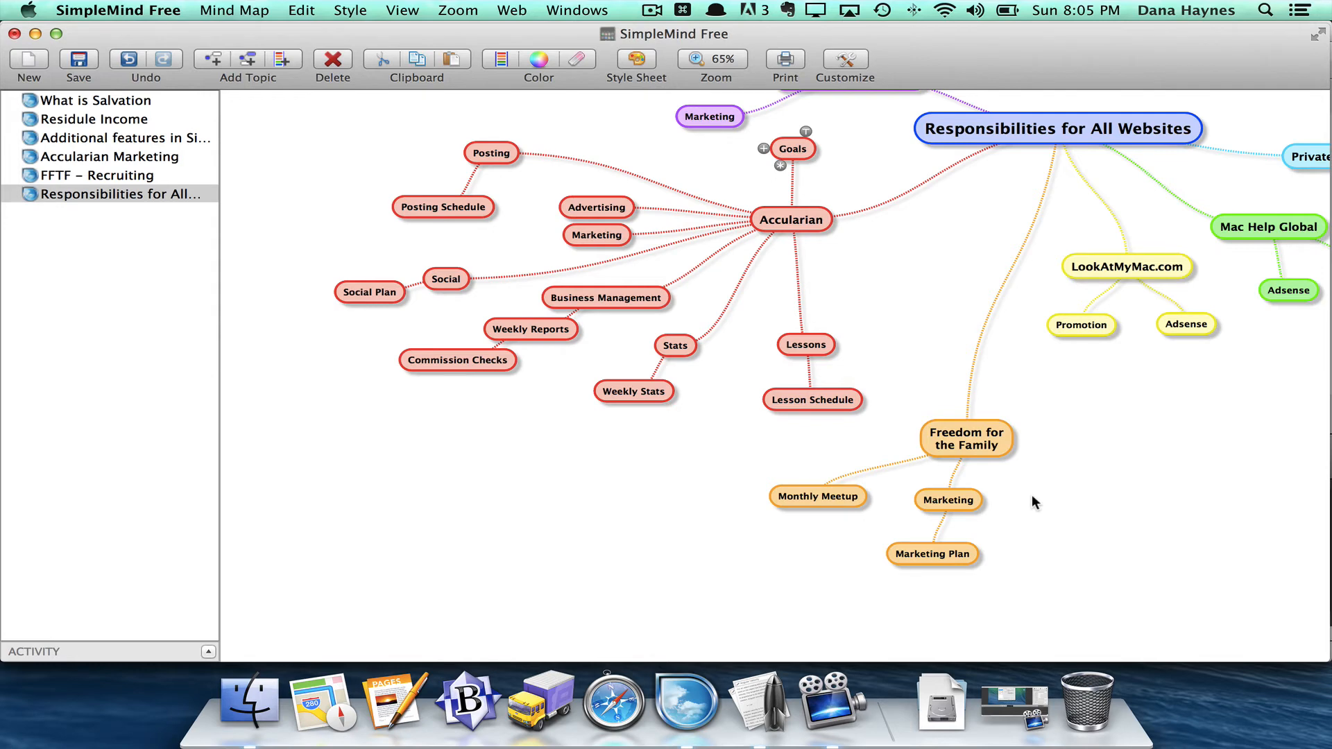
mouse_move(985, 451)
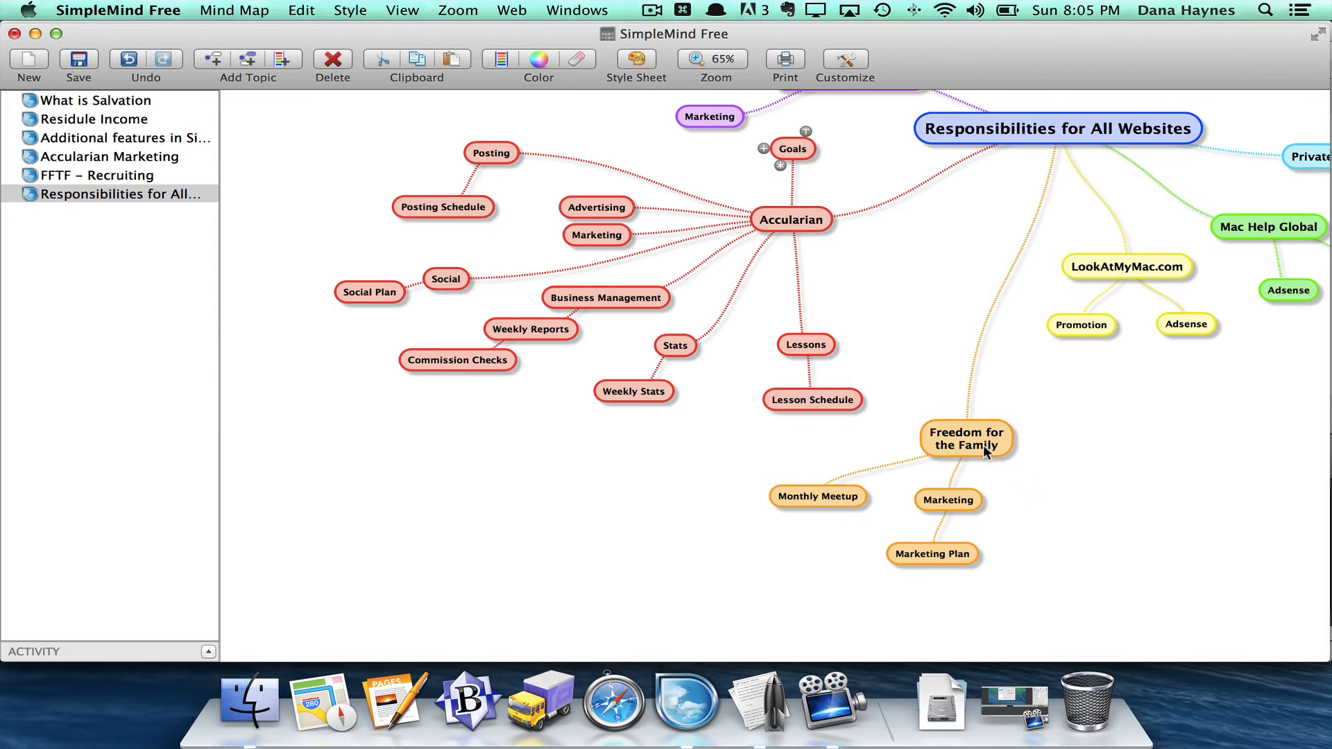
mouse_move(1057, 474)
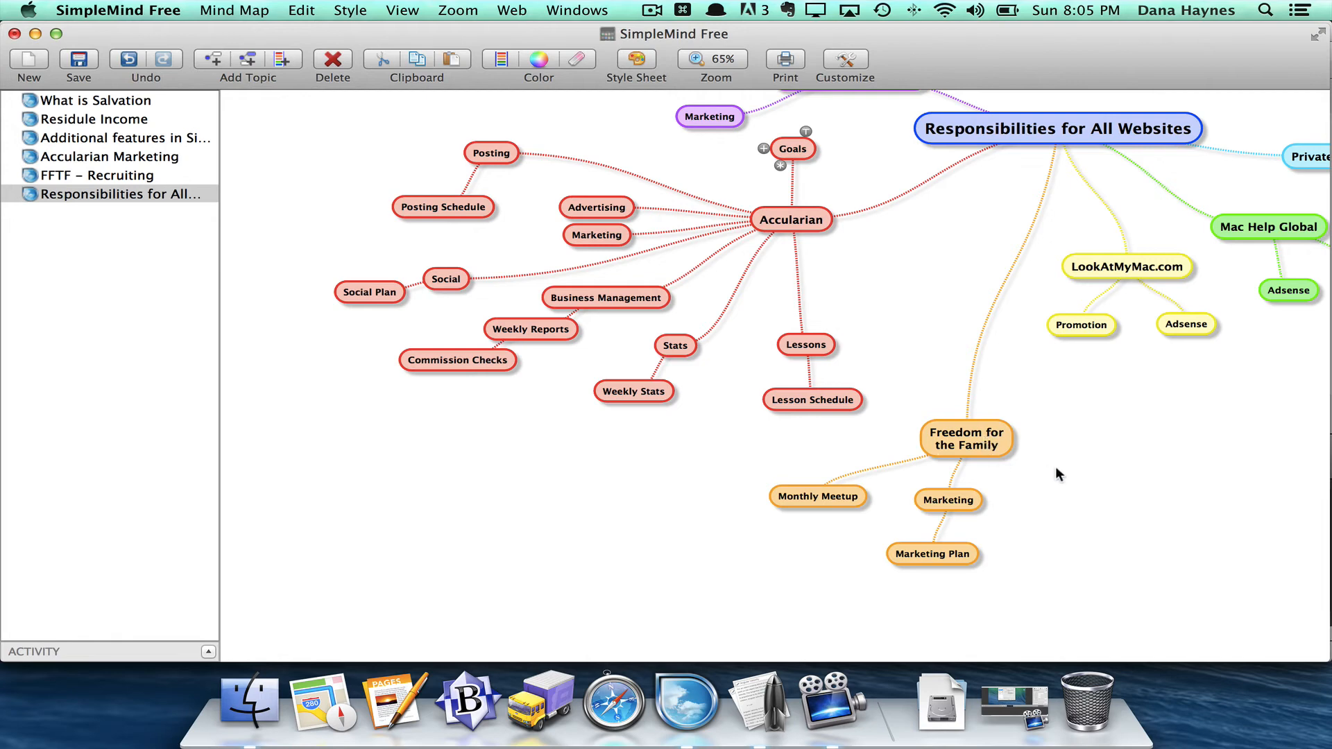